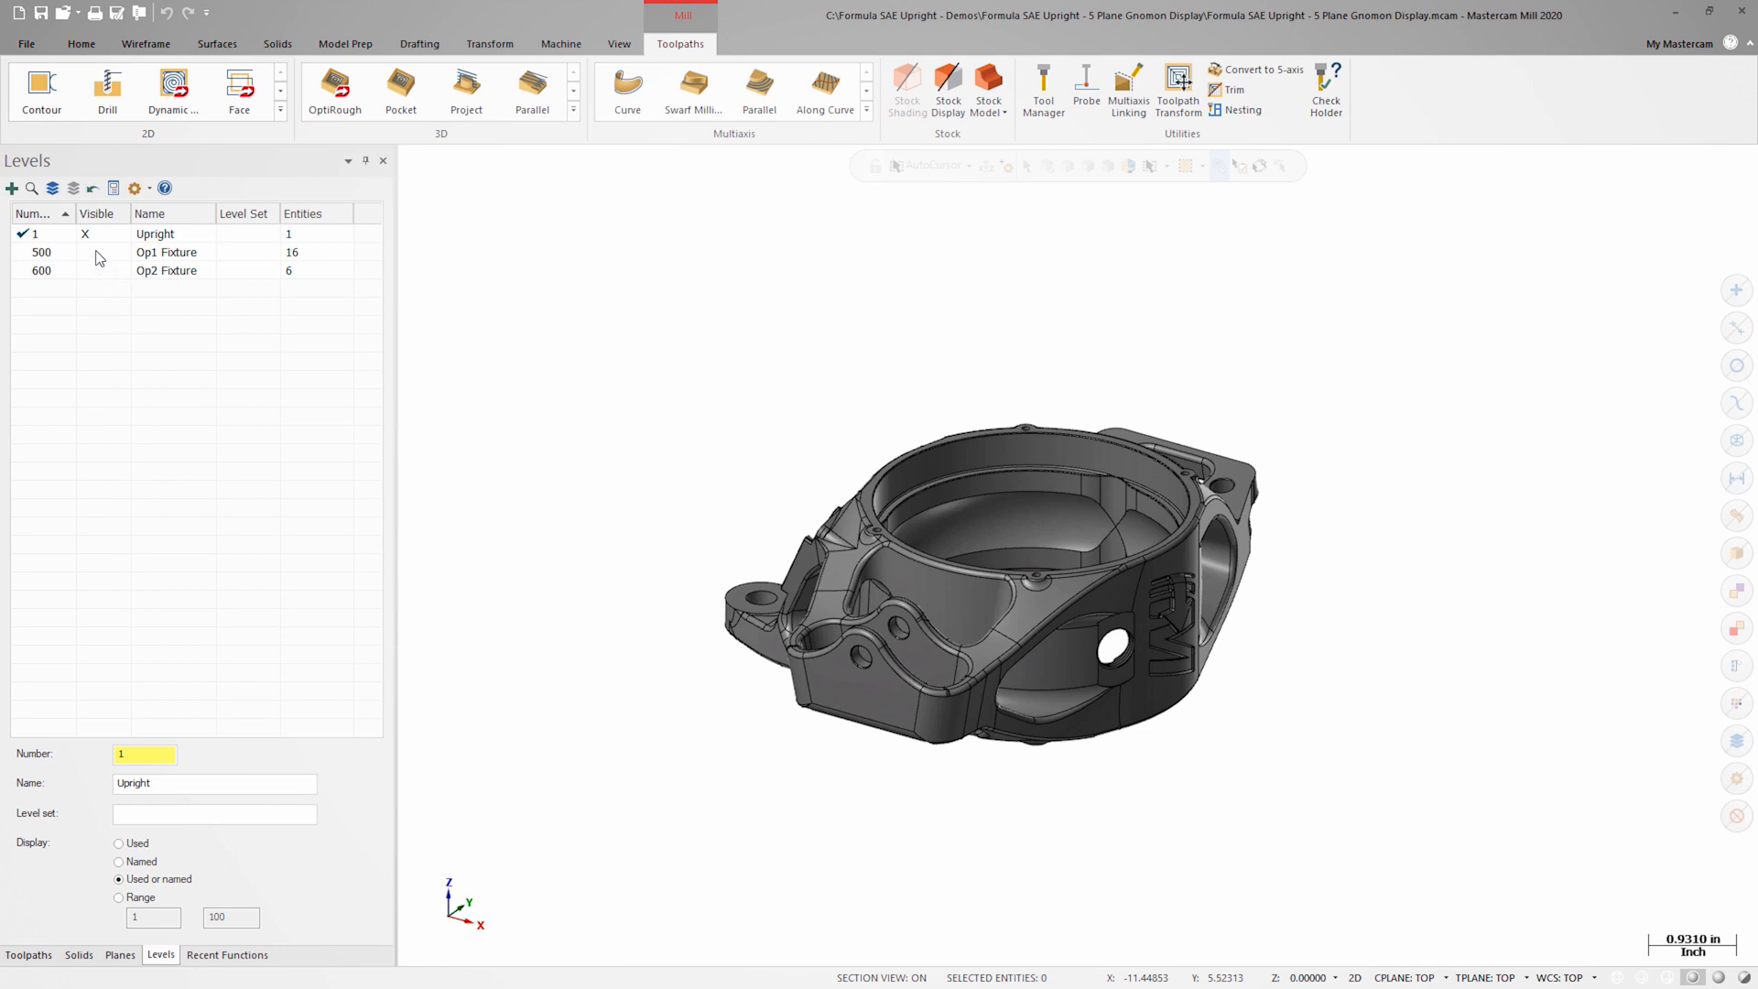
Step: Make level 500 Op1 Fixture visible and zoom in on the fixture pin
{"action": "left_click", "coordinate": [86, 250]}
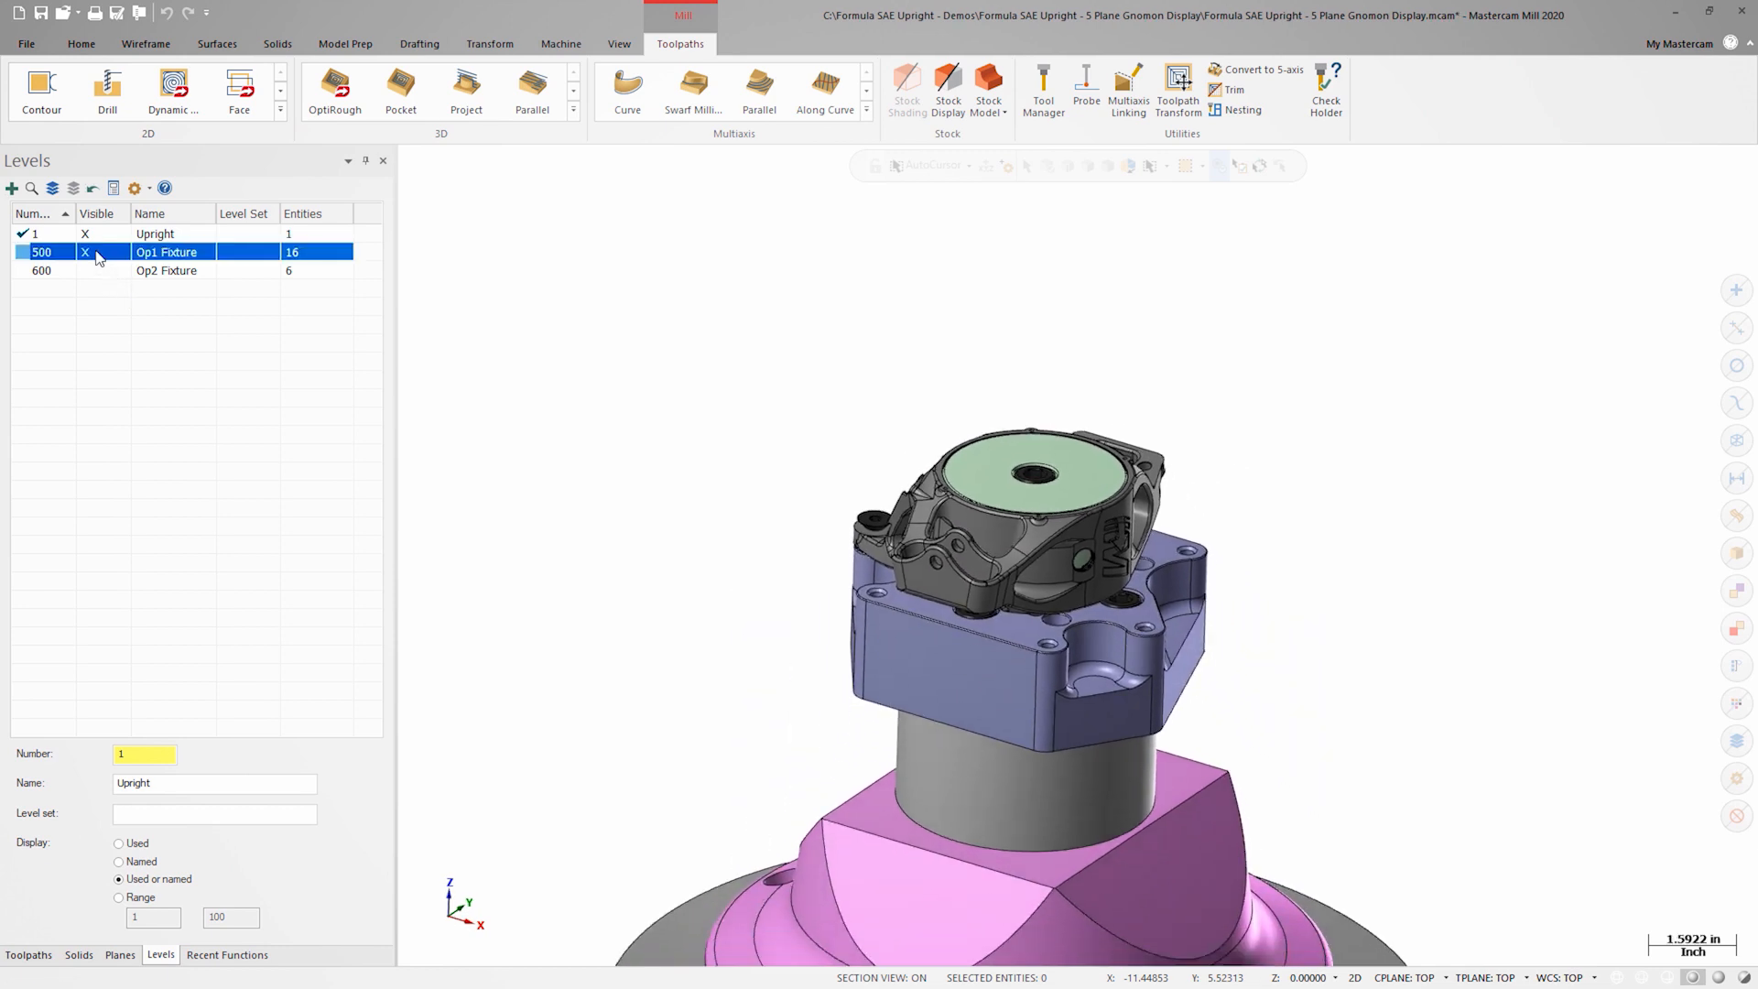
{"action": "scroll", "scroll_direction": "down", "scroll_amount": 3}
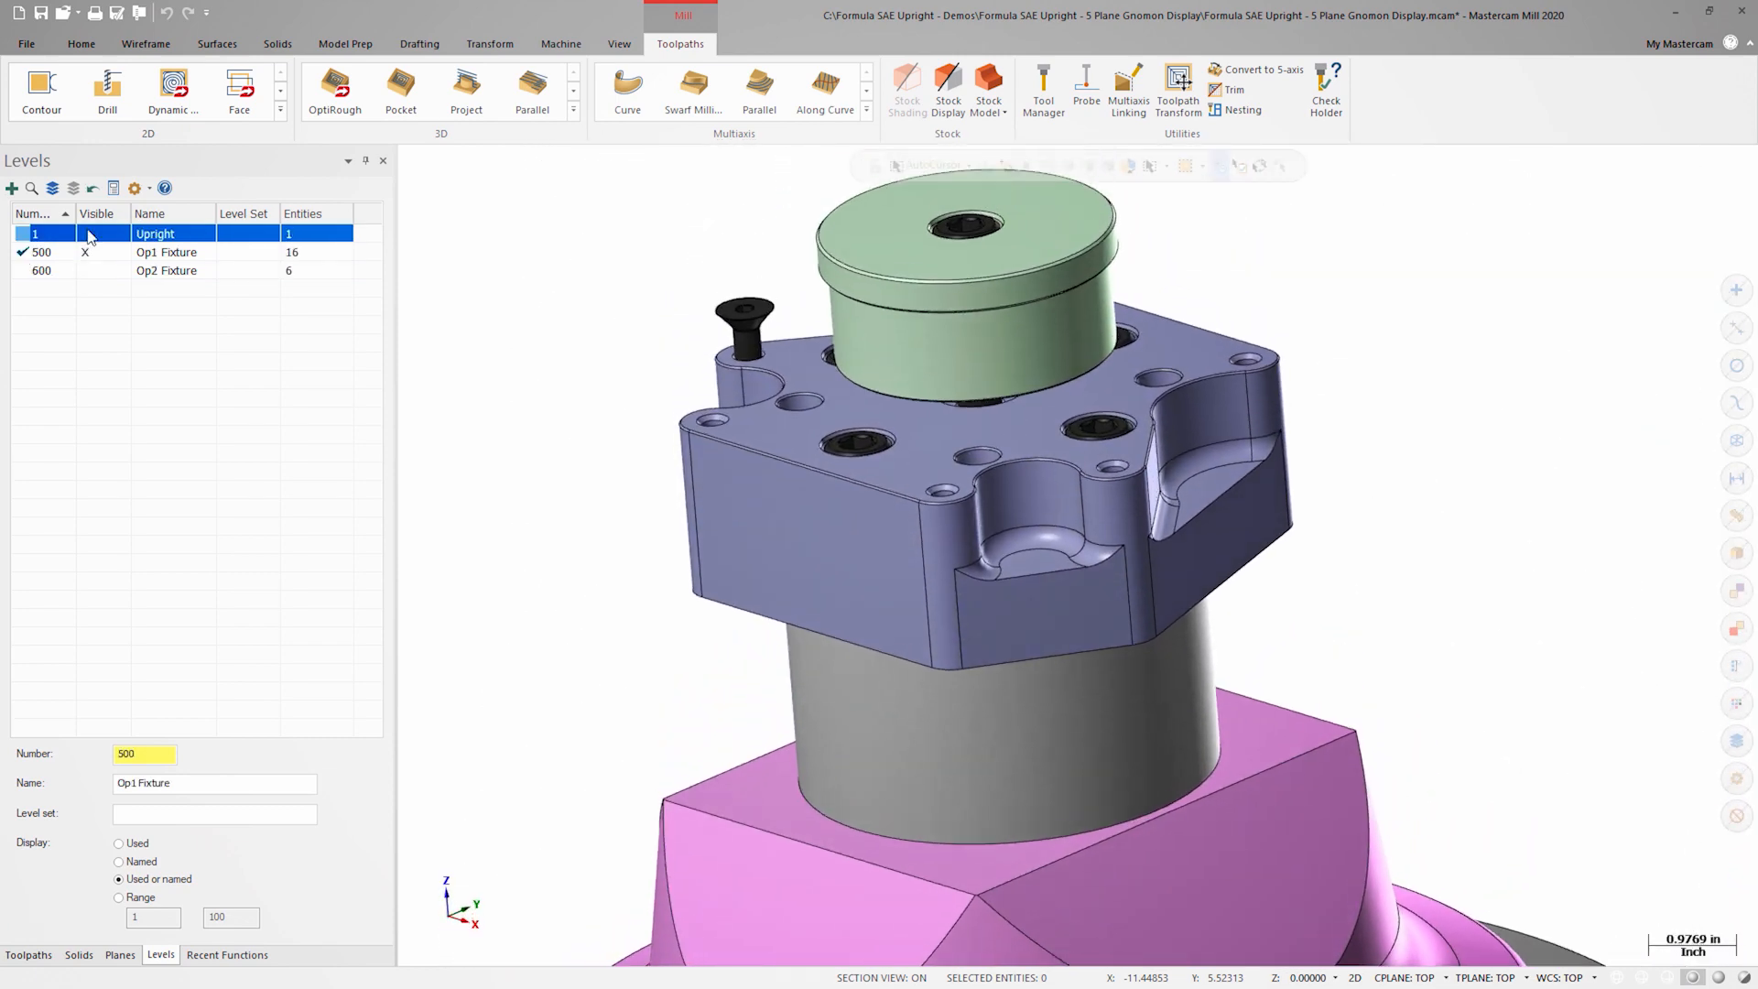
{"action": "scroll", "scroll_direction": "up", "scroll_amount": 3}
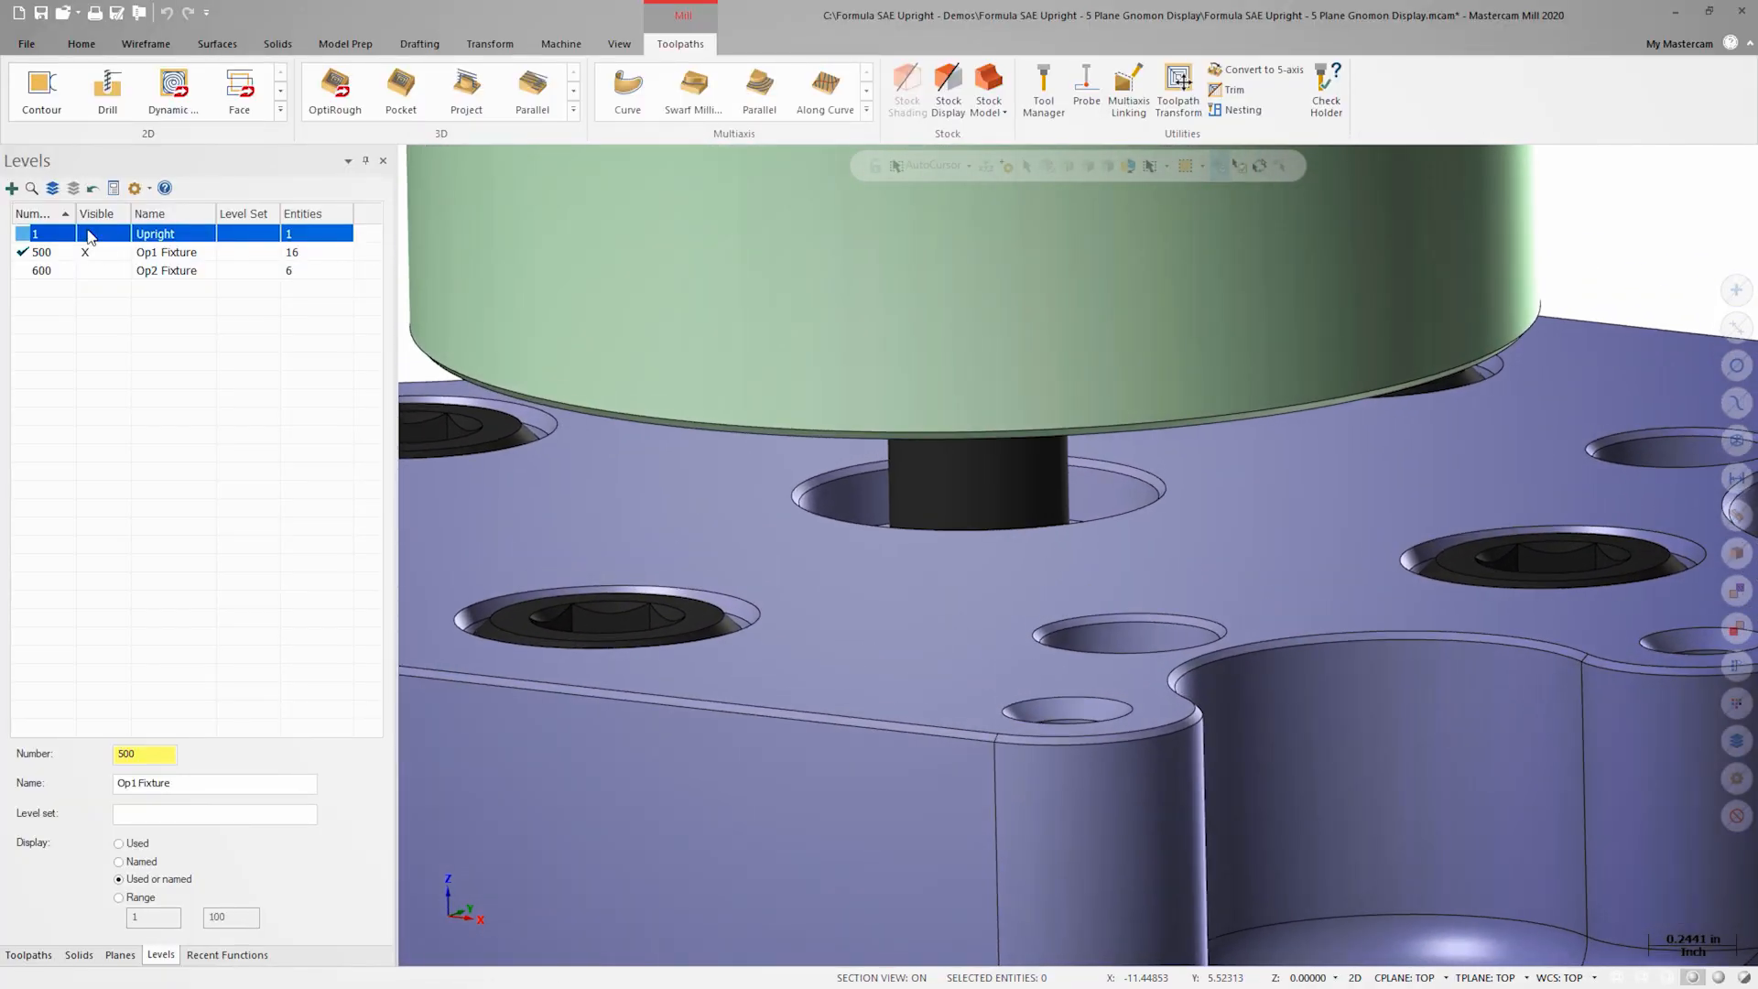
{"action": "left_click", "coordinate": [79, 44]}
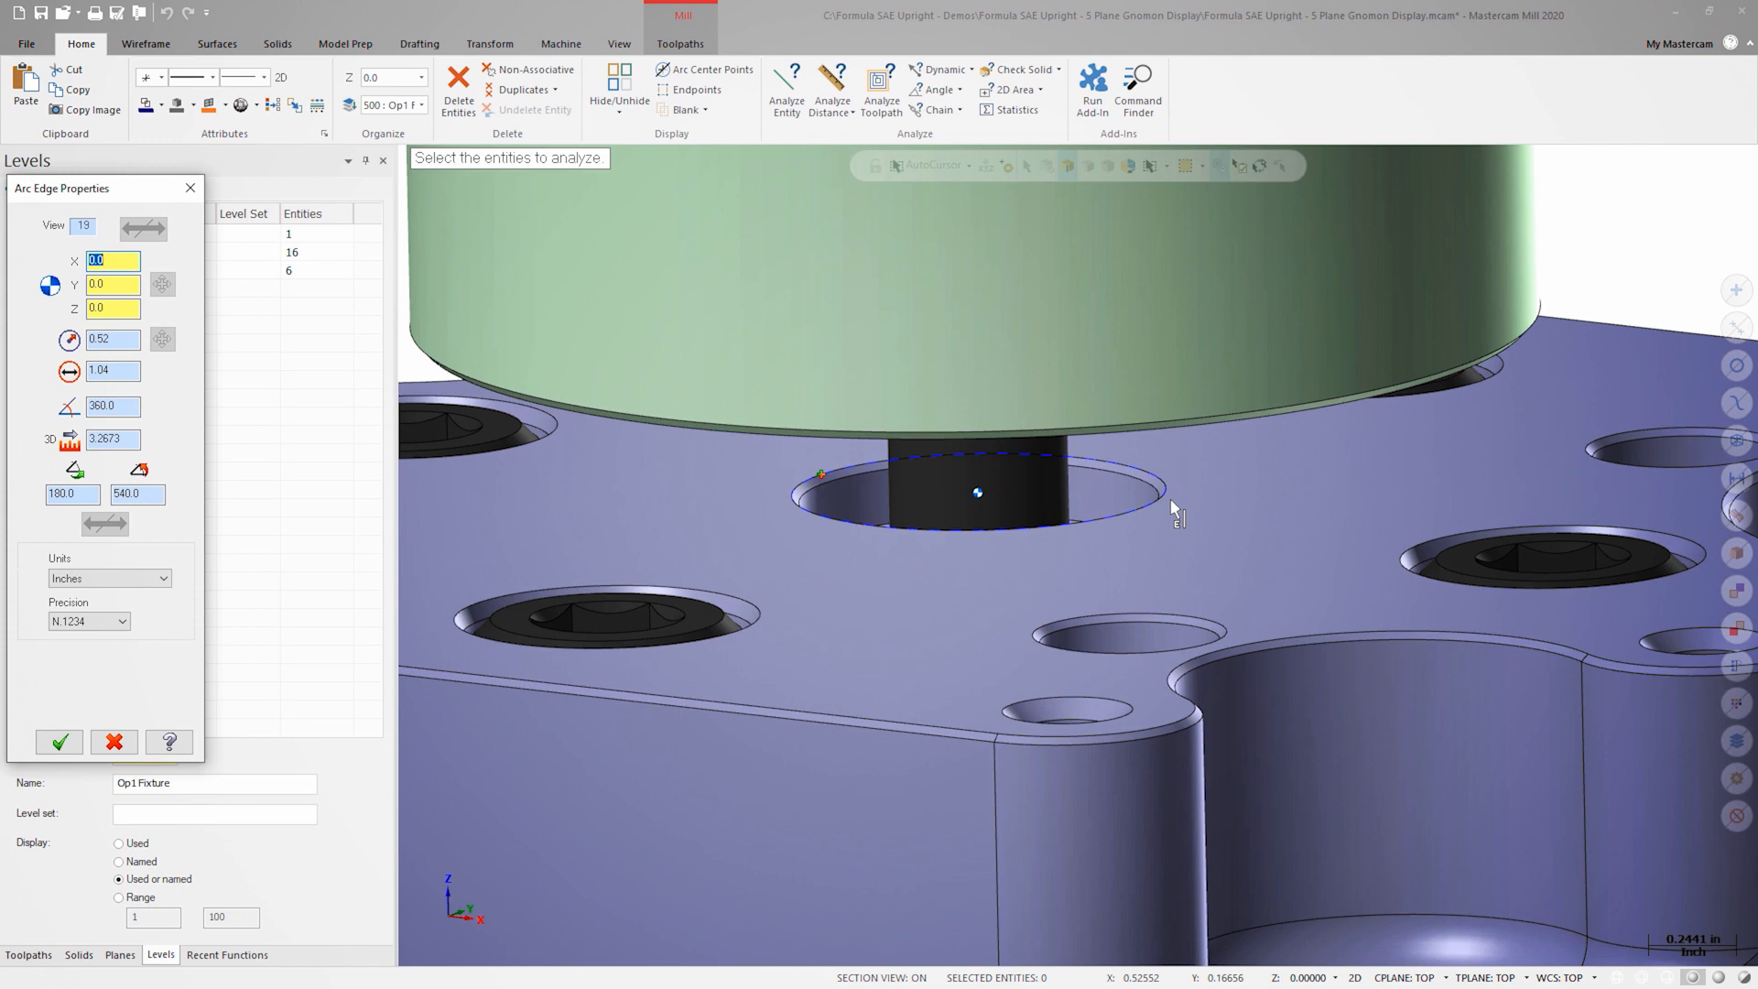
{"action": "left_click", "coordinate": [58, 742]}
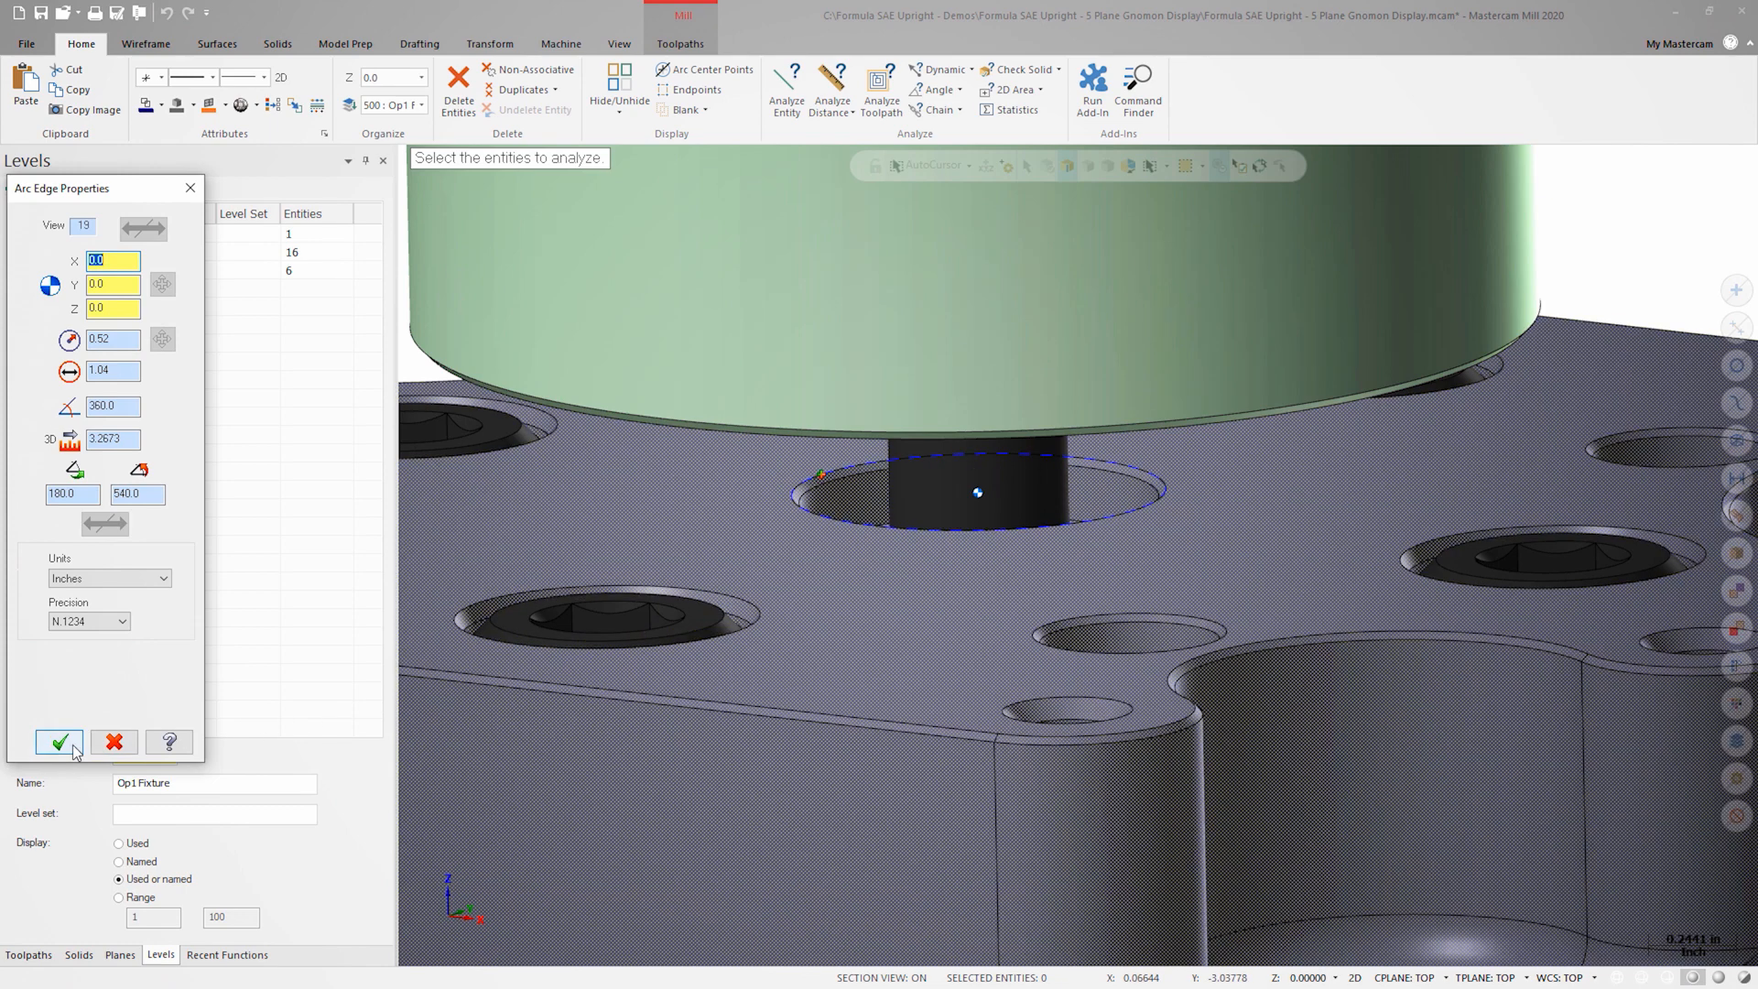
{"action": "left_click", "coordinate": [59, 741]}
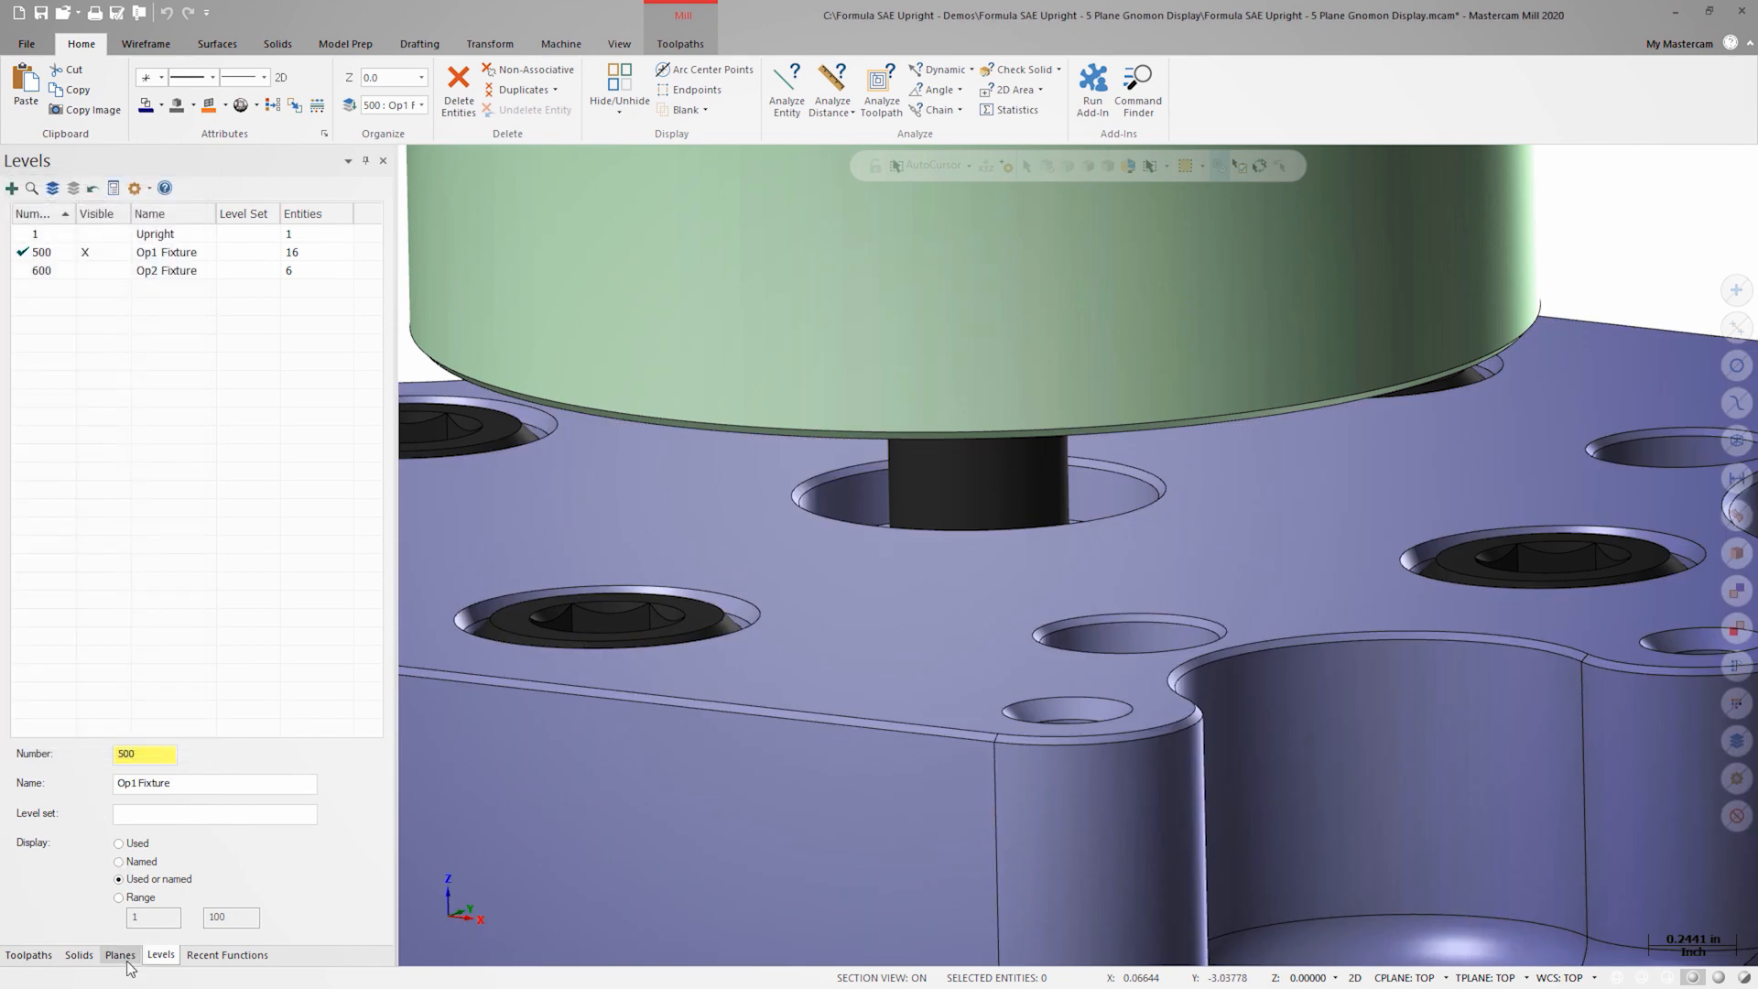
Step: Fit the assembly in Top view (Alt+1) and display the Top plane's gnomon in the Planes manager
{"action": "left_click", "coordinate": [119, 954]}
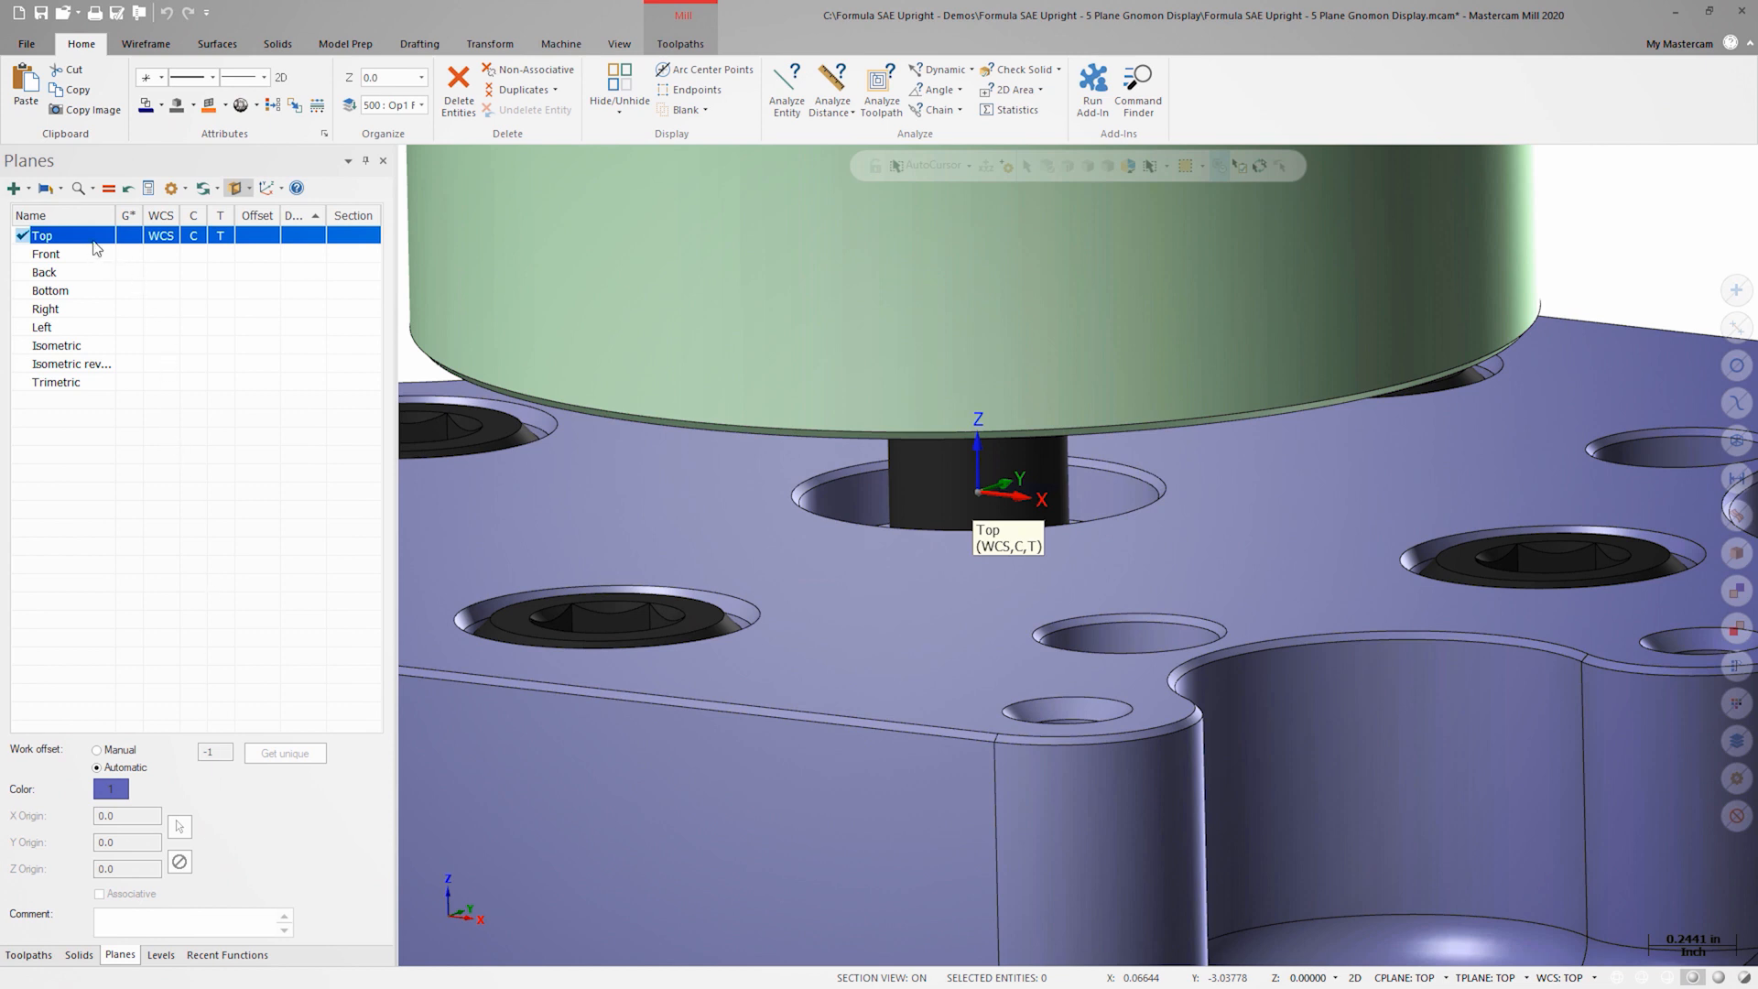
{"action": "key", "text": "Alt+1"}
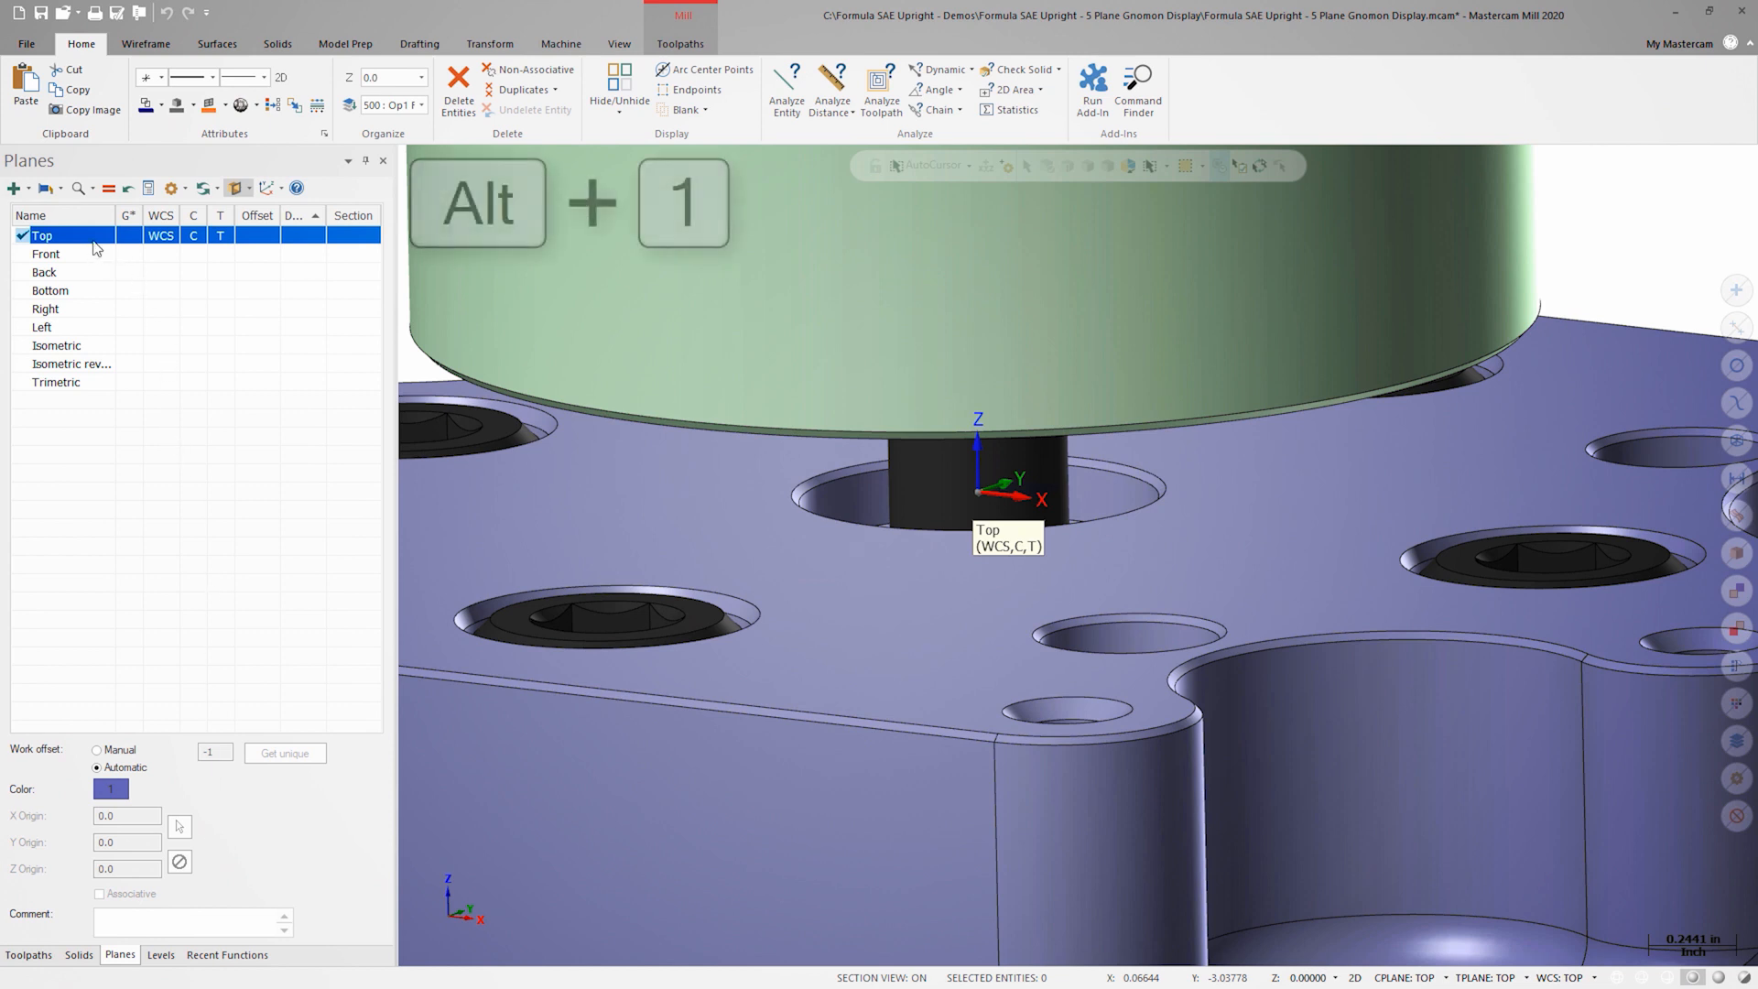
{"action": "key", "text": "alt+1"}
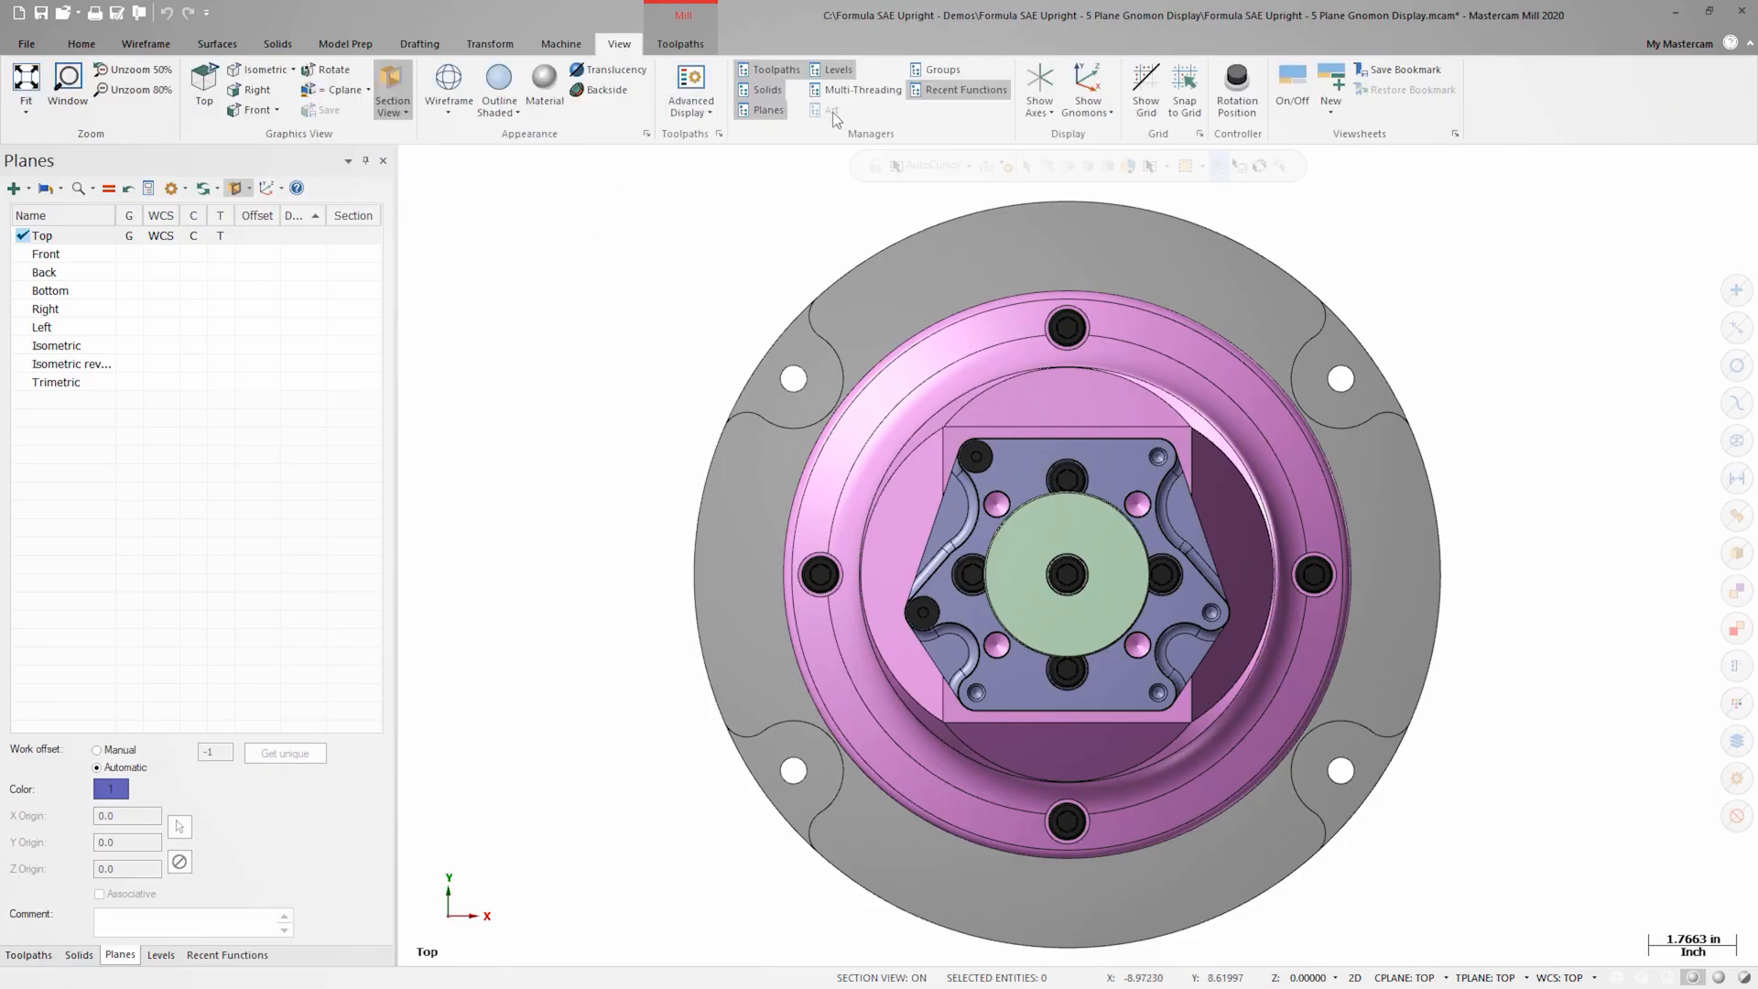
{"action": "mouse_move", "coordinate": [1086, 88]}
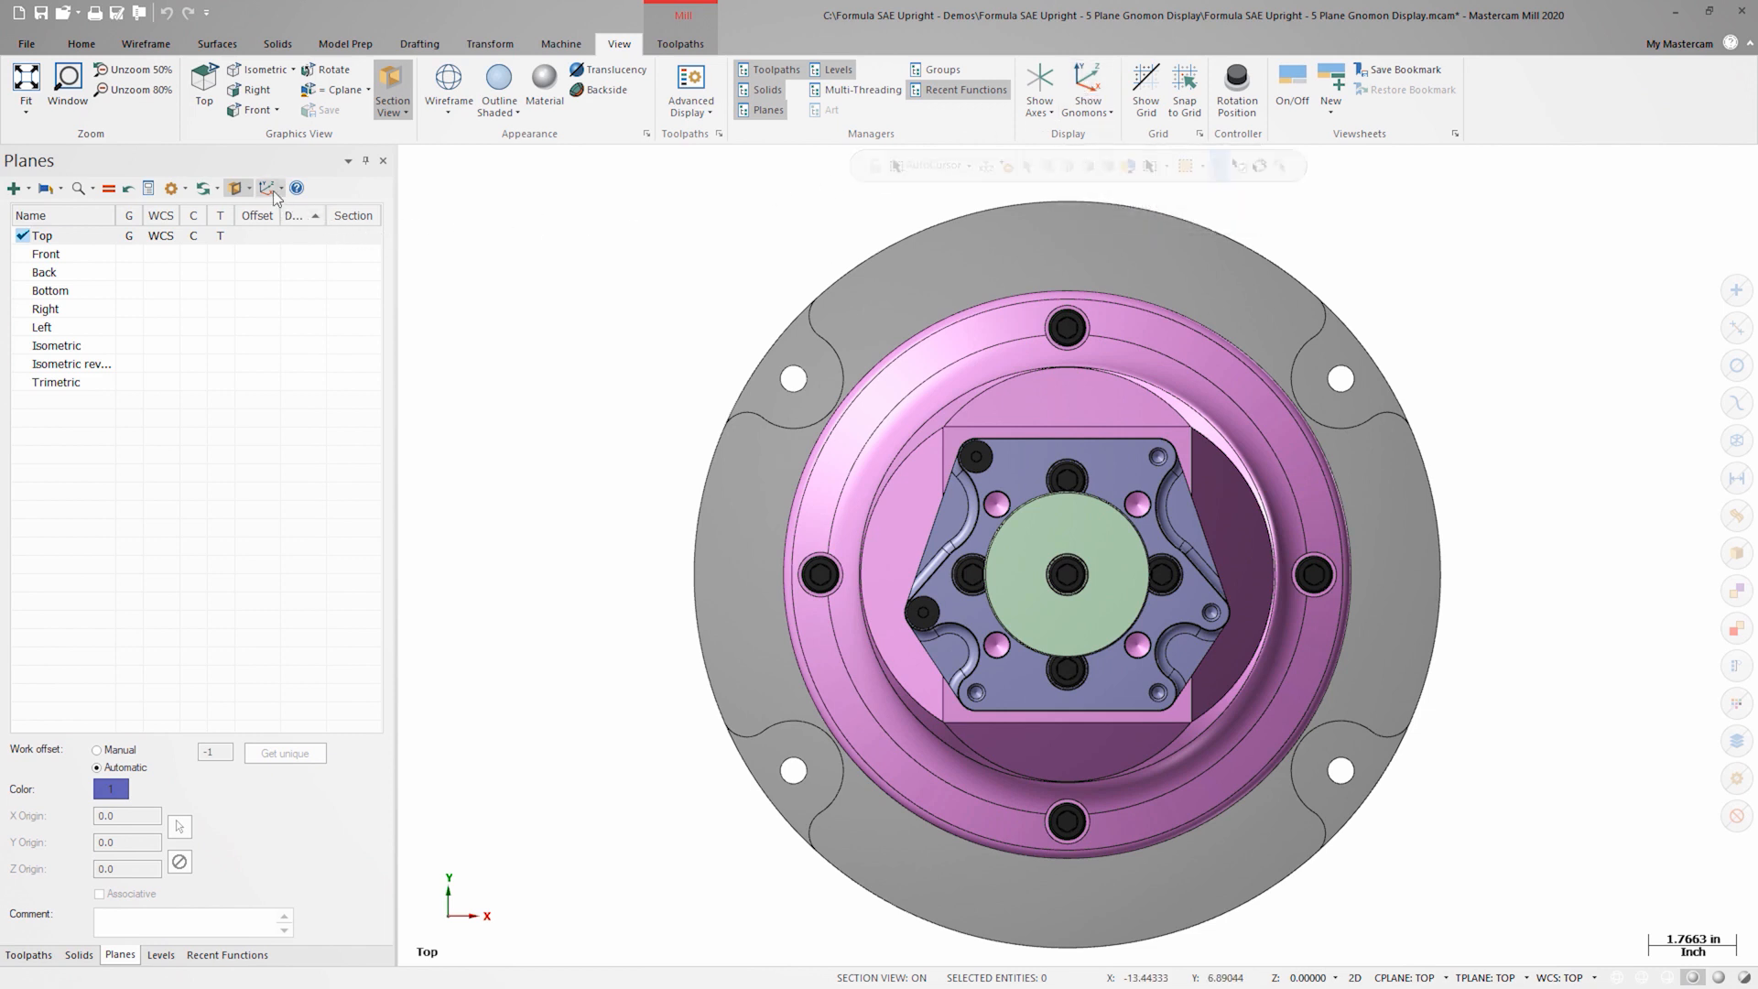
{"action": "left_click", "coordinate": [269, 187]}
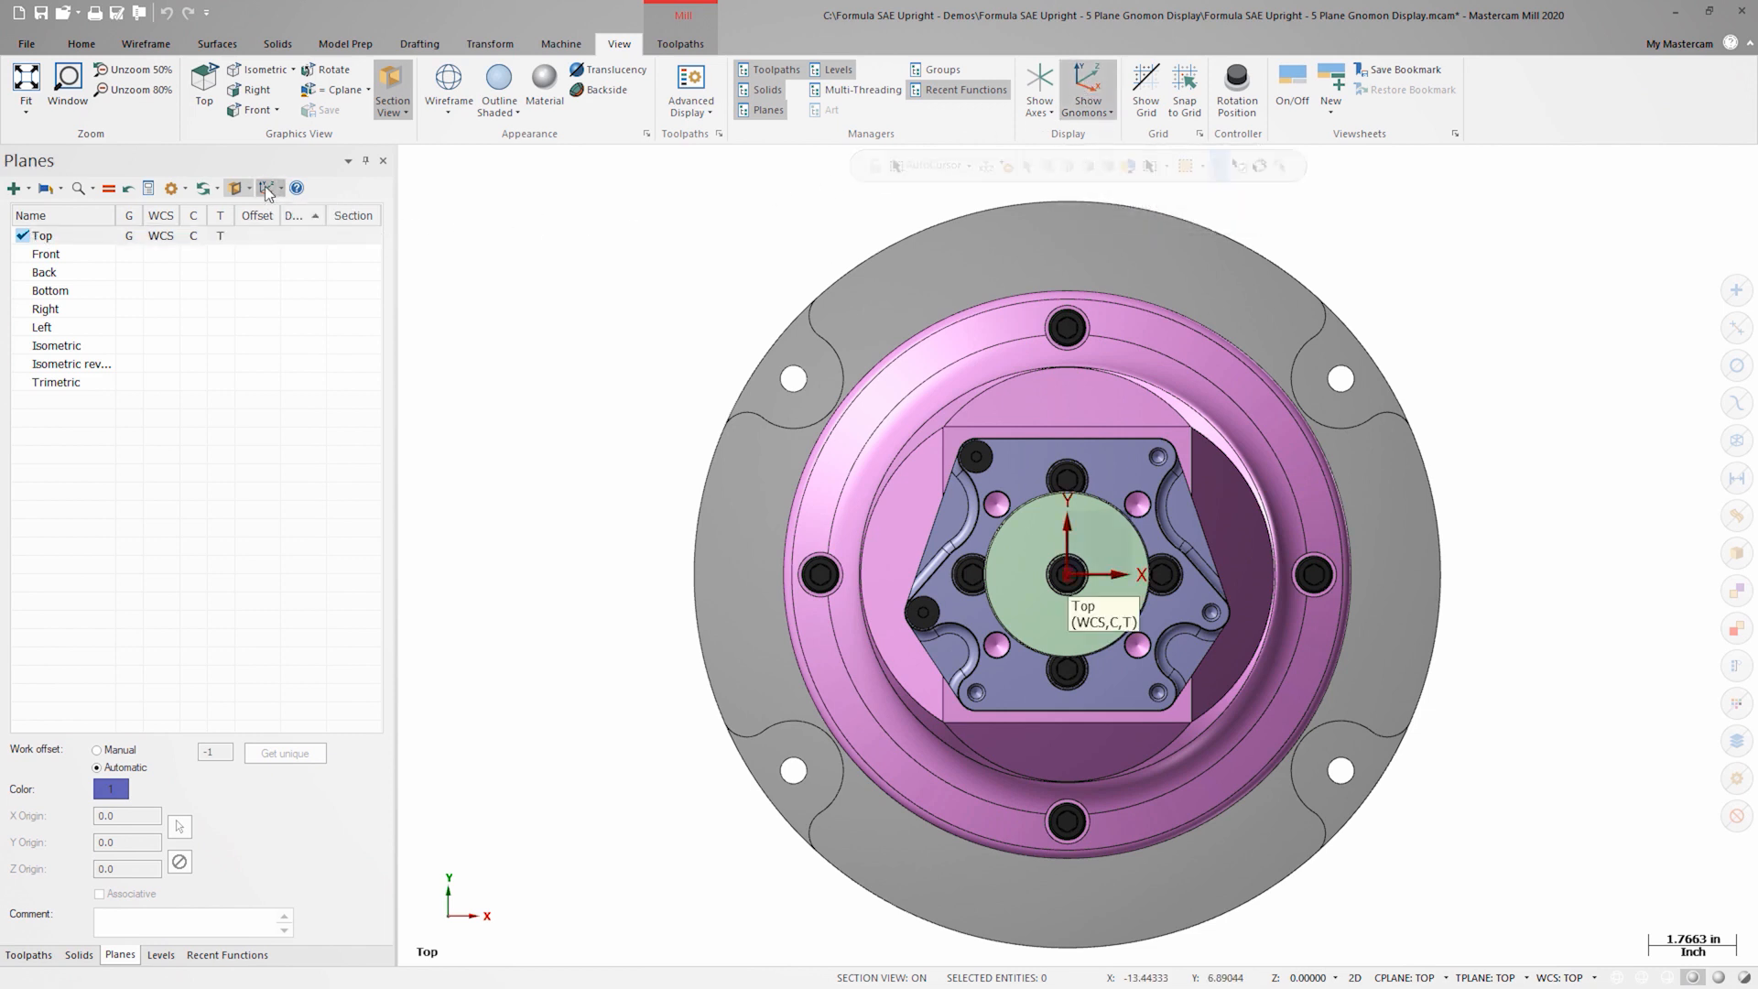
{"action": "mouse_move", "coordinate": [460, 234]}
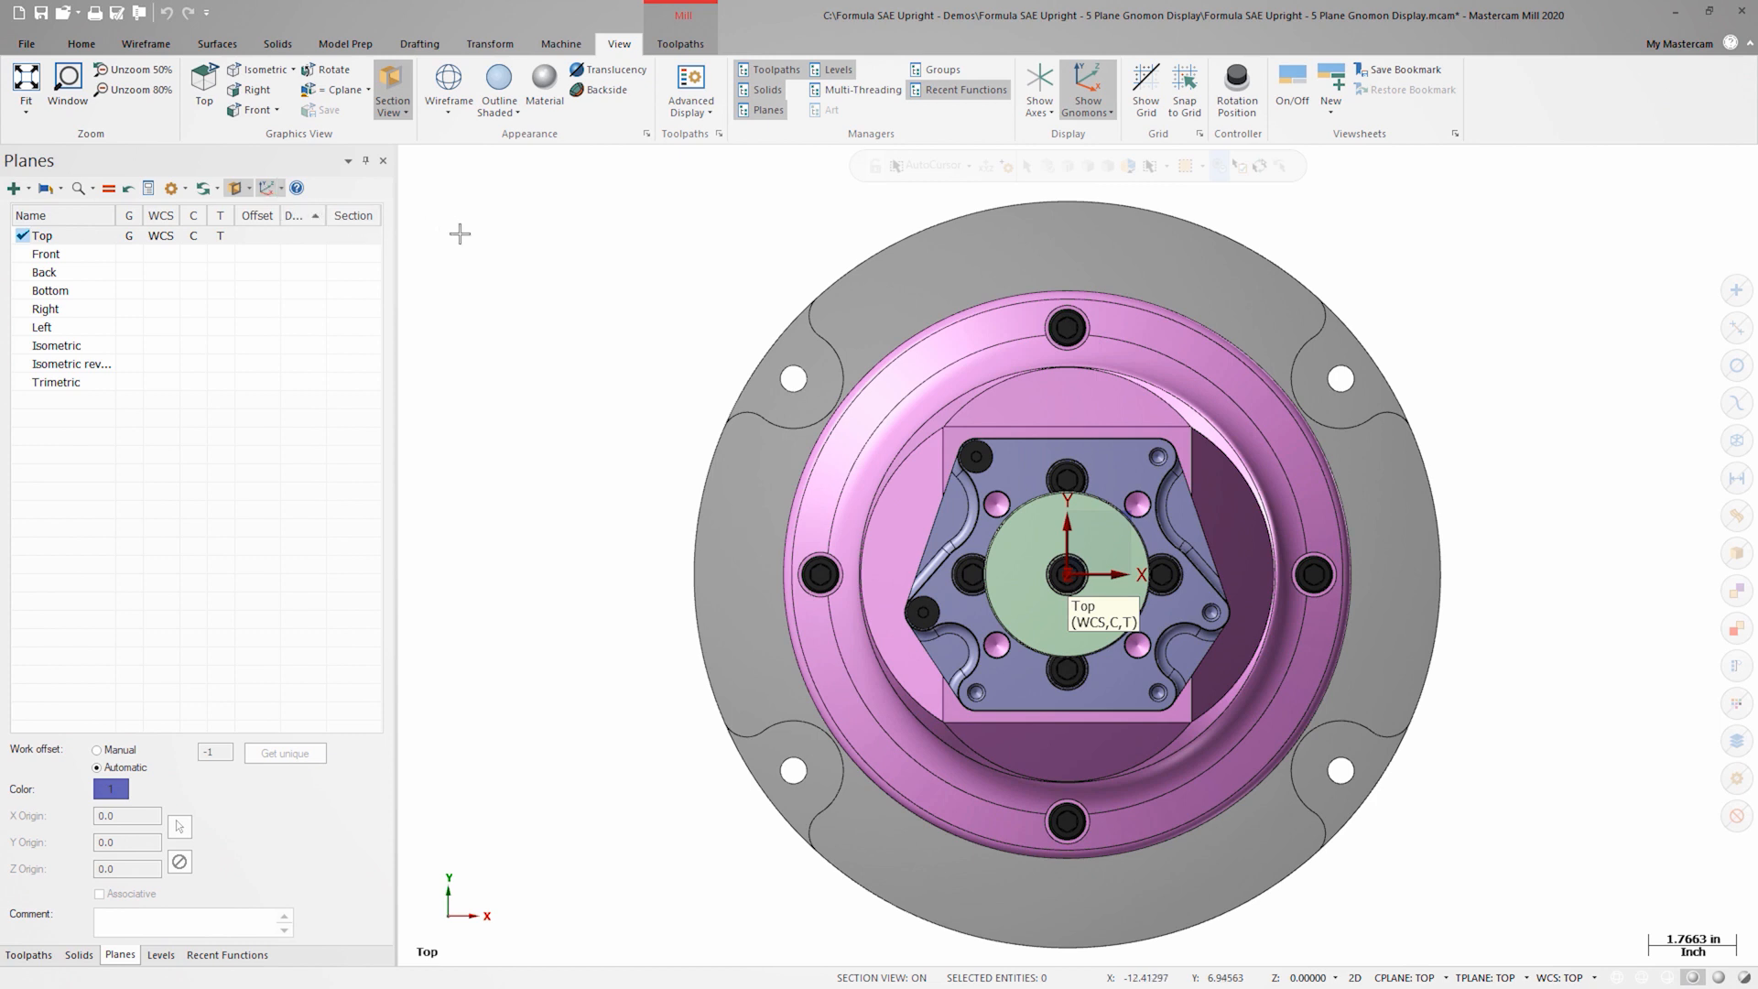
Step: Make the Upright level visible again in the Levels manager
{"action": "left_click", "coordinate": [161, 954]}
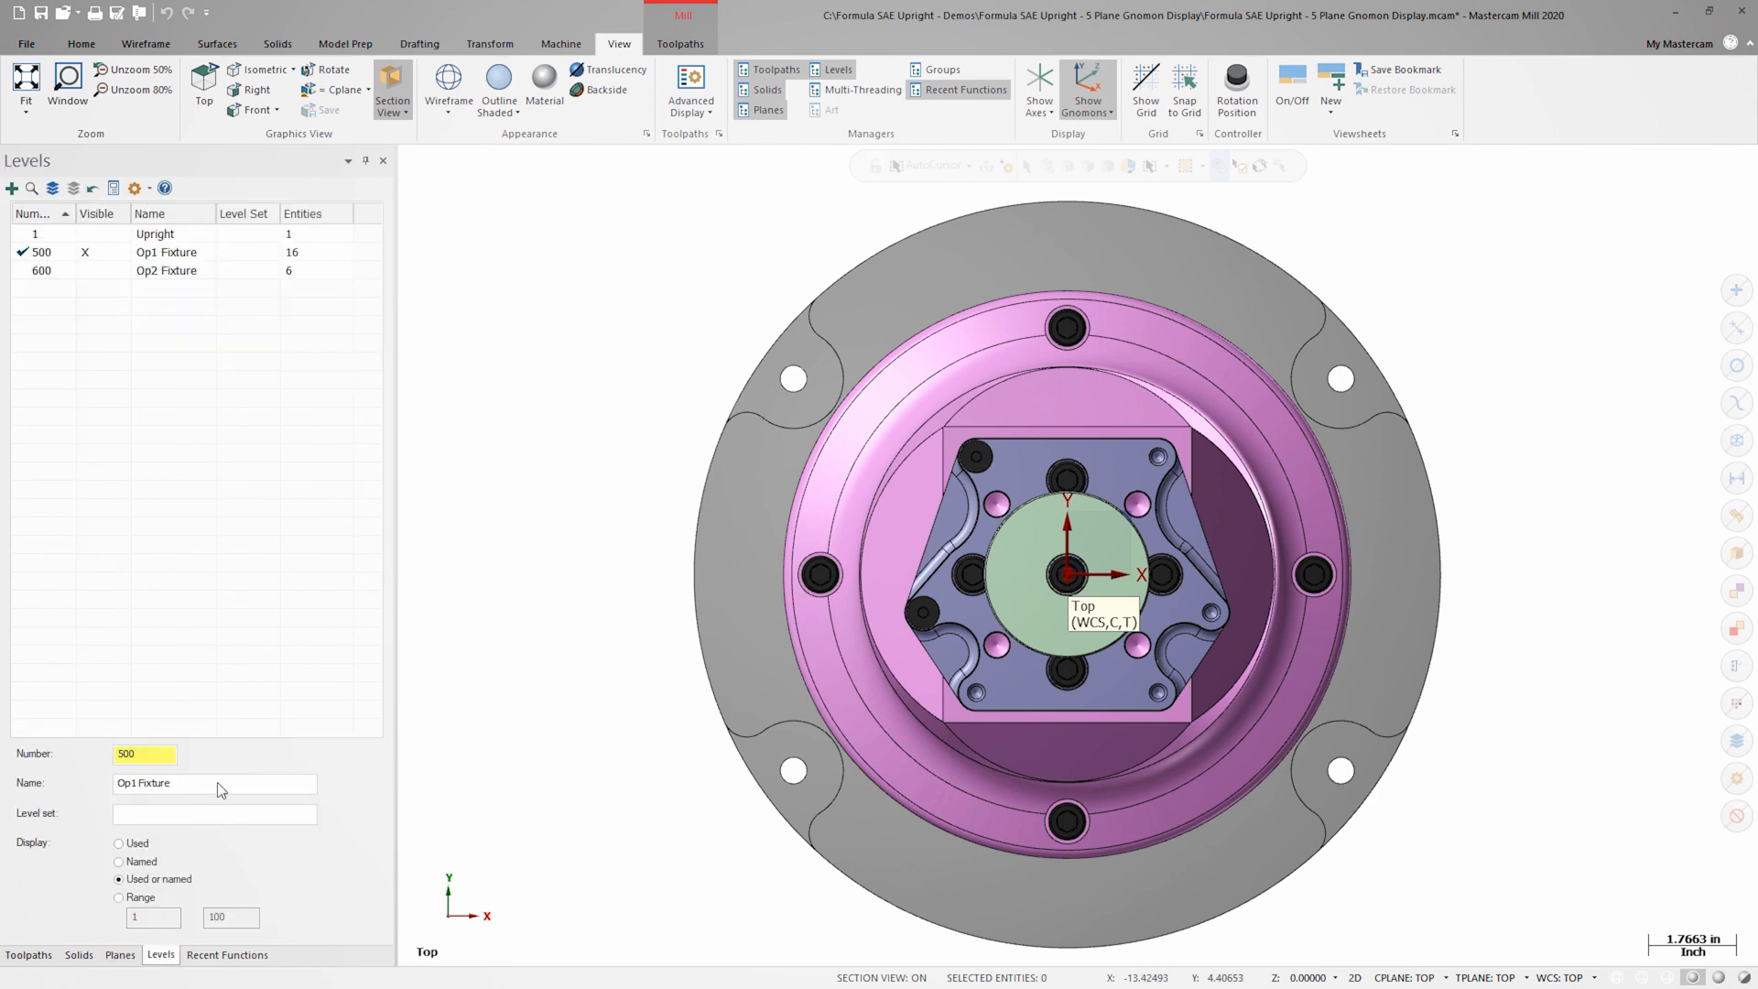
{"action": "left_click", "coordinate": [153, 233]}
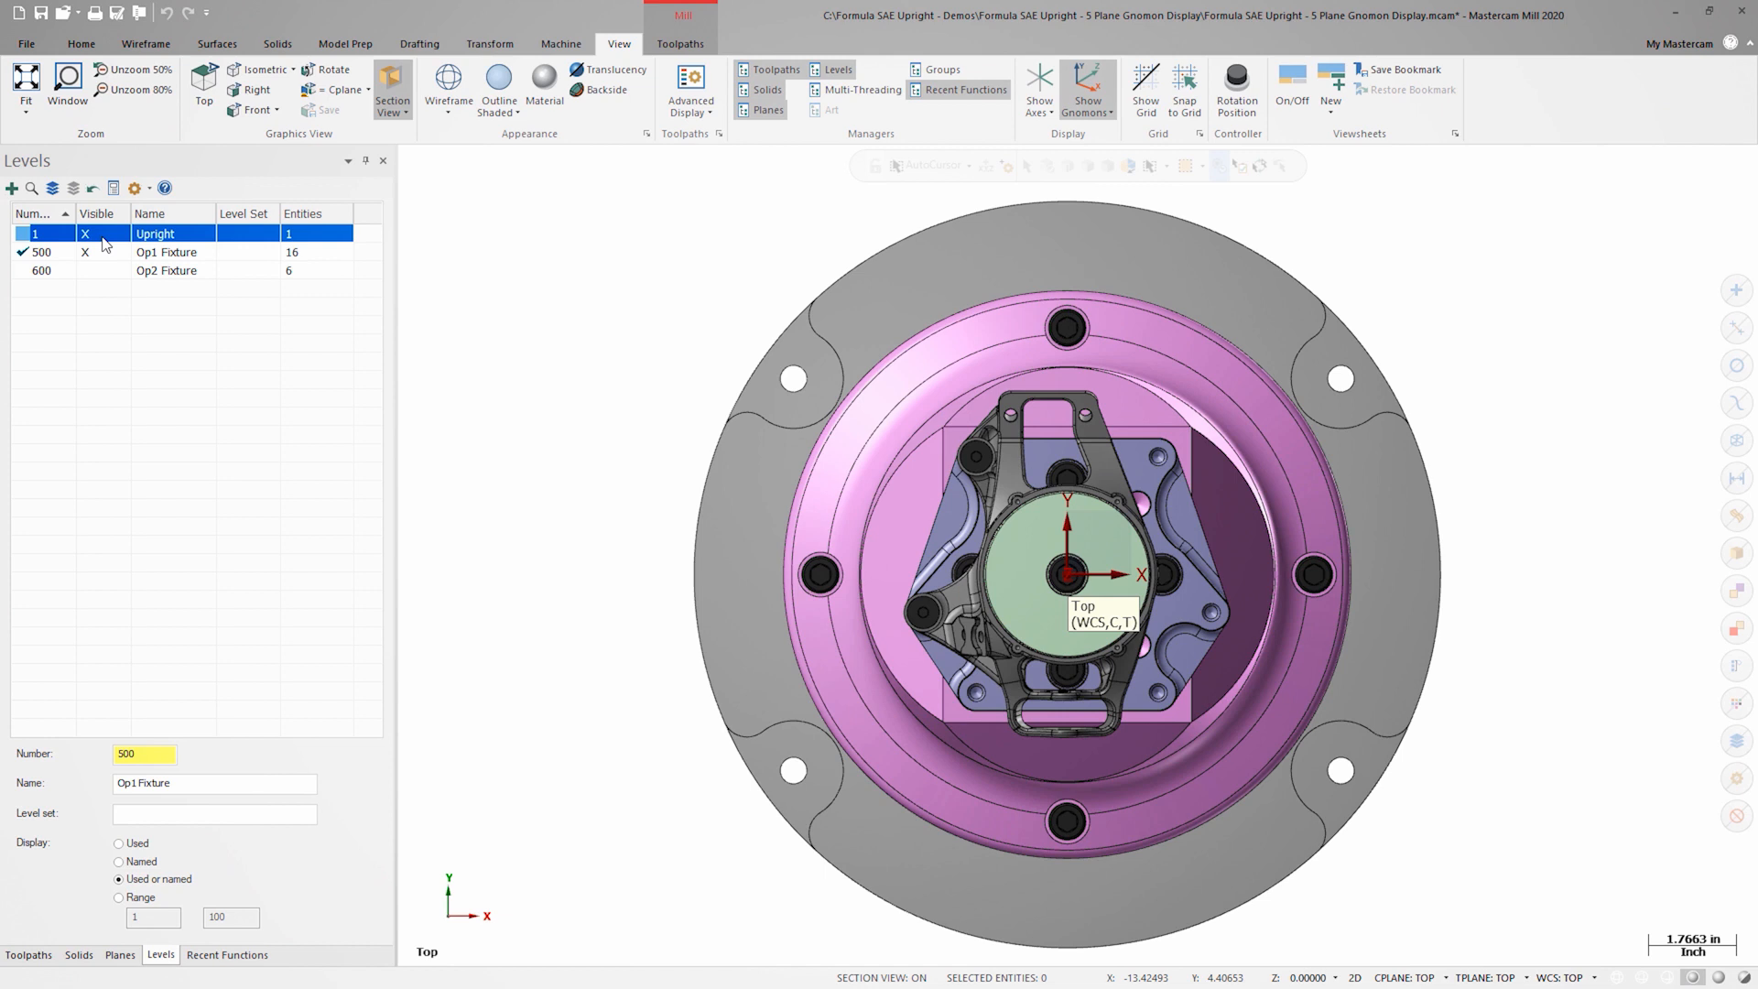
{"action": "left_click", "coordinate": [681, 44]}
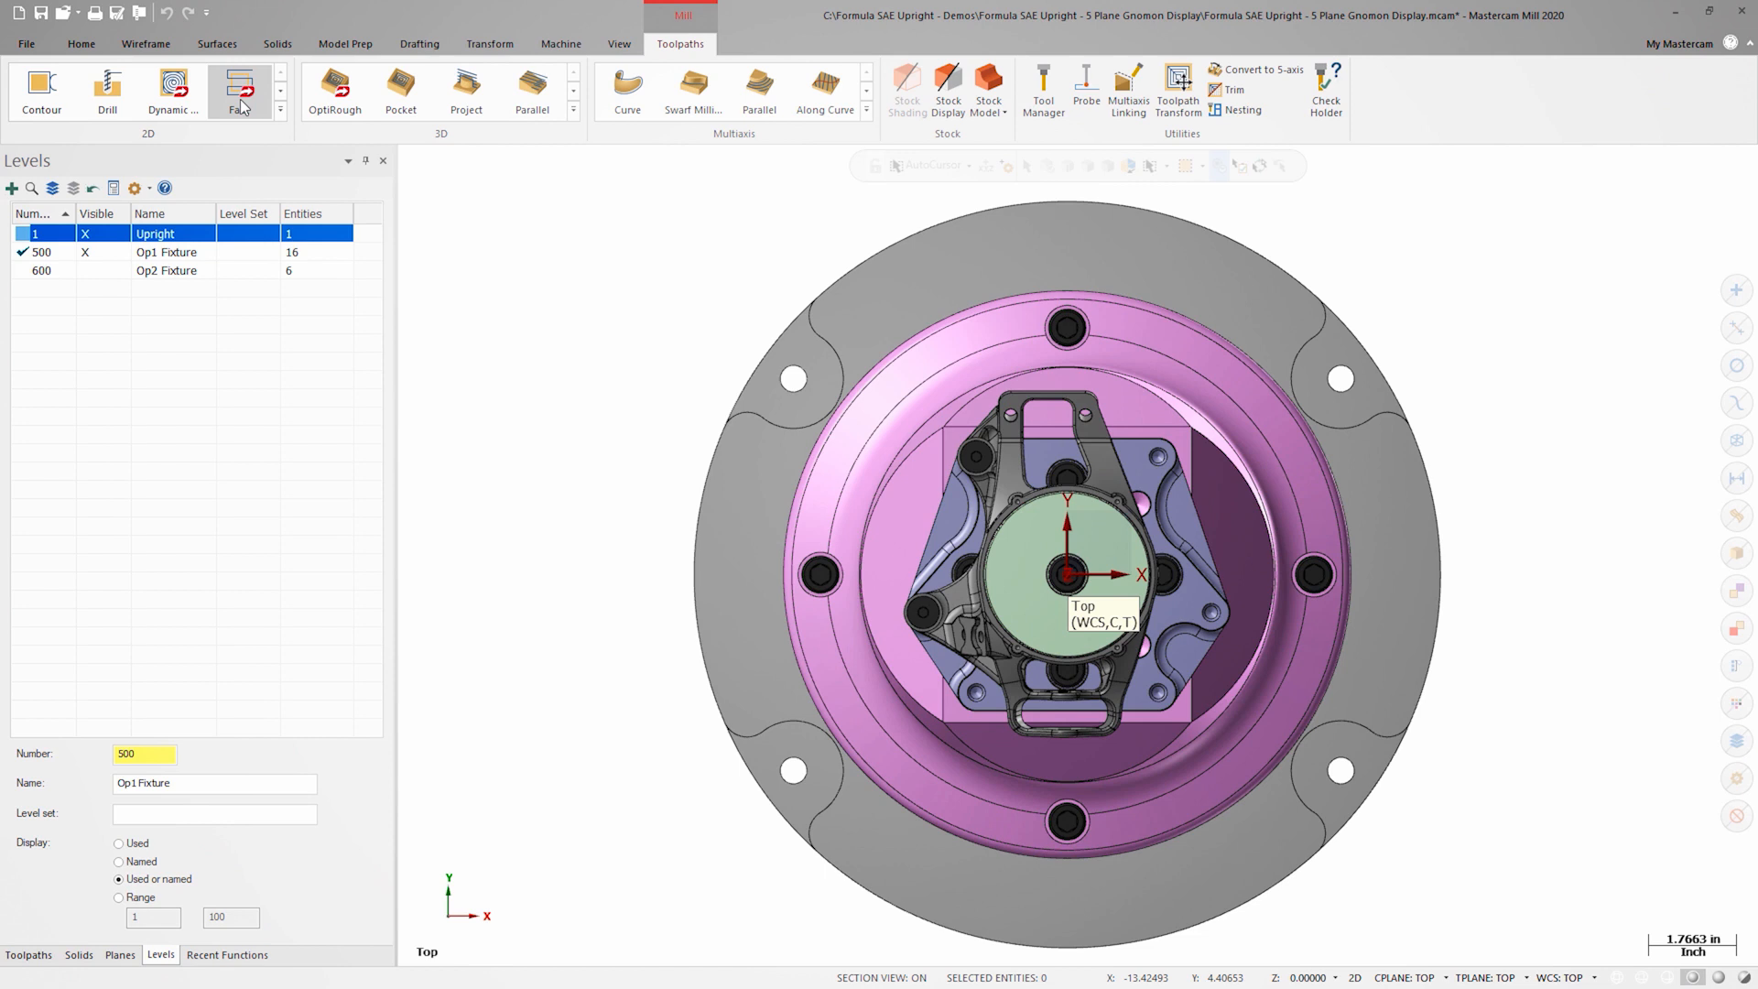
Step: Start a Face toolpath and select the Upright's top face via Solid Chaining
{"action": "left_click", "coordinate": [238, 91]}
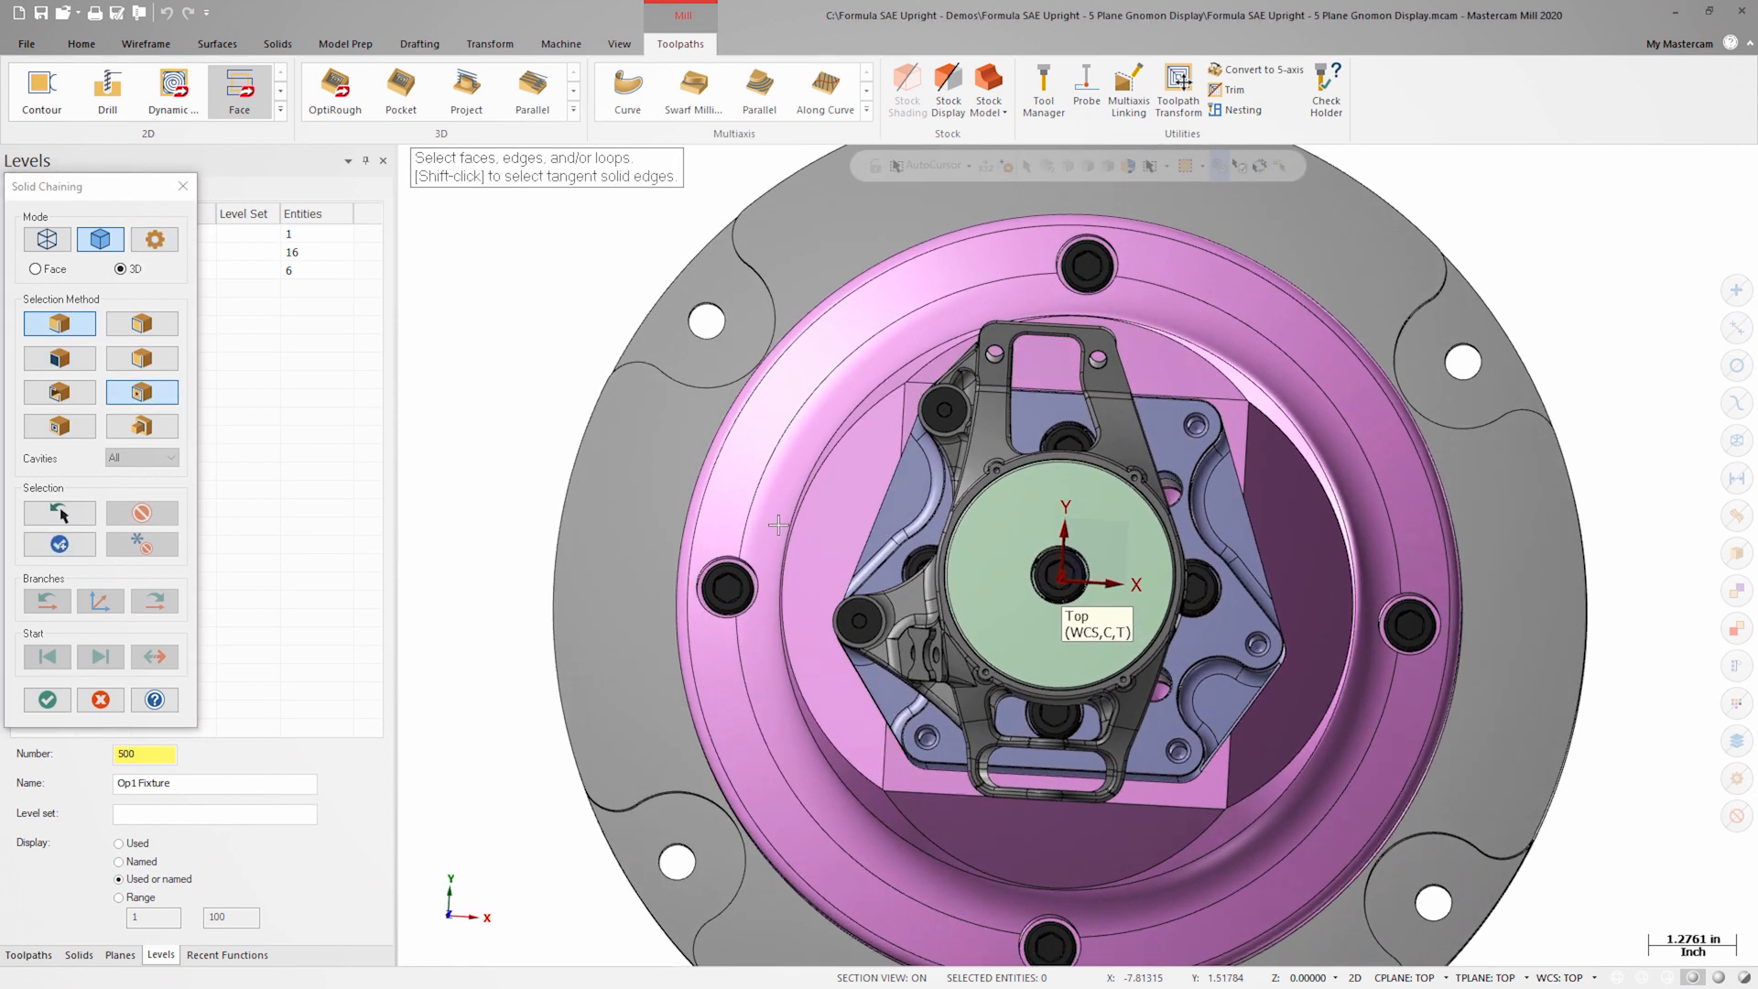
{"action": "scroll", "scroll_direction": "up", "scroll_amount": 3}
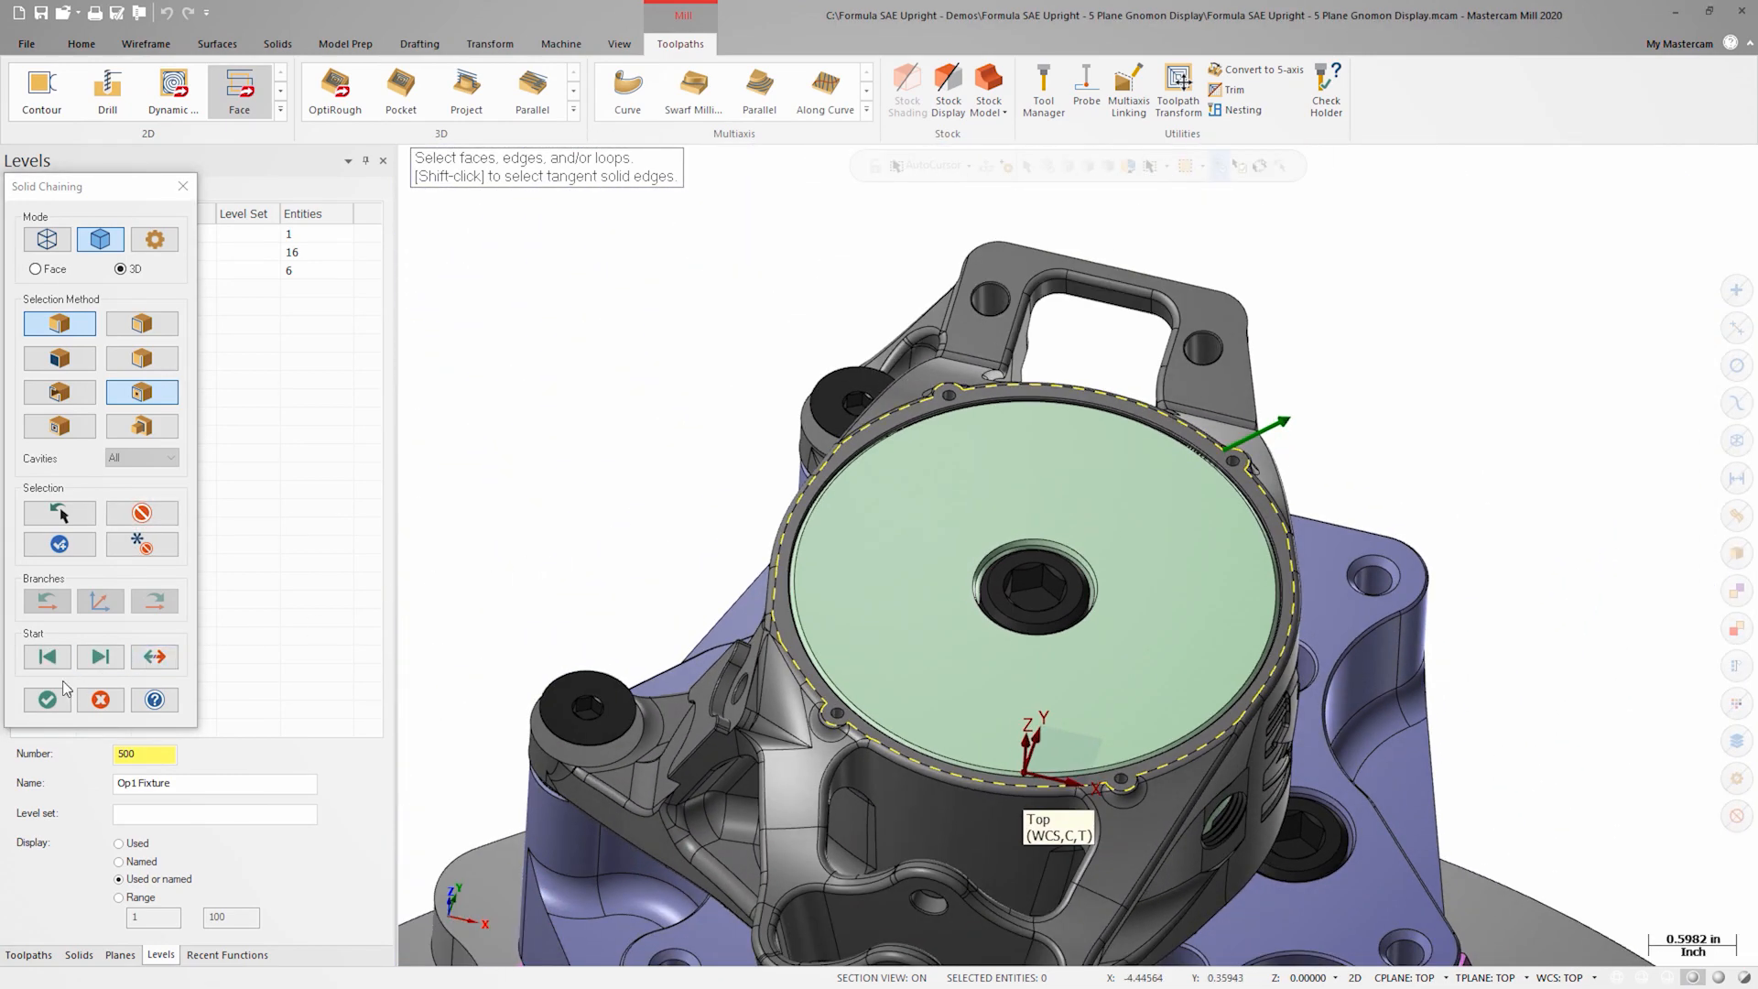
{"action": "left_click", "coordinate": [46, 698]}
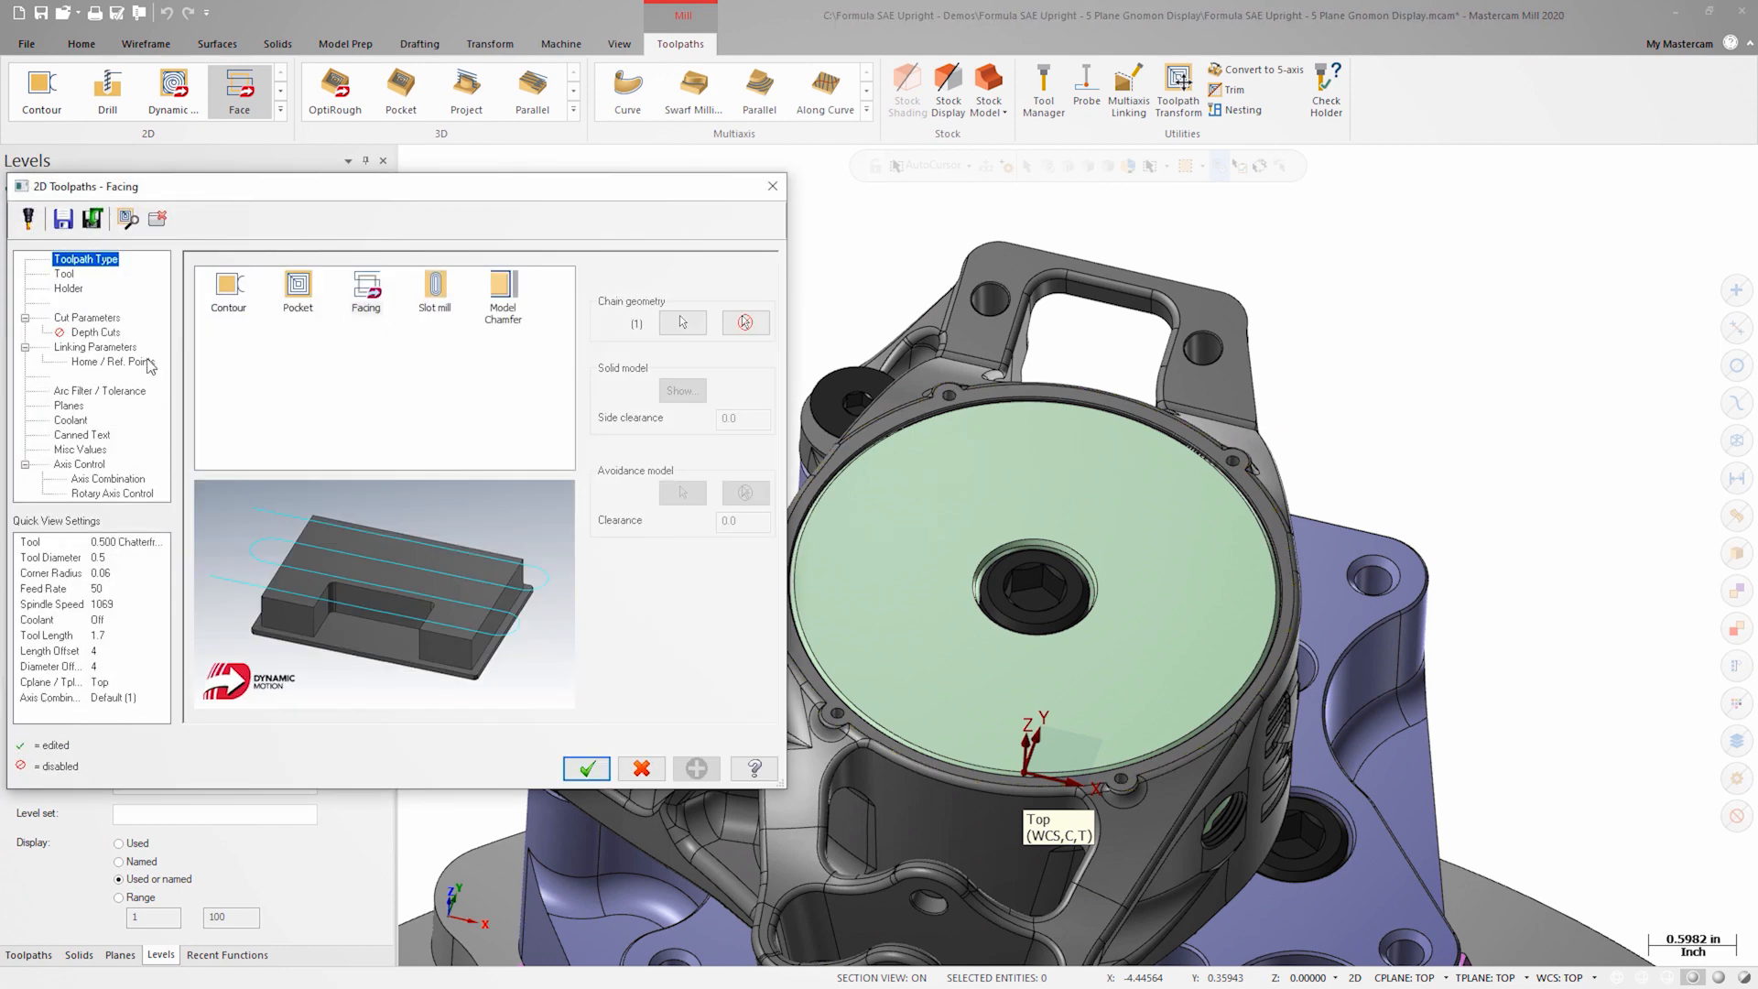
Step: Set Zigzag style, floor stock 0, feed plane 0.25, top of stock 0.28 incremental, and accept the facing toolpath
{"action": "left_click", "coordinate": [65, 273]}
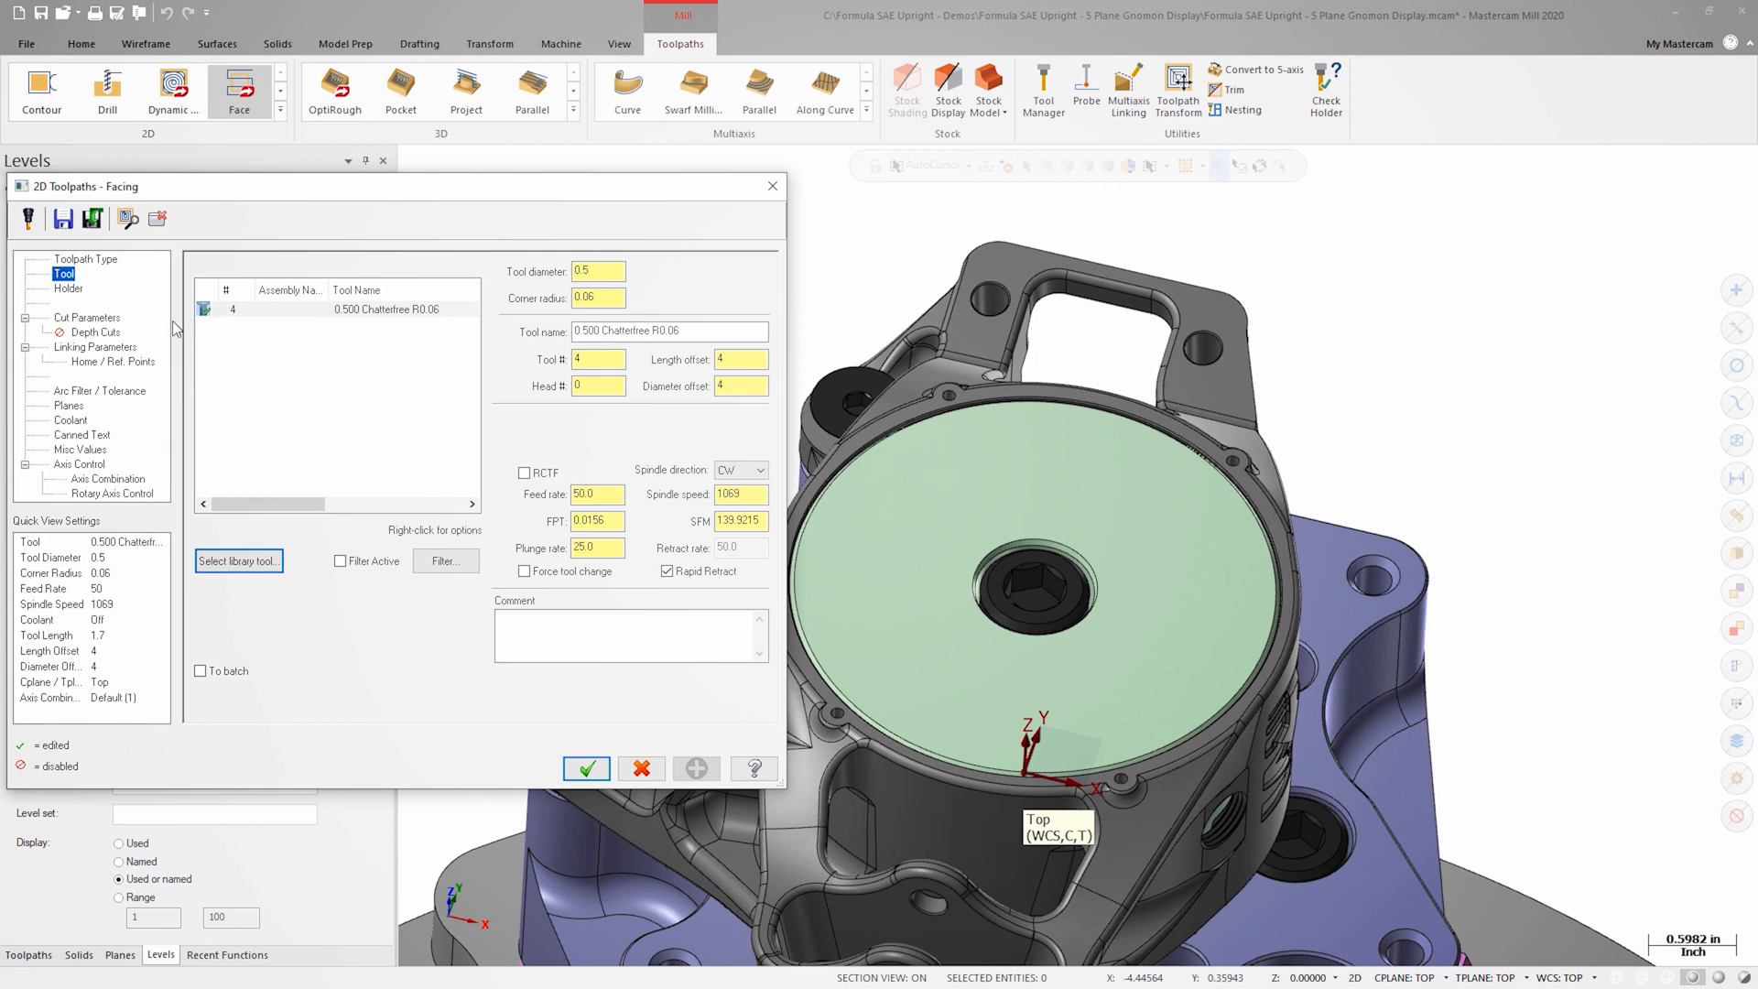
{"action": "left_click", "coordinate": [88, 317]}
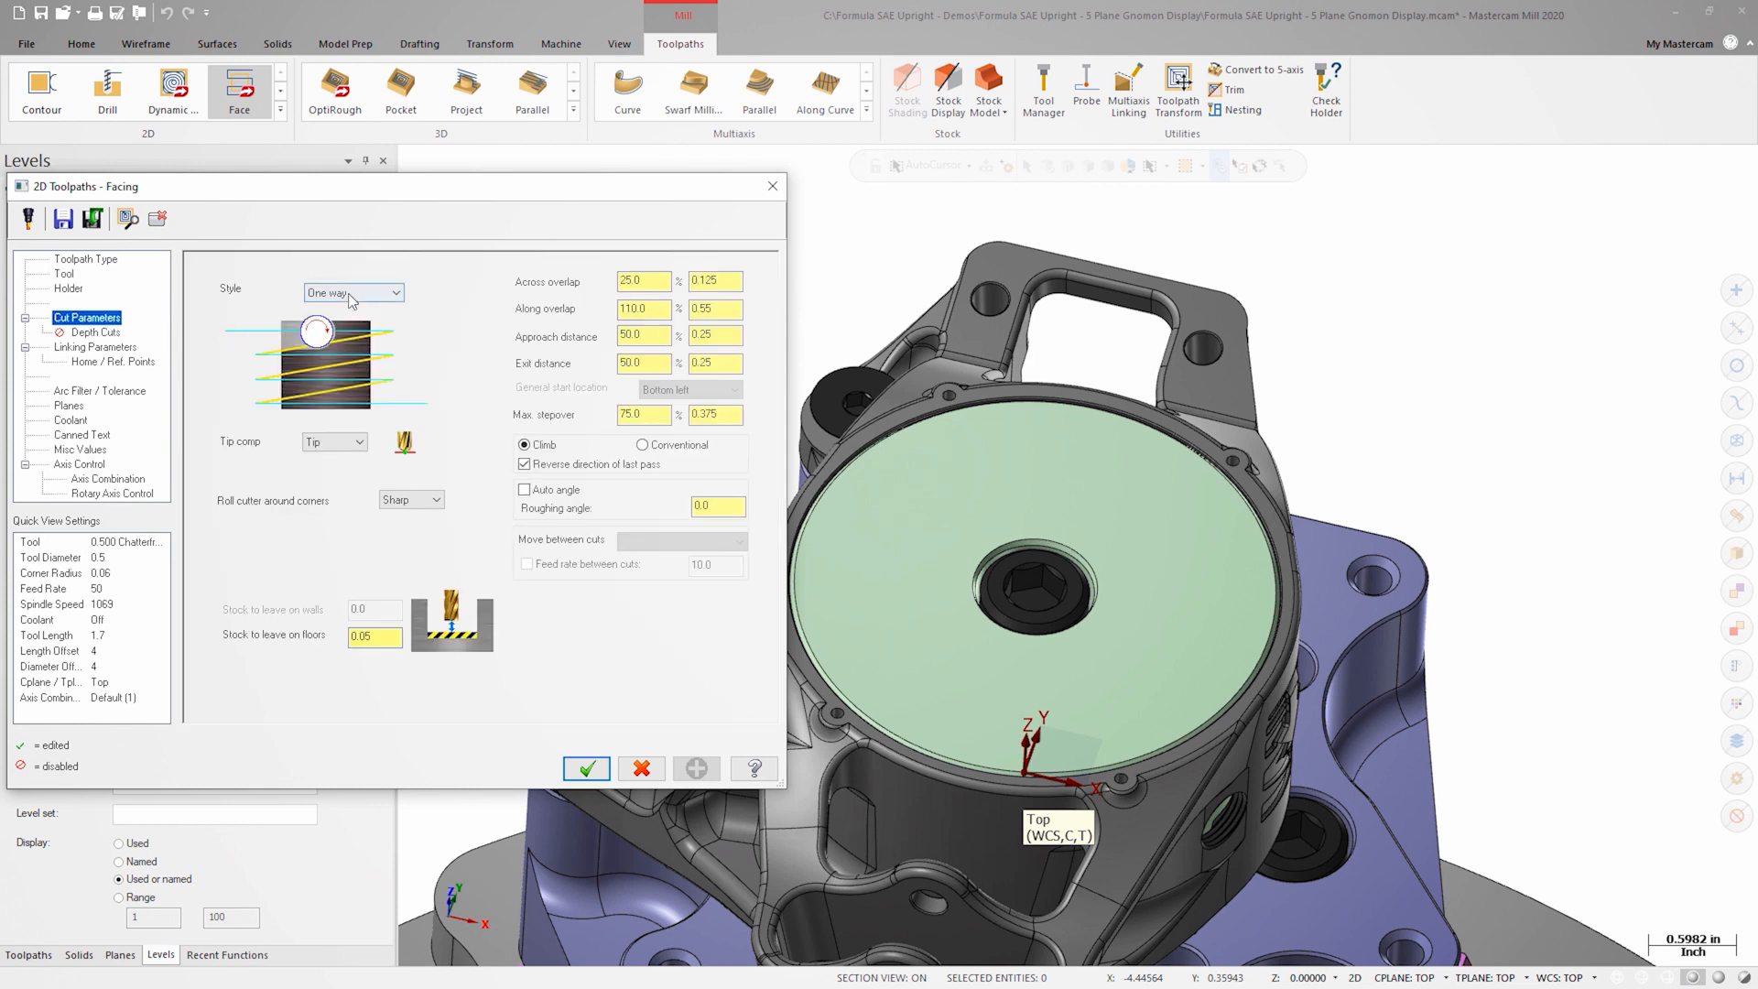
{"action": "left_click", "coordinate": [401, 293]}
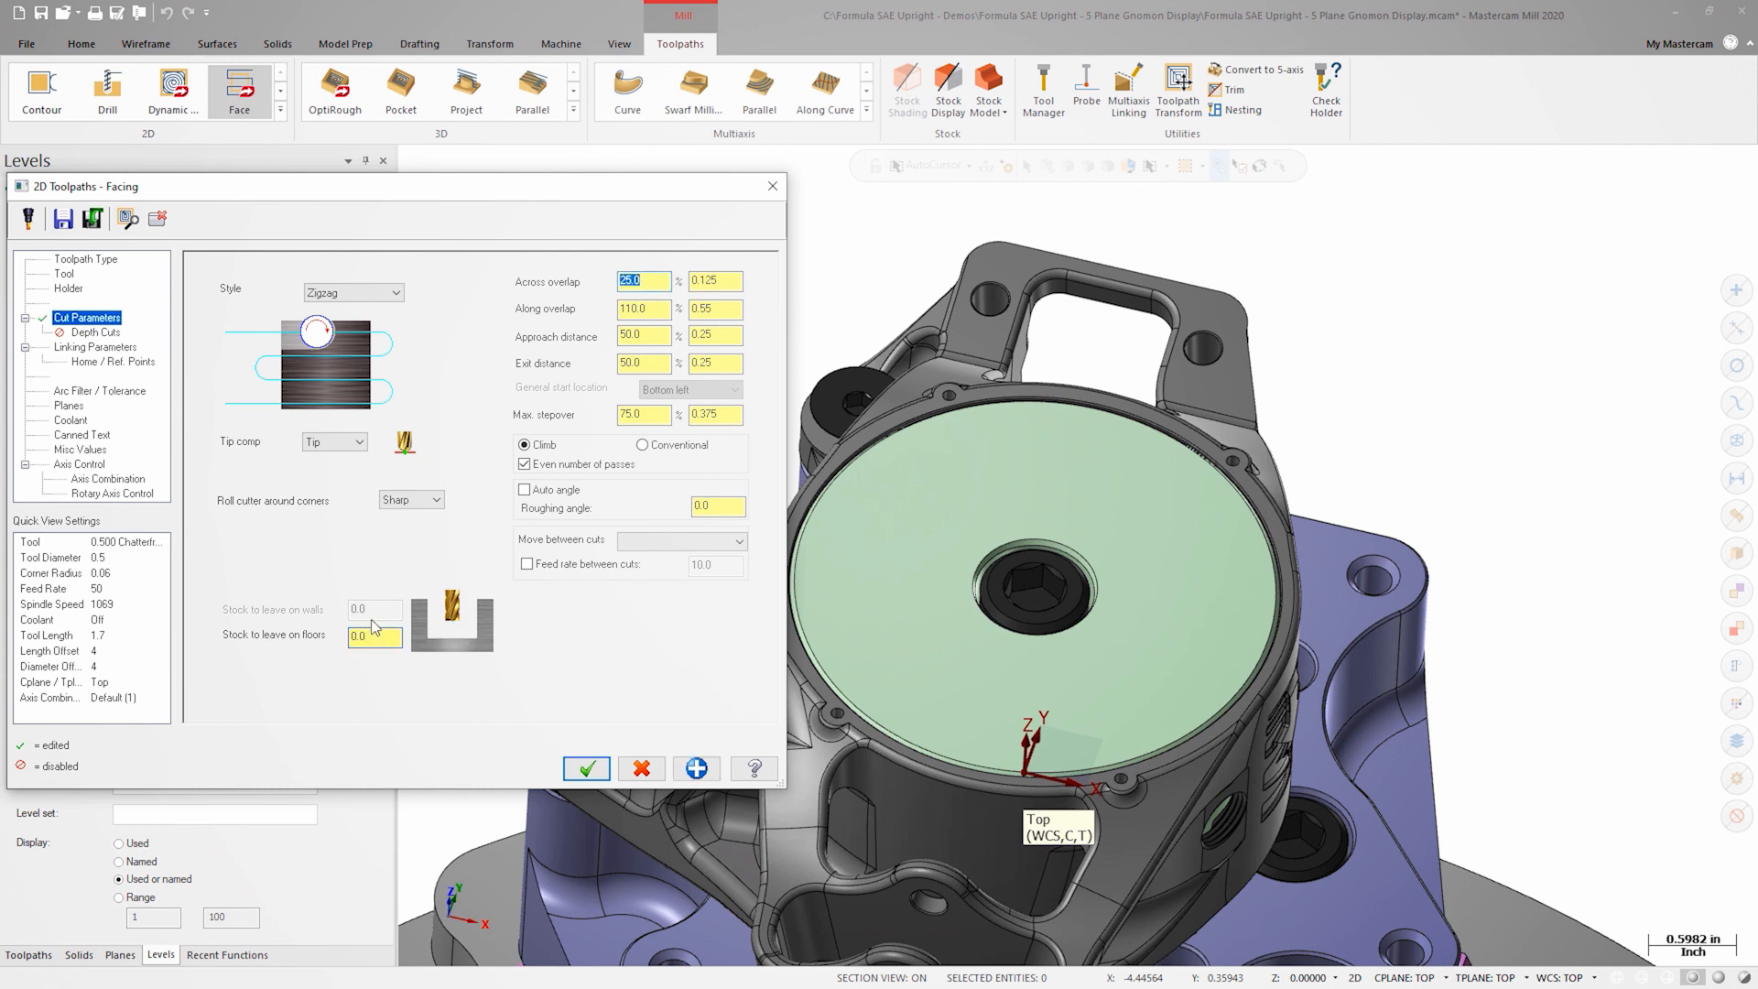
{"action": "left_click", "coordinate": [94, 346]}
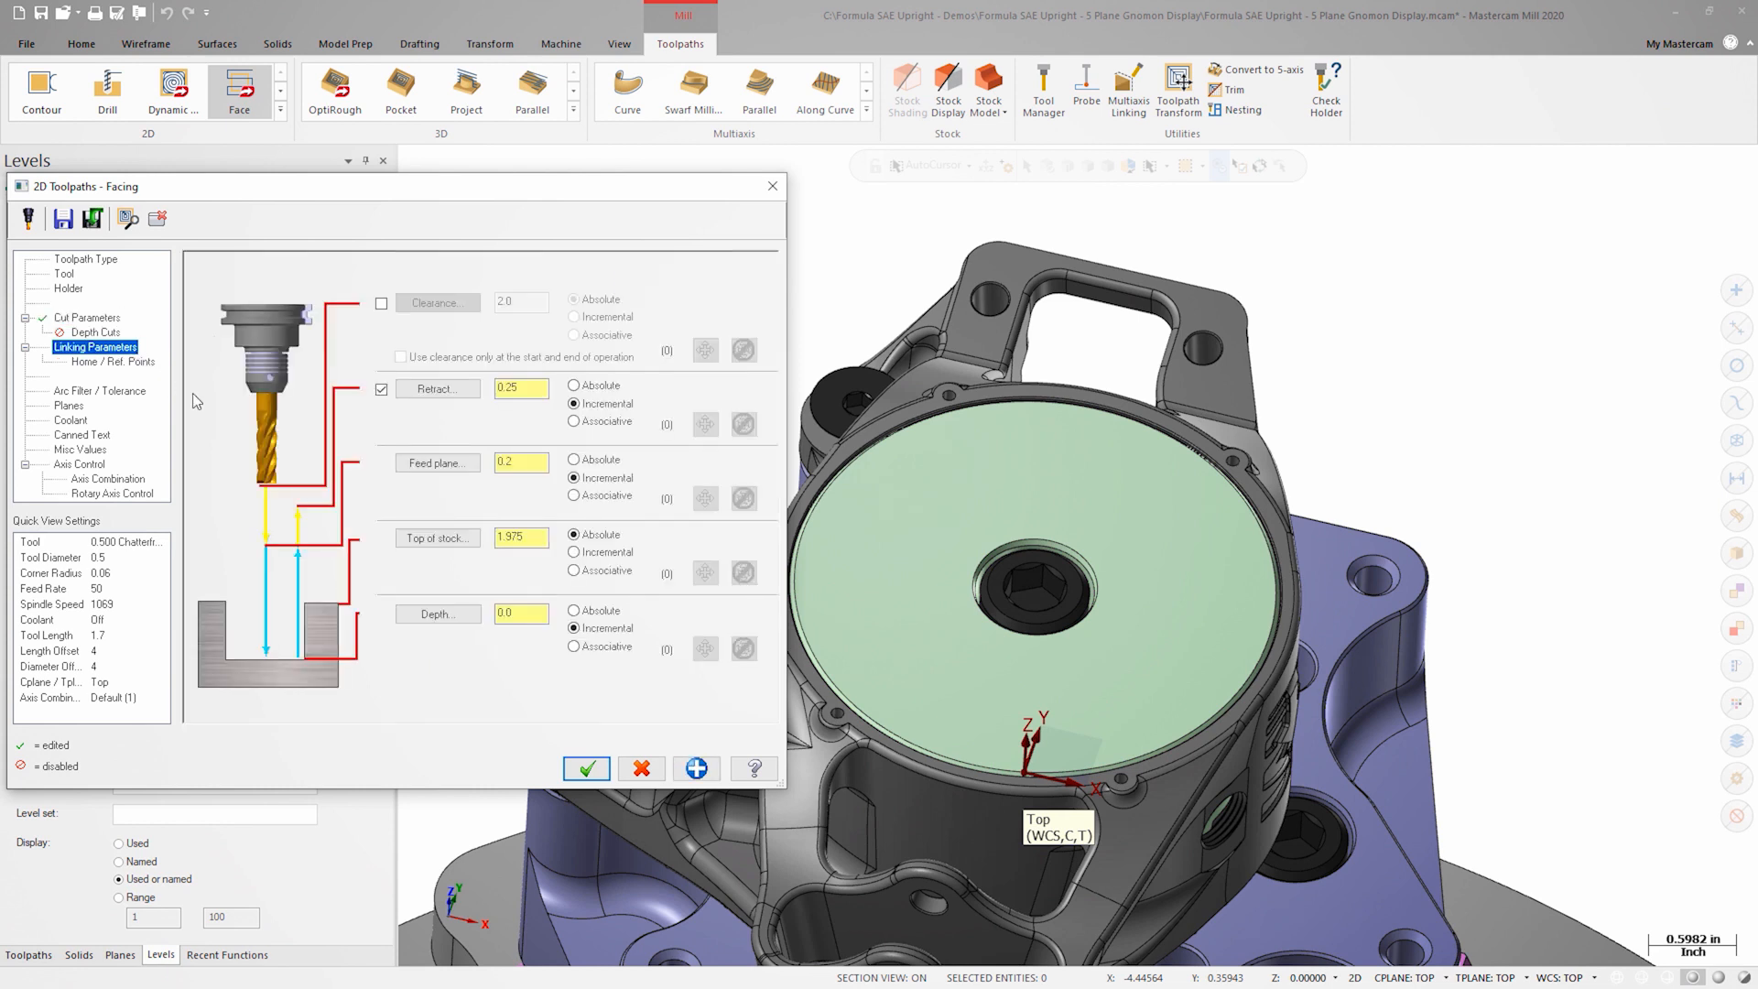
{"action": "left_click", "coordinate": [573, 551]}
{"action": "type", "text": "25"}
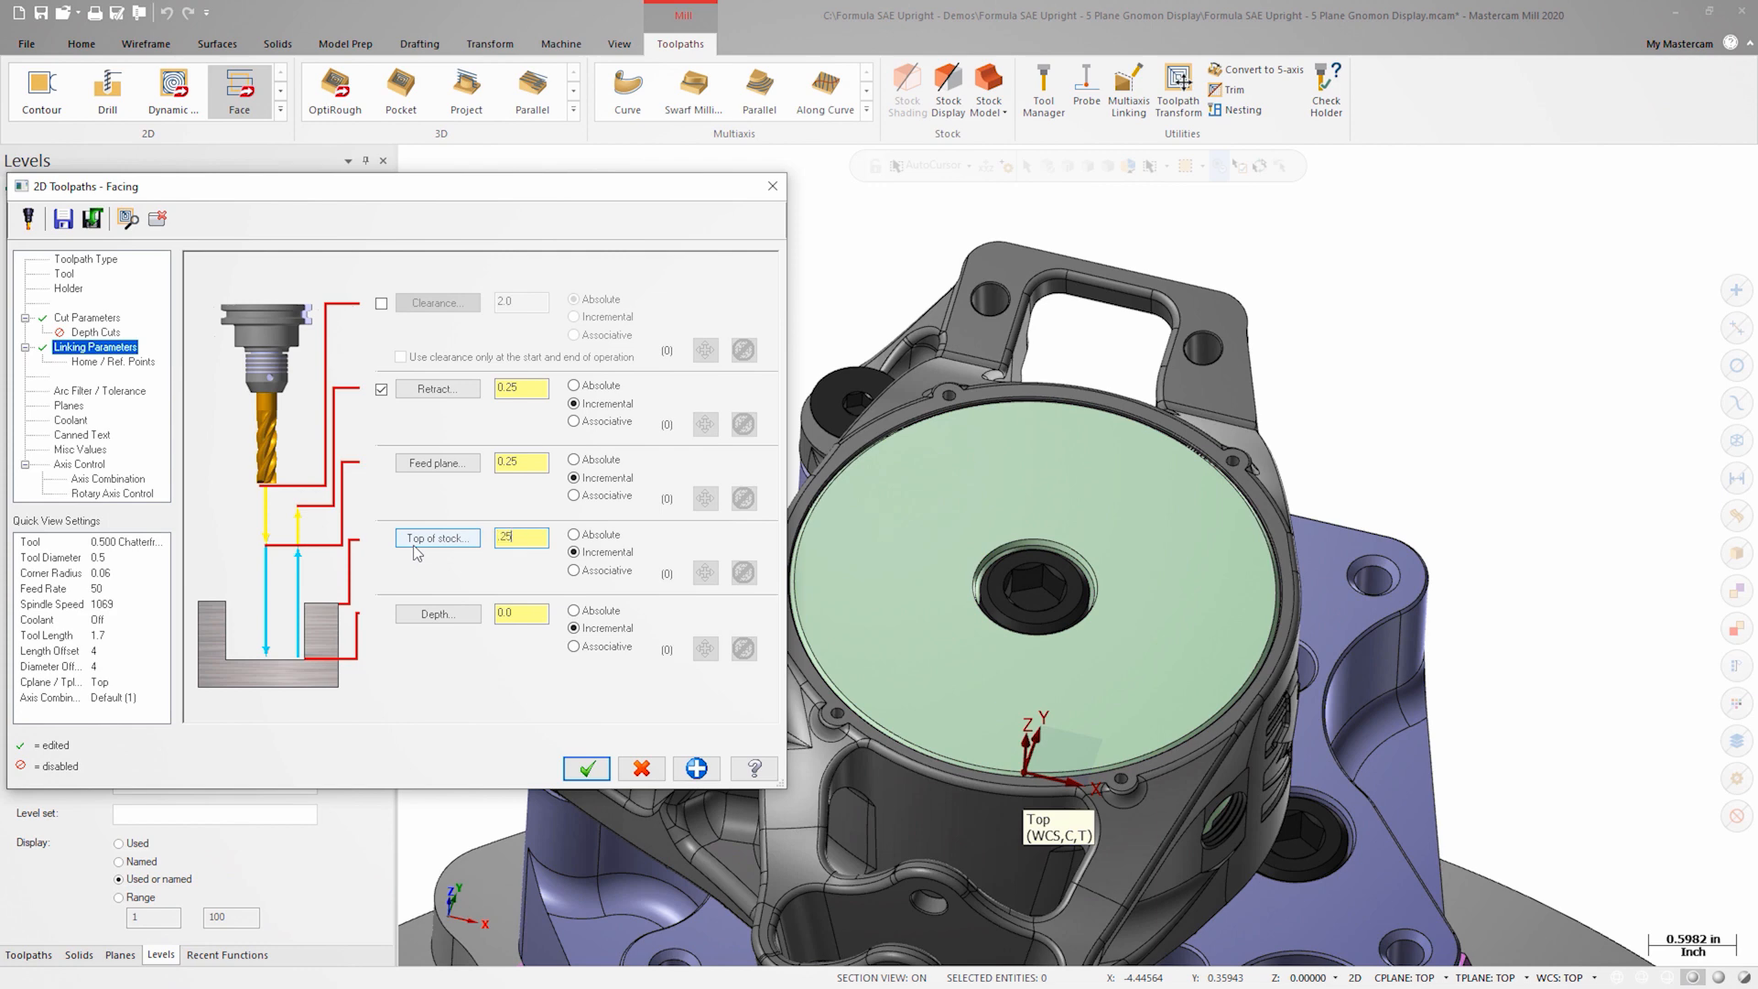
{"action": "left_click", "coordinate": [586, 769]}
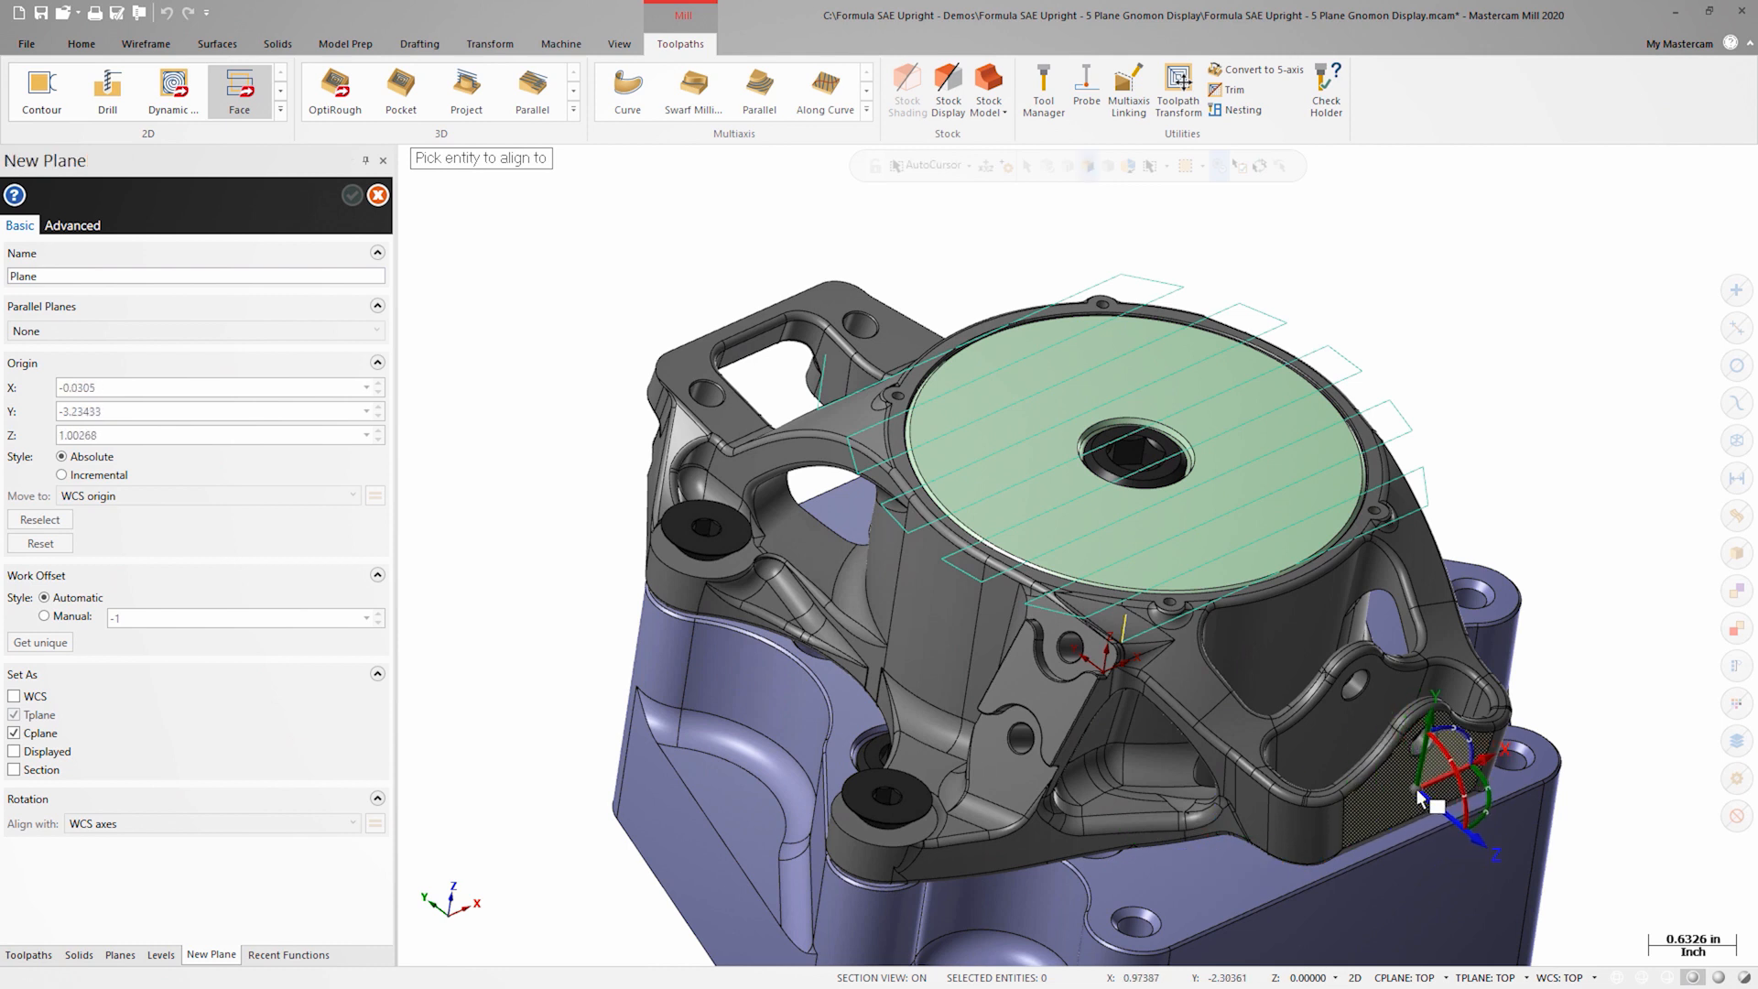
Step: Align the new plane to the fixture-side face and name it Bottom Facing Plane
{"action": "left_click", "coordinate": [1417, 787]}
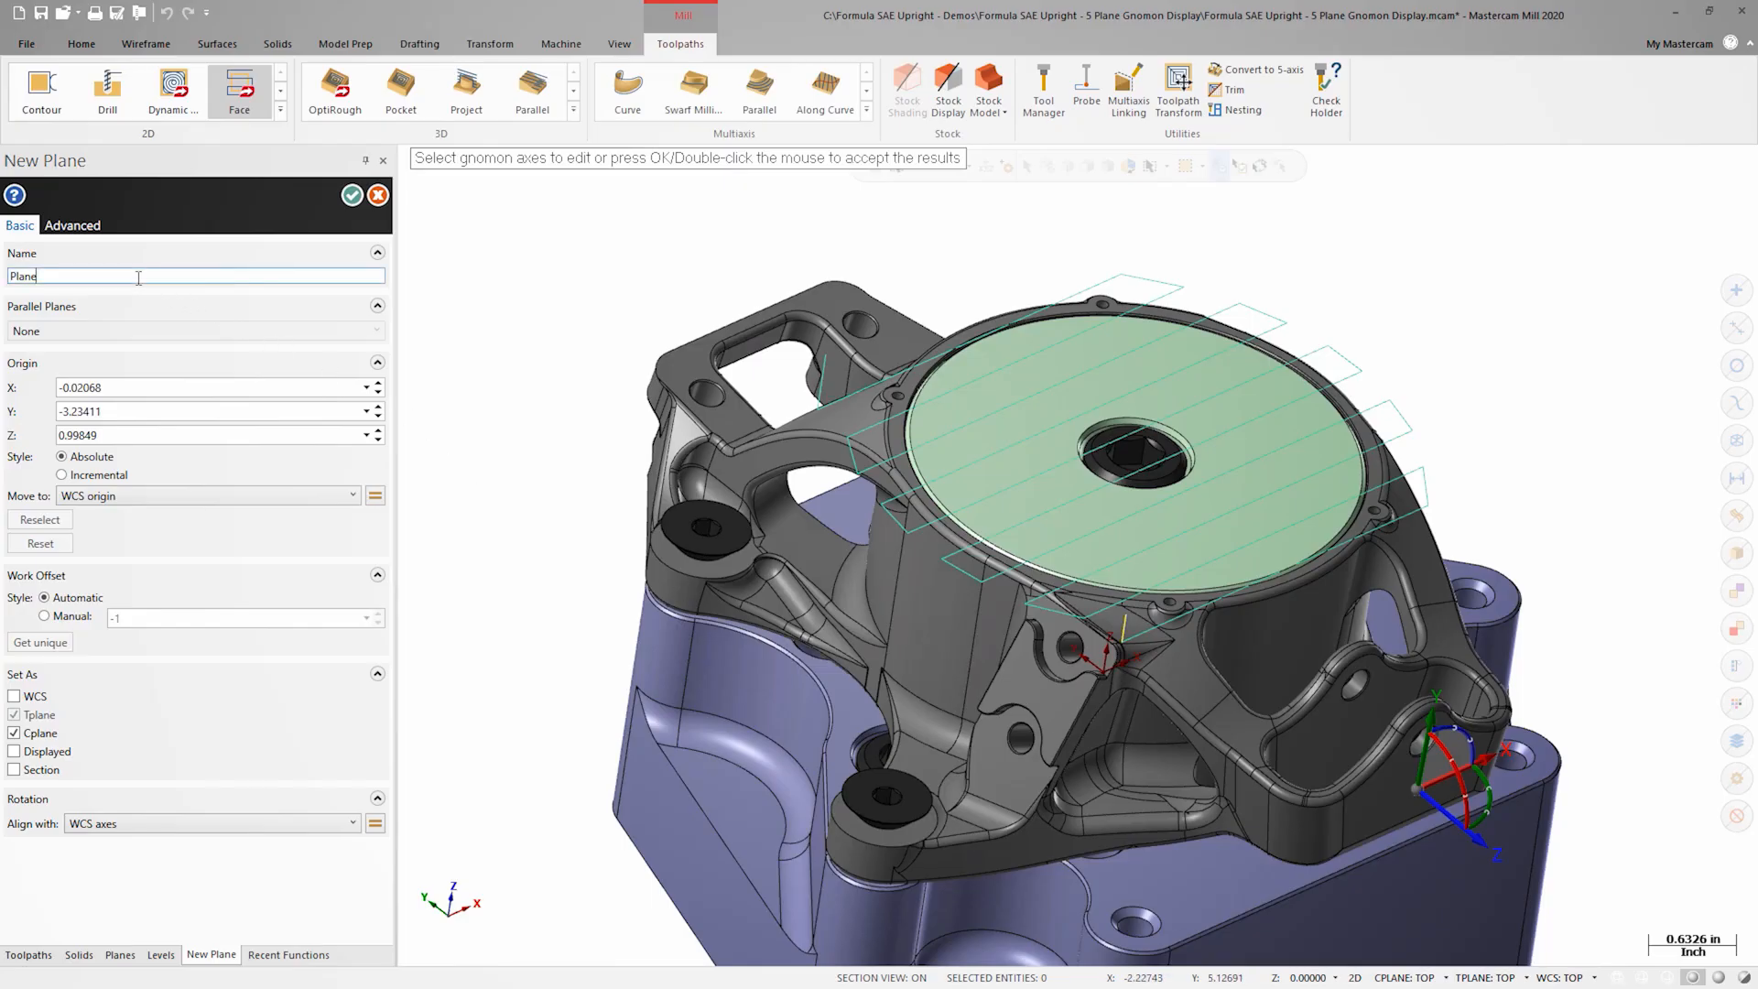
{"action": "type", "text": "Bottom Facing"}
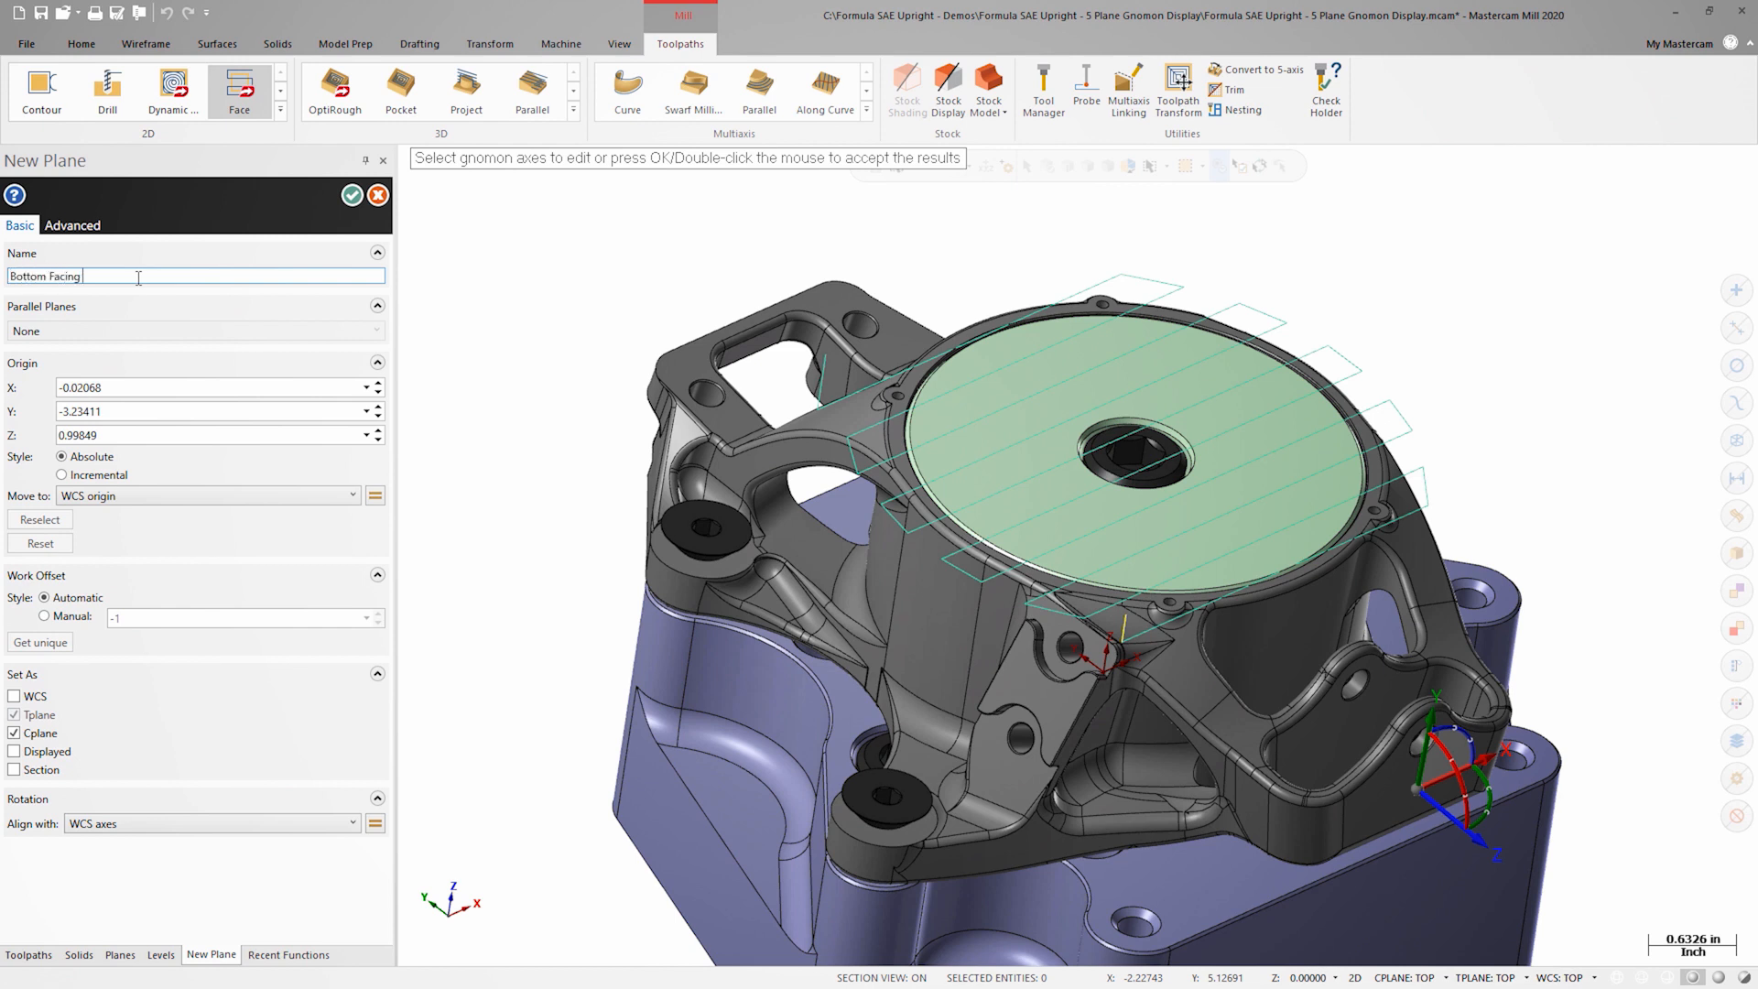
{"action": "type", "text": "Plane"}
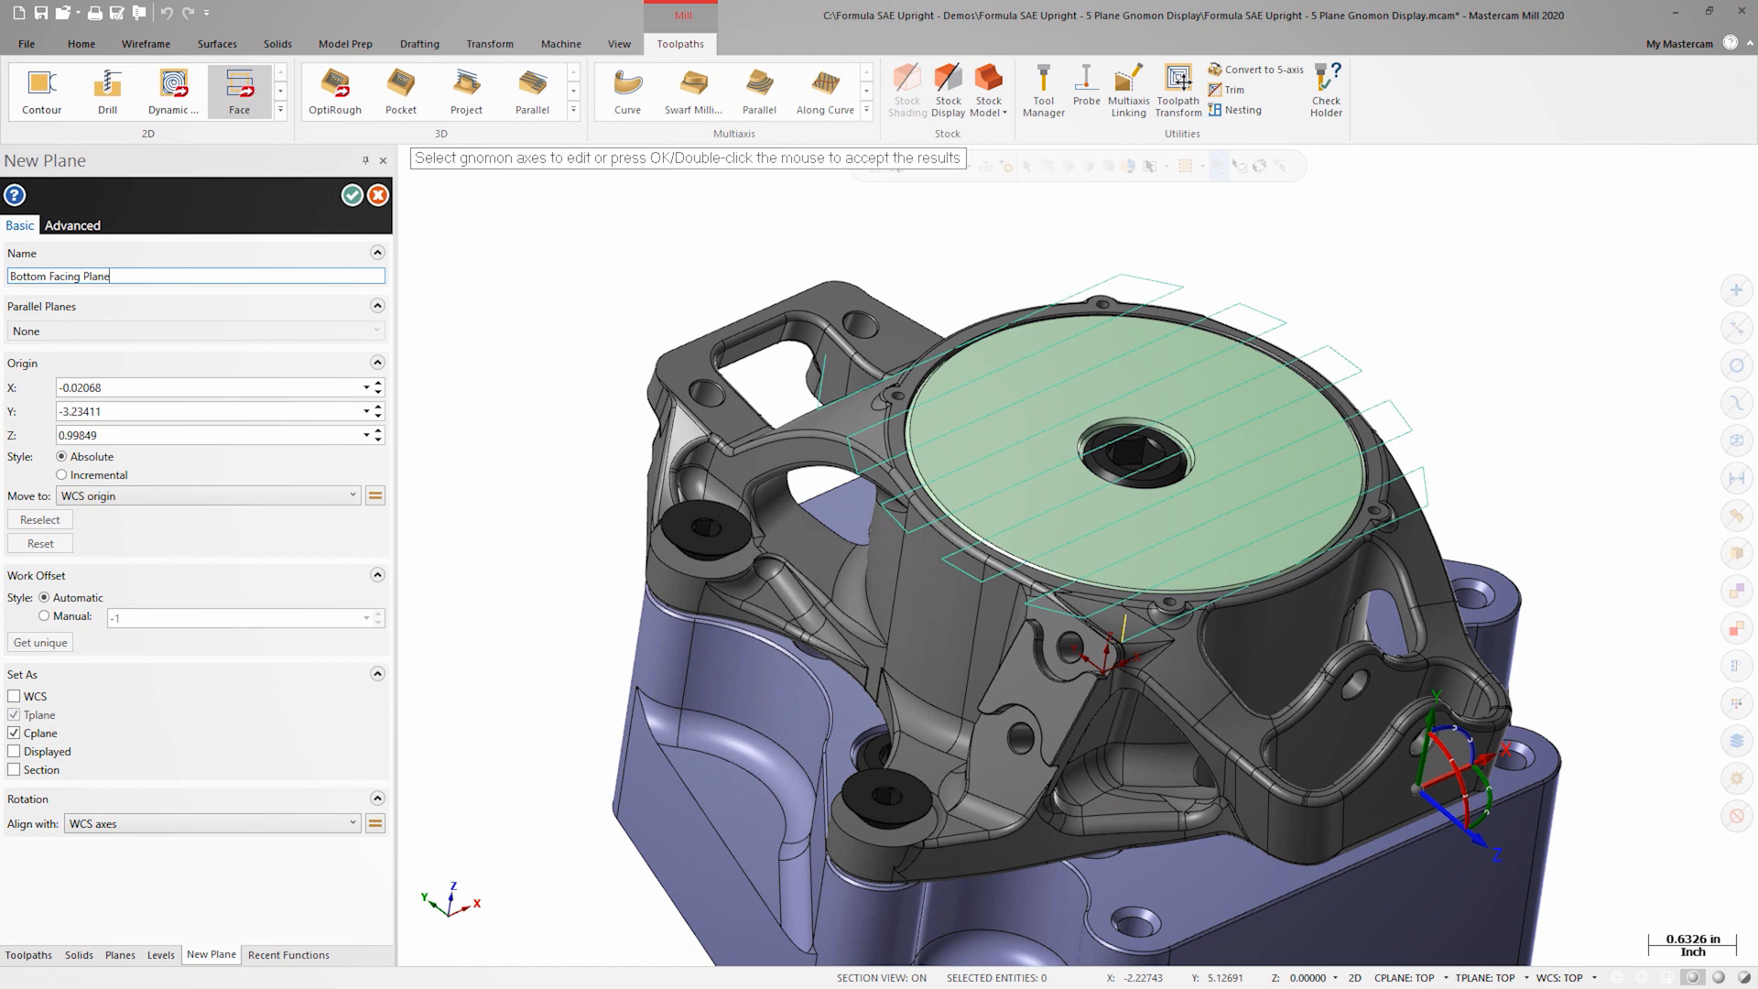
{"action": "mouse_move", "coordinate": [57, 733]}
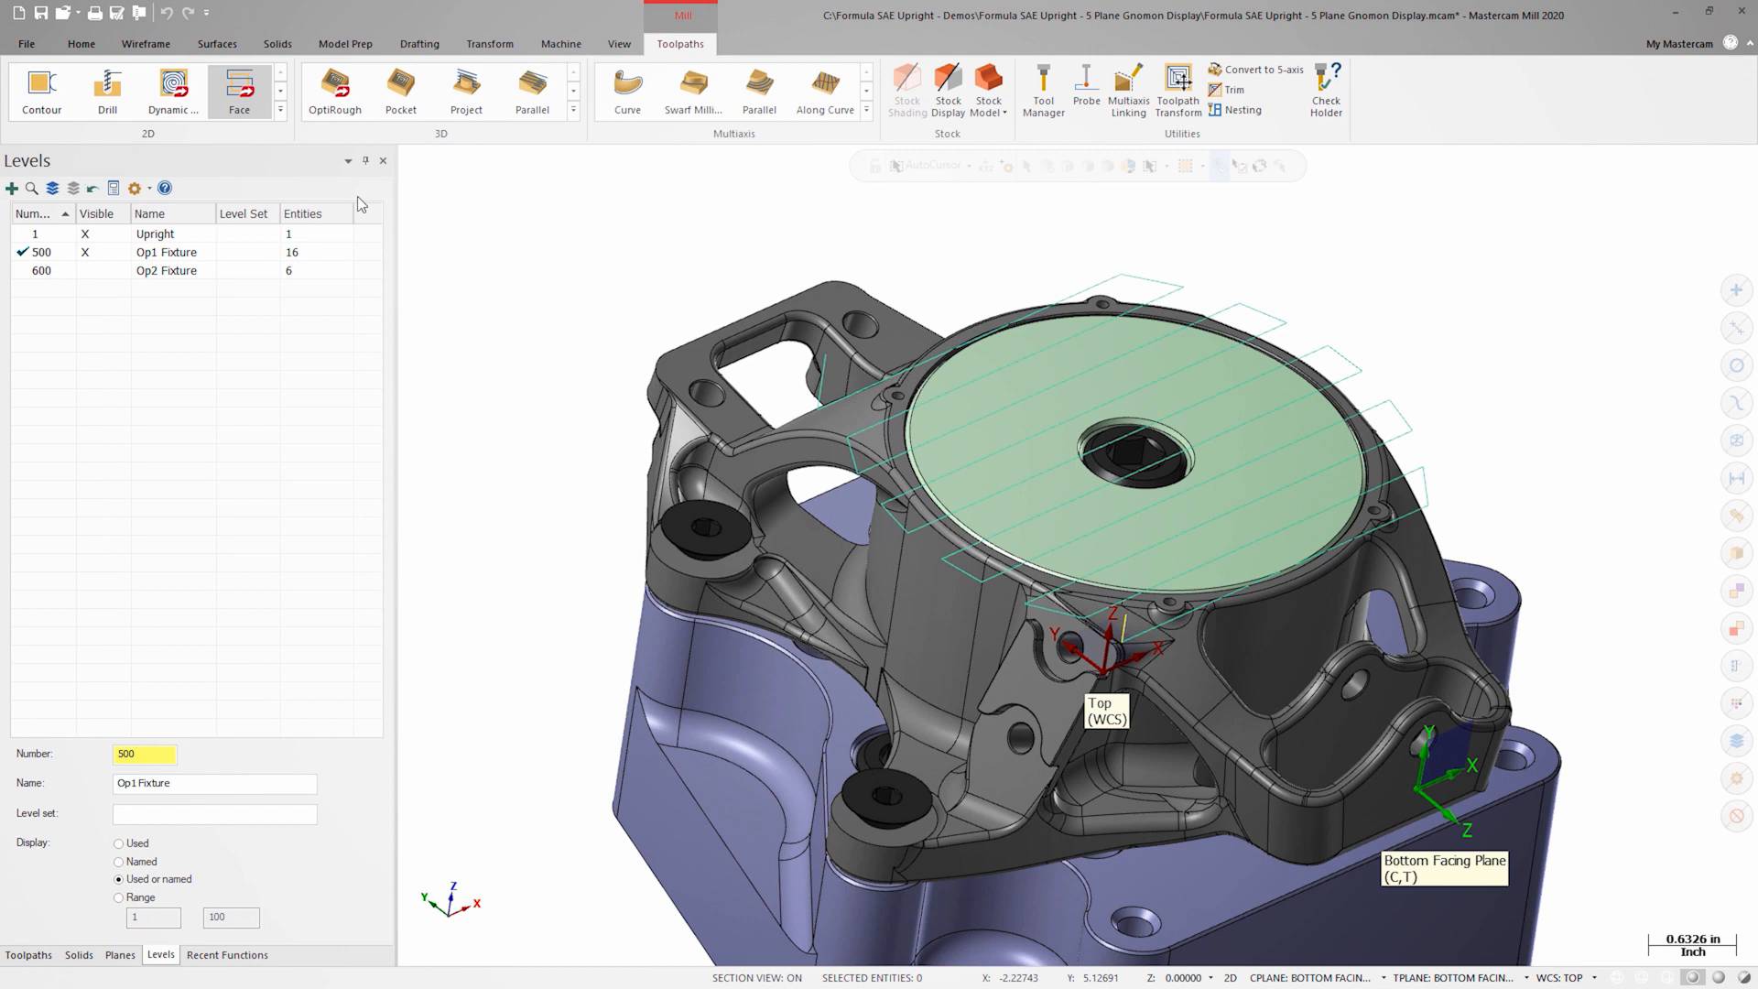
Step: Create a Face toolpath on the bottom face using the Bottom Facing Plane and accept it
{"action": "left_click", "coordinate": [238, 90]}
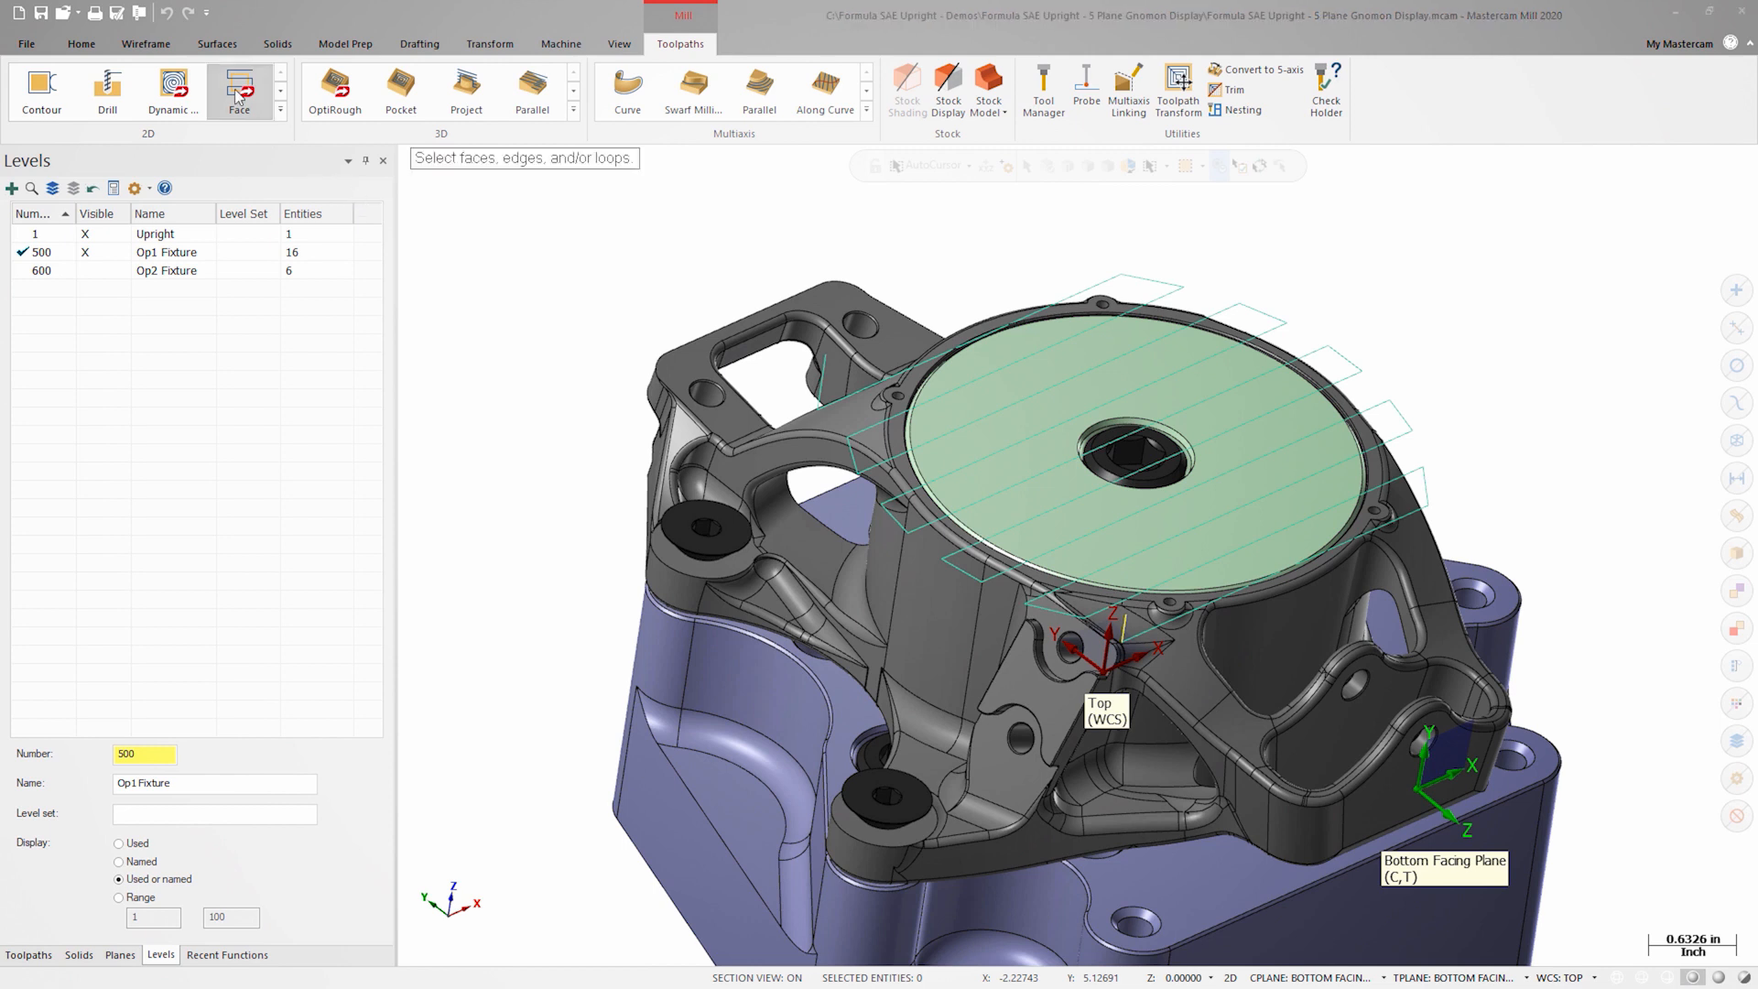
{"action": "left_click", "coordinate": [238, 92]}
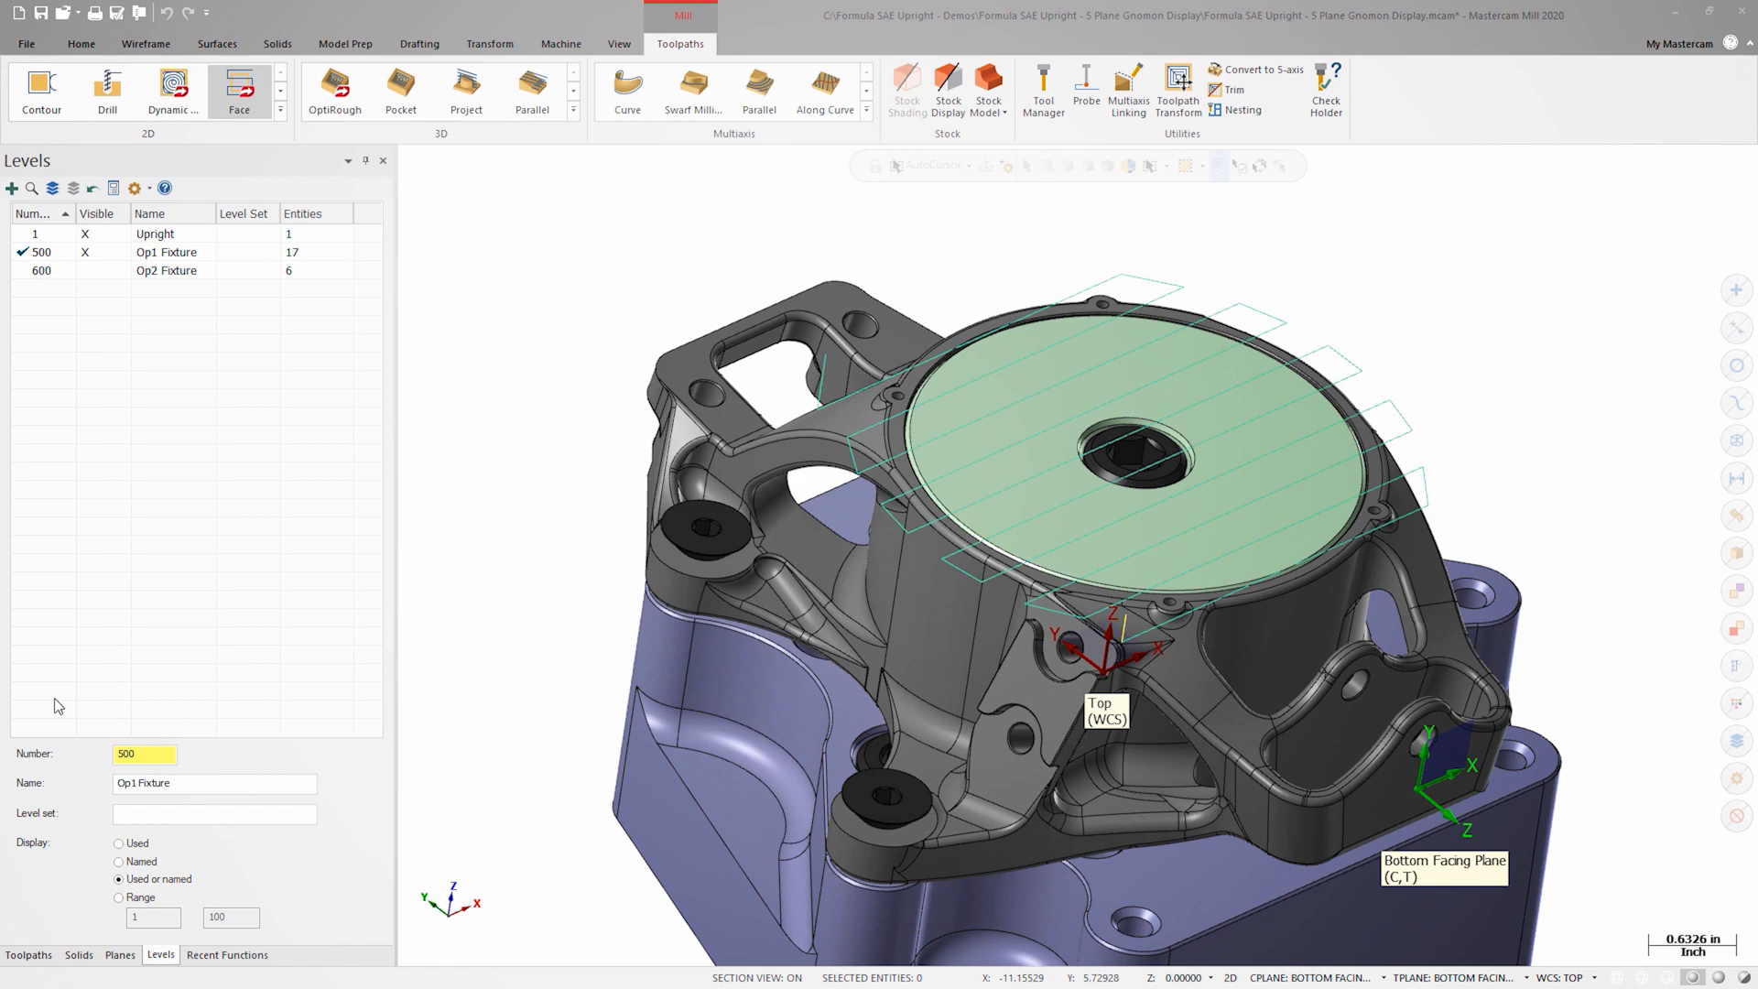
{"action": "left_click", "coordinate": [238, 92]}
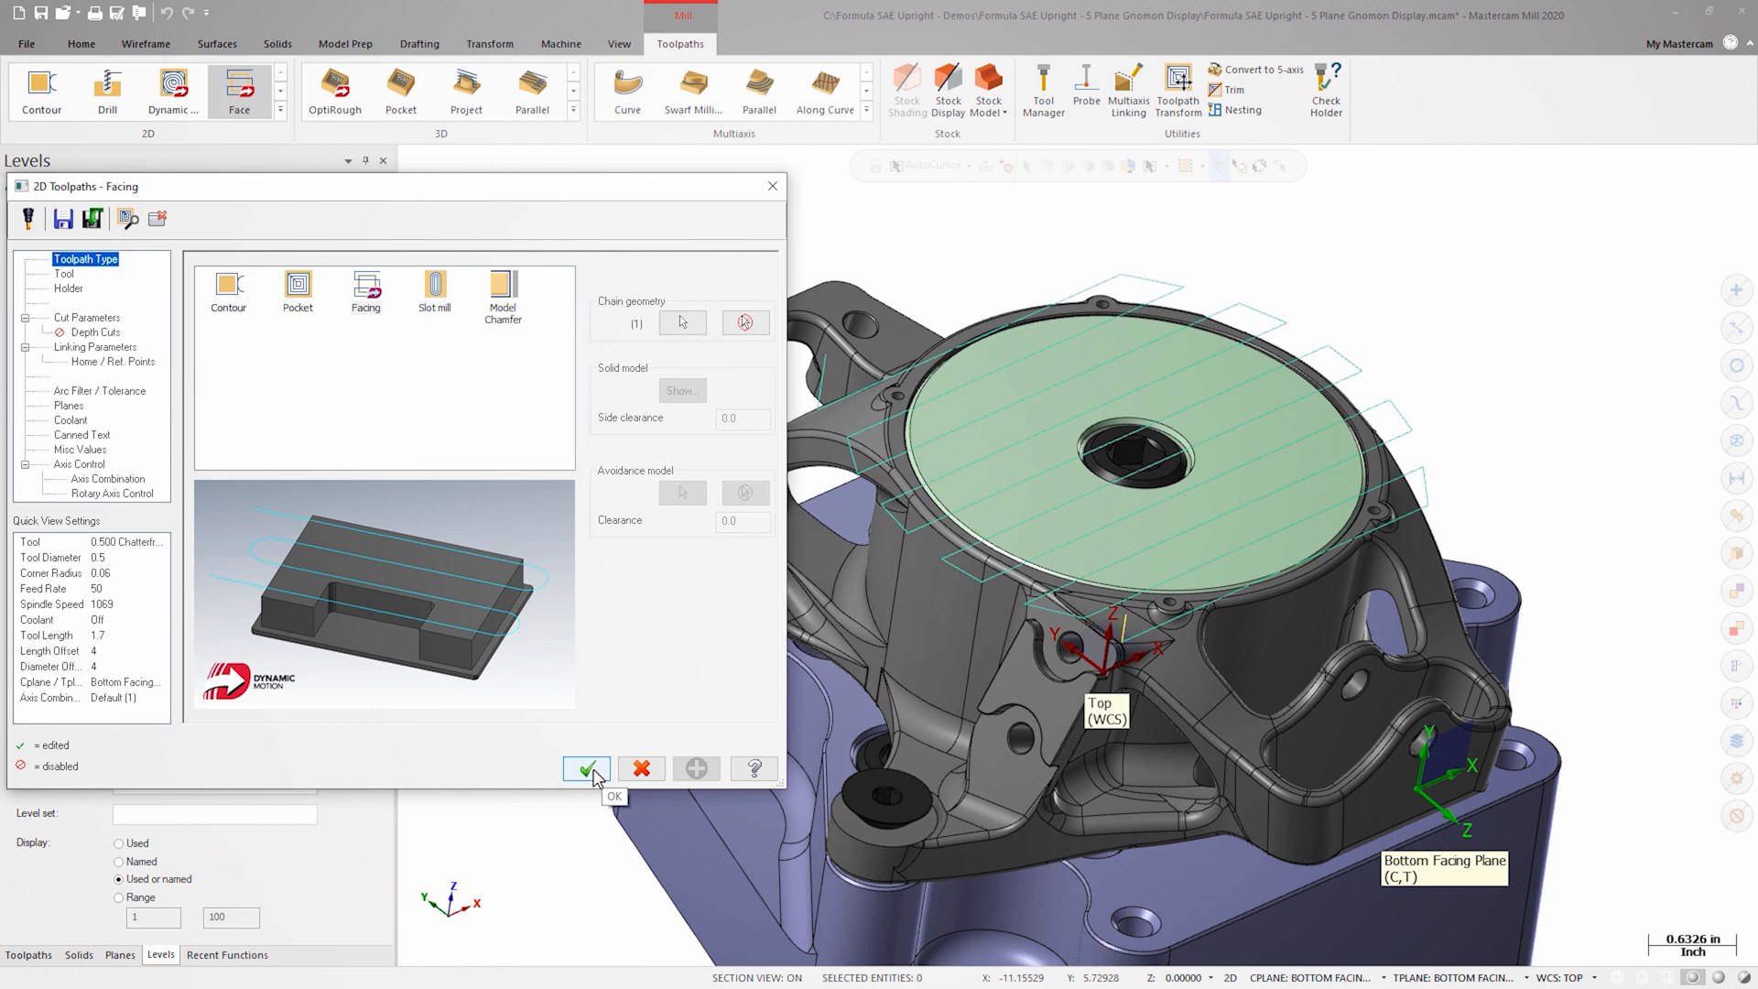
{"action": "left_click", "coordinate": [586, 769]}
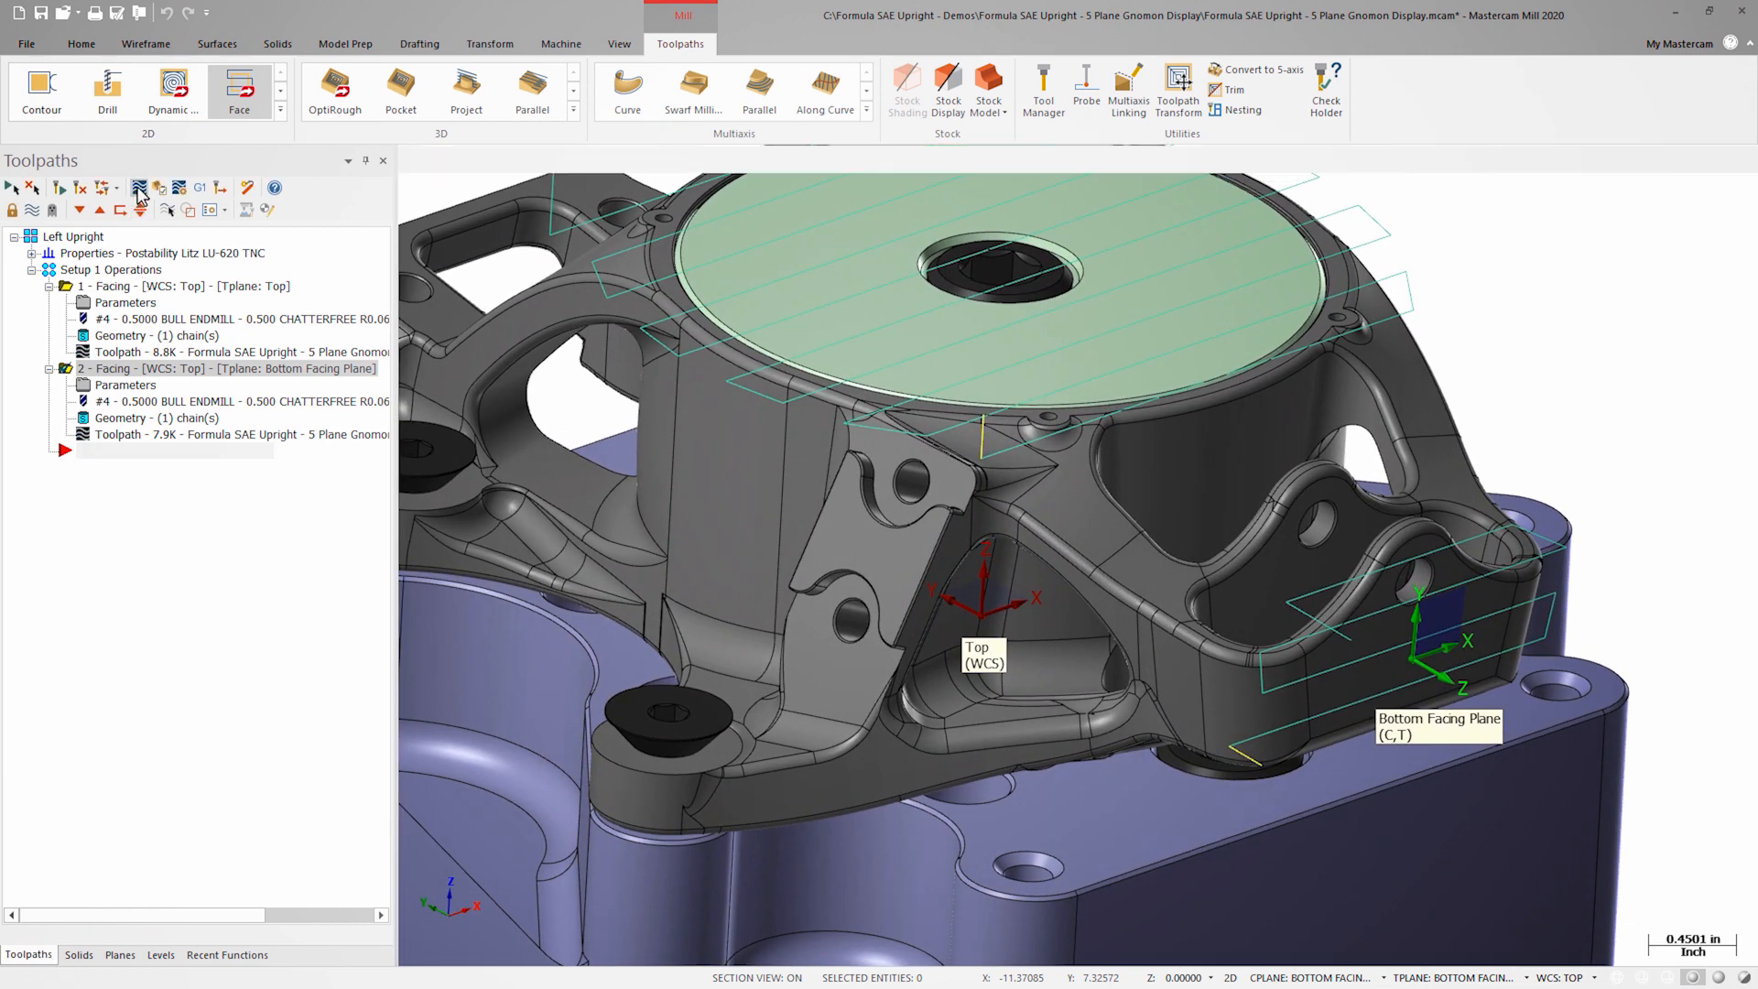
{"action": "left_click", "coordinate": [137, 189]}
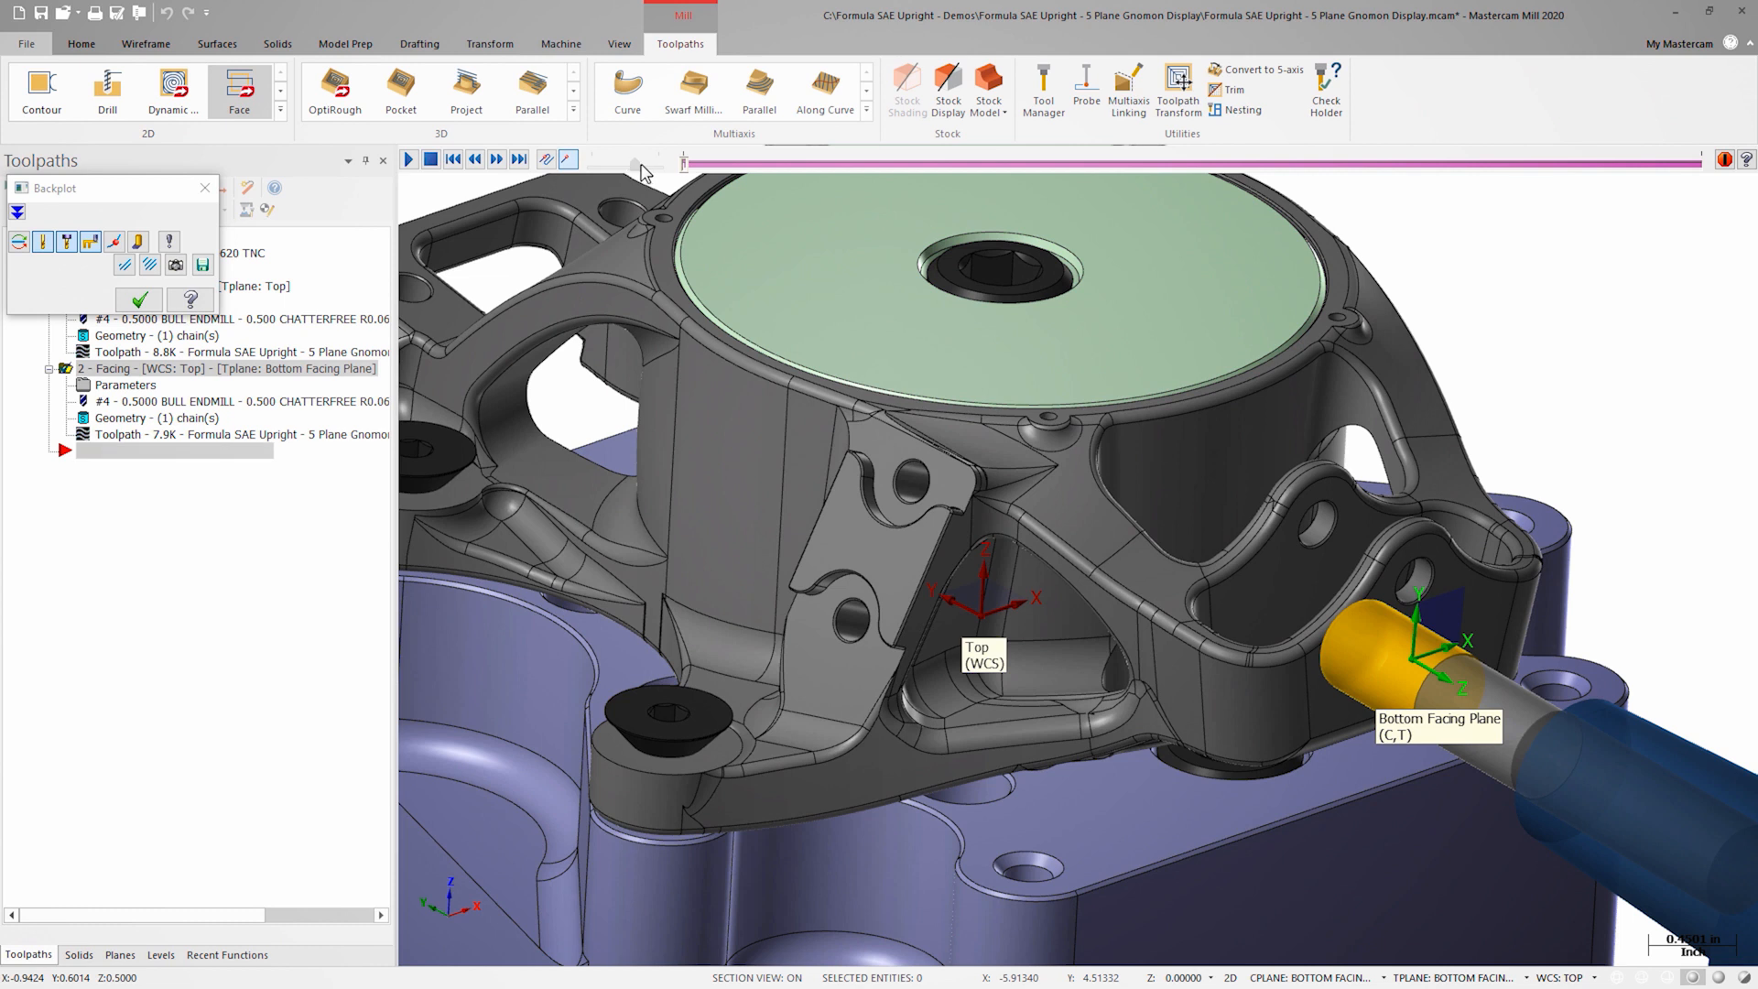
{"action": "left_click", "coordinate": [406, 157]}
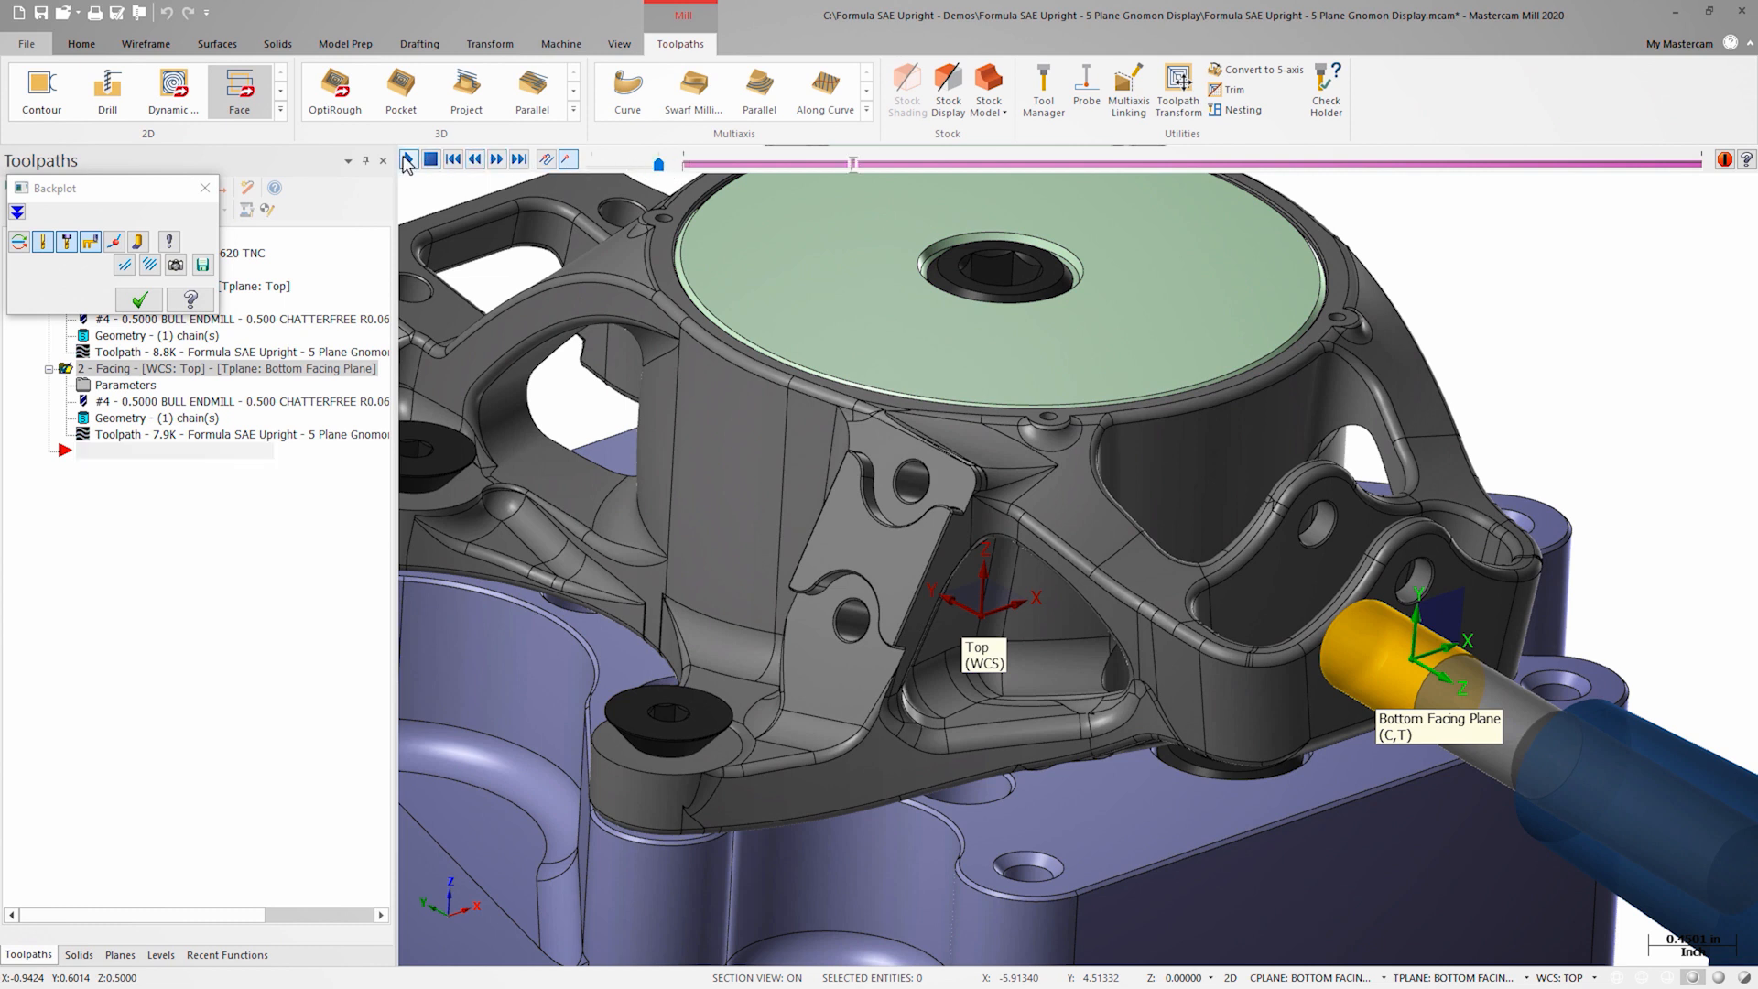
{"action": "left_click", "coordinate": [407, 159]}
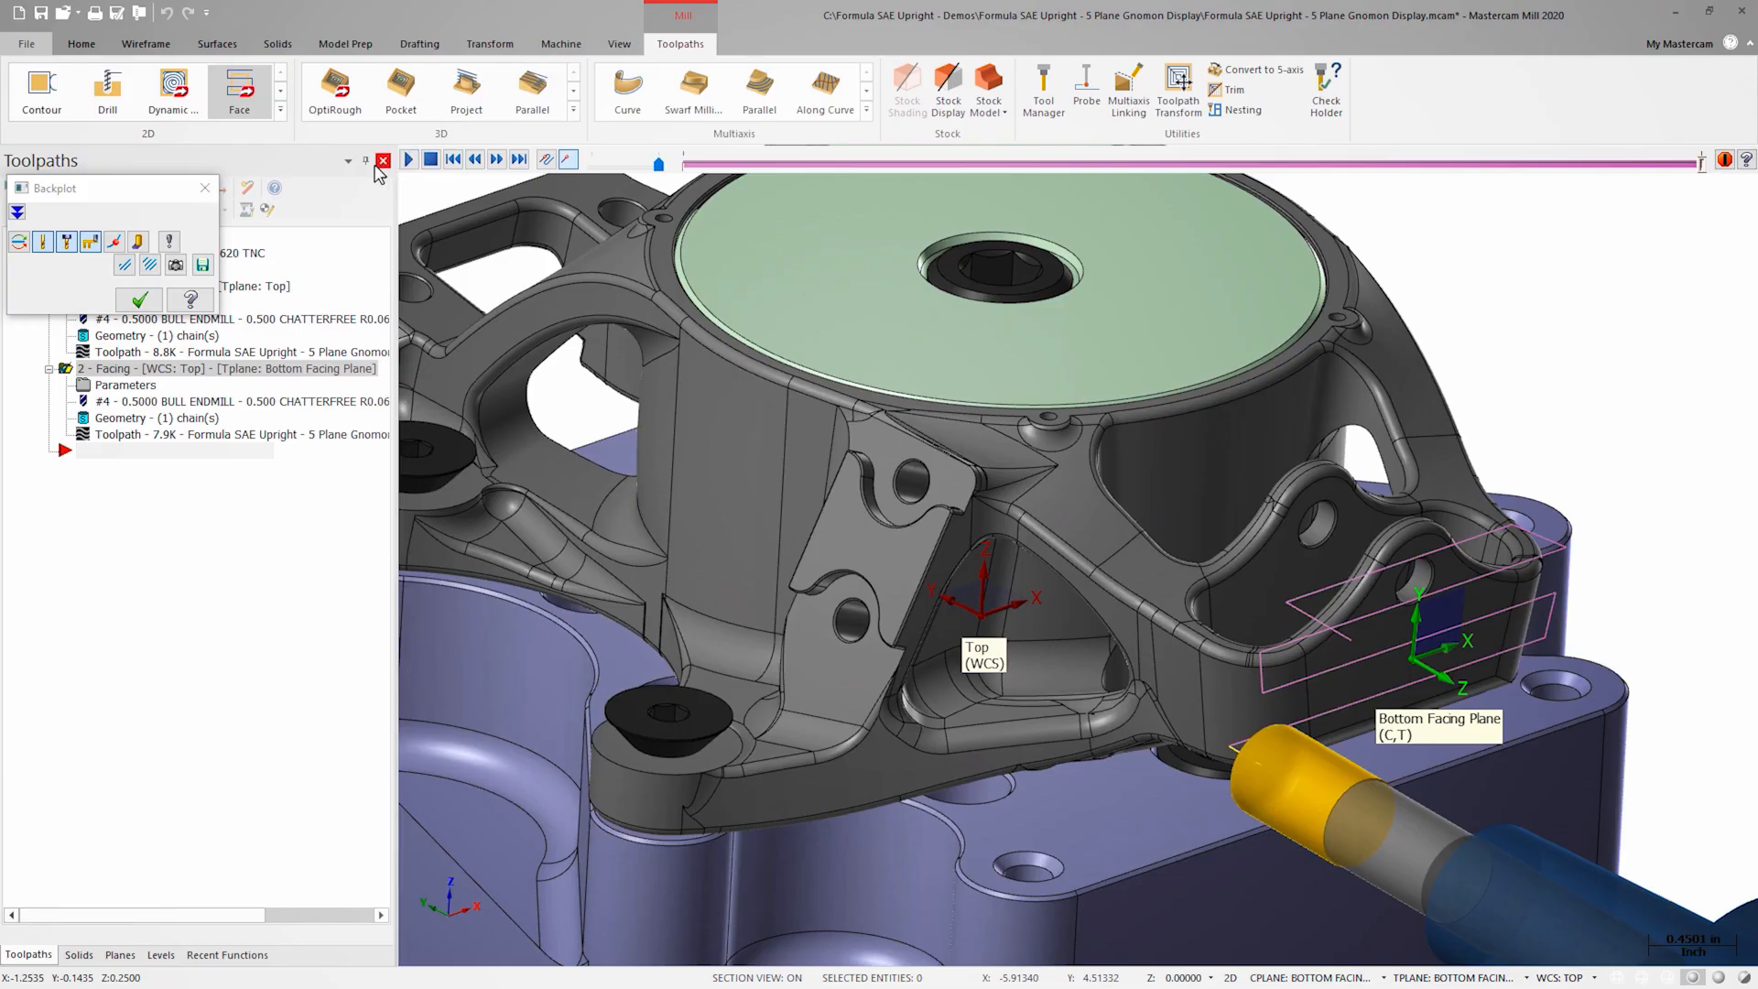
{"action": "left_click", "coordinate": [206, 186]}
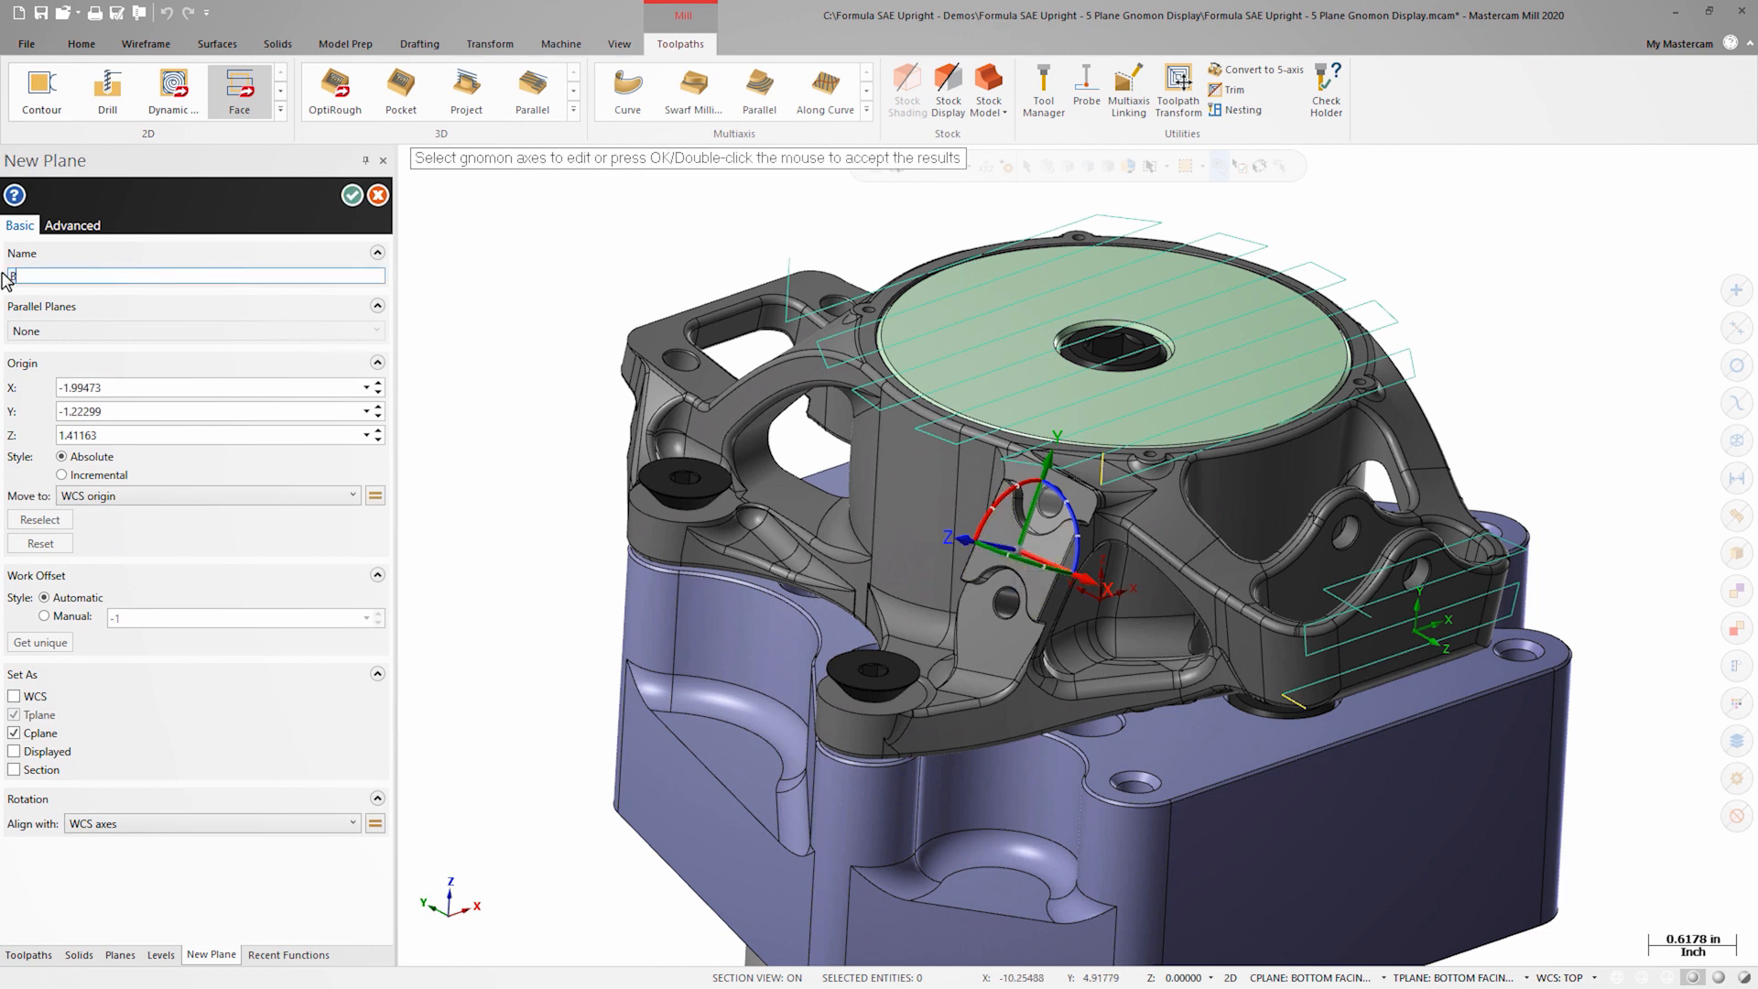
Step: Name the new plane Bracket Plane and accept it
{"action": "type", "text": "Bracket Plane"}
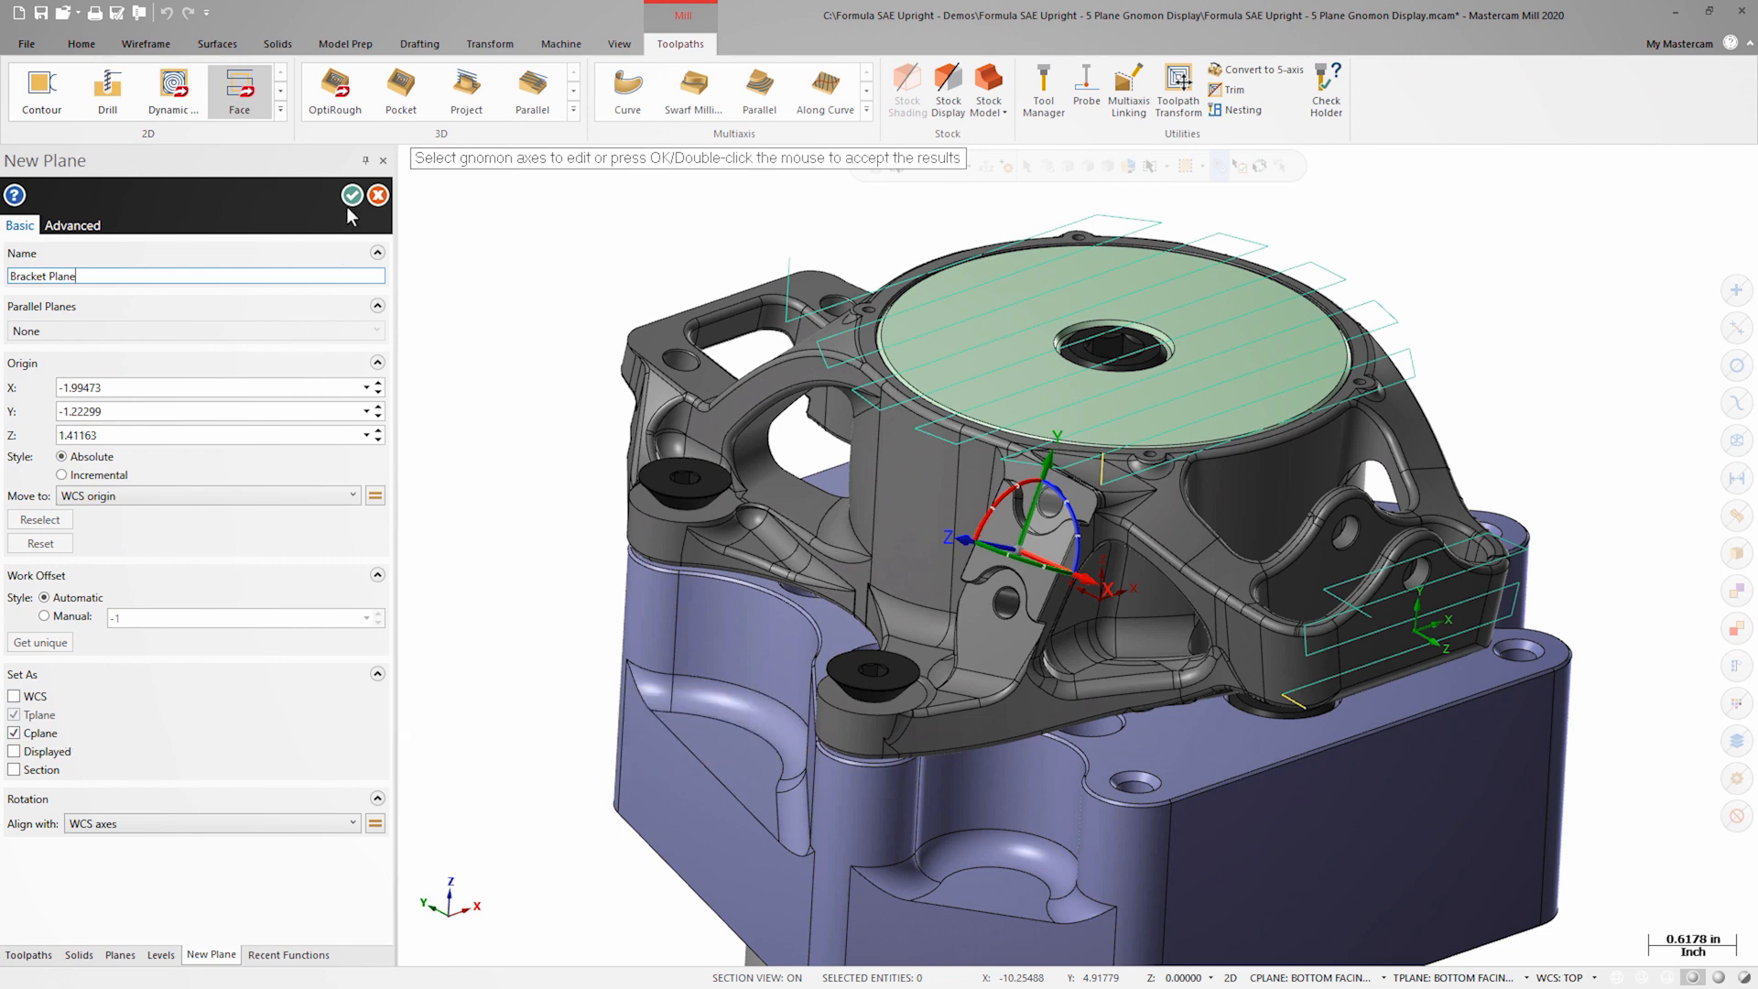
{"action": "left_click", "coordinate": [352, 196]}
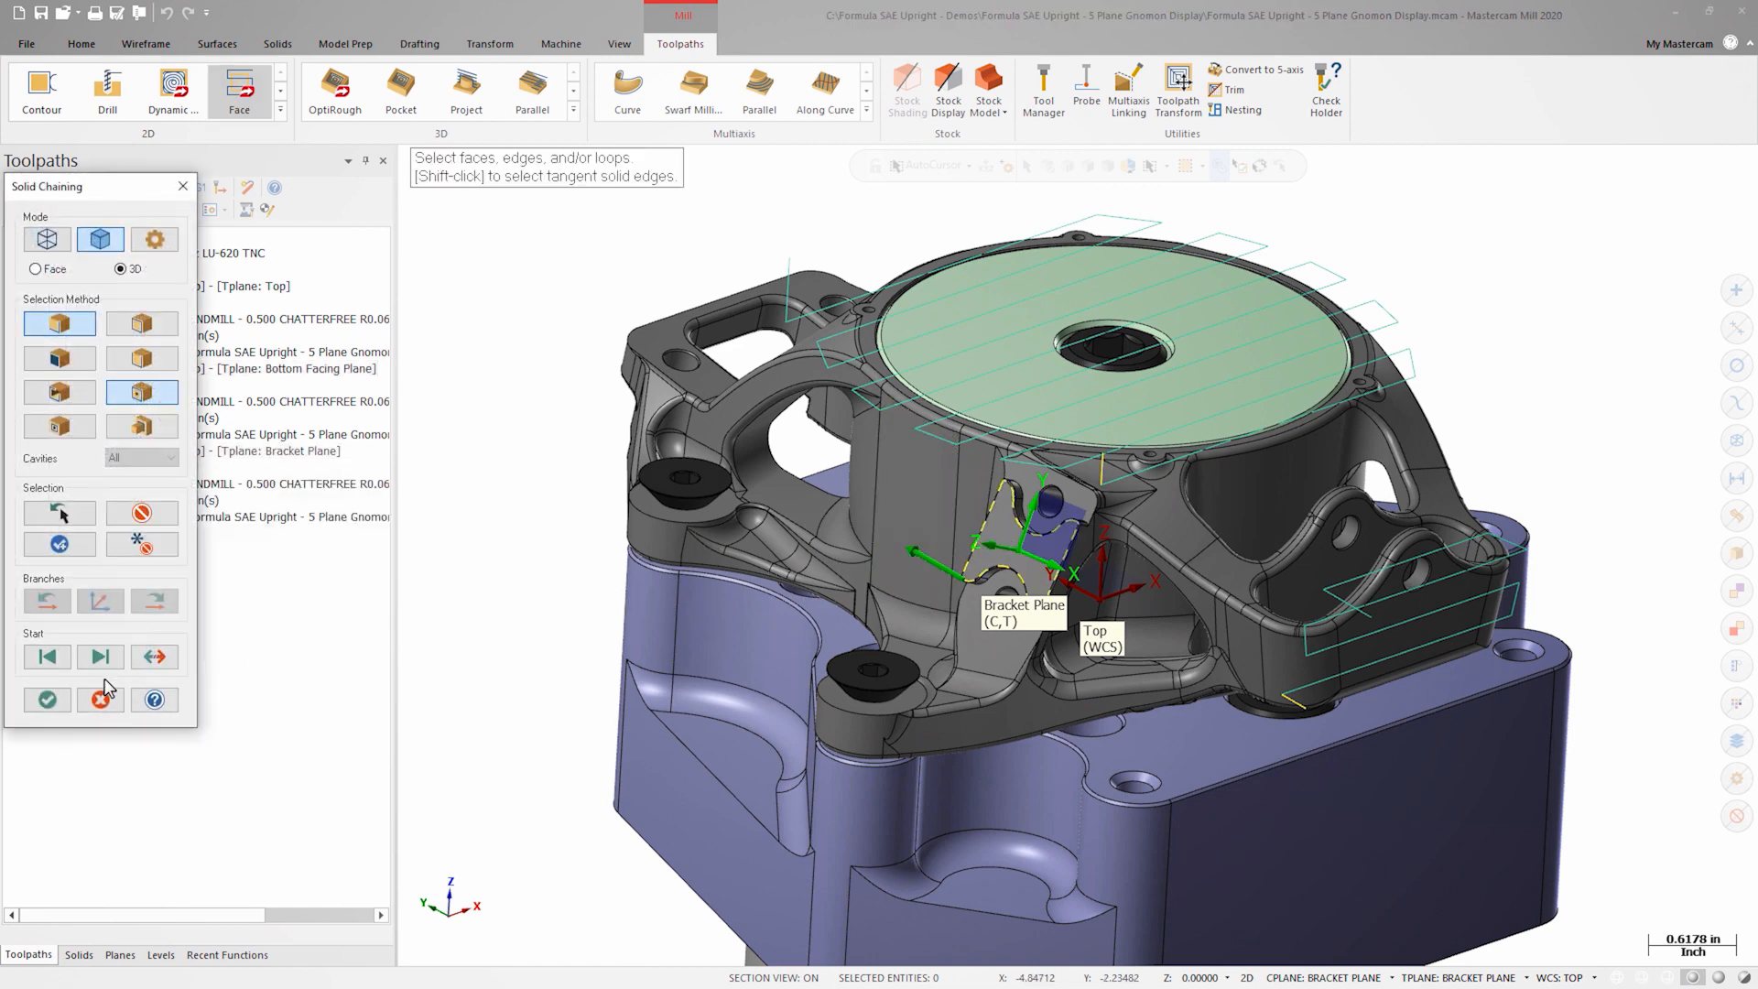
Step: Confirm the bracket face selection and accept the third facing toolpath
{"action": "left_click", "coordinate": [46, 698]}
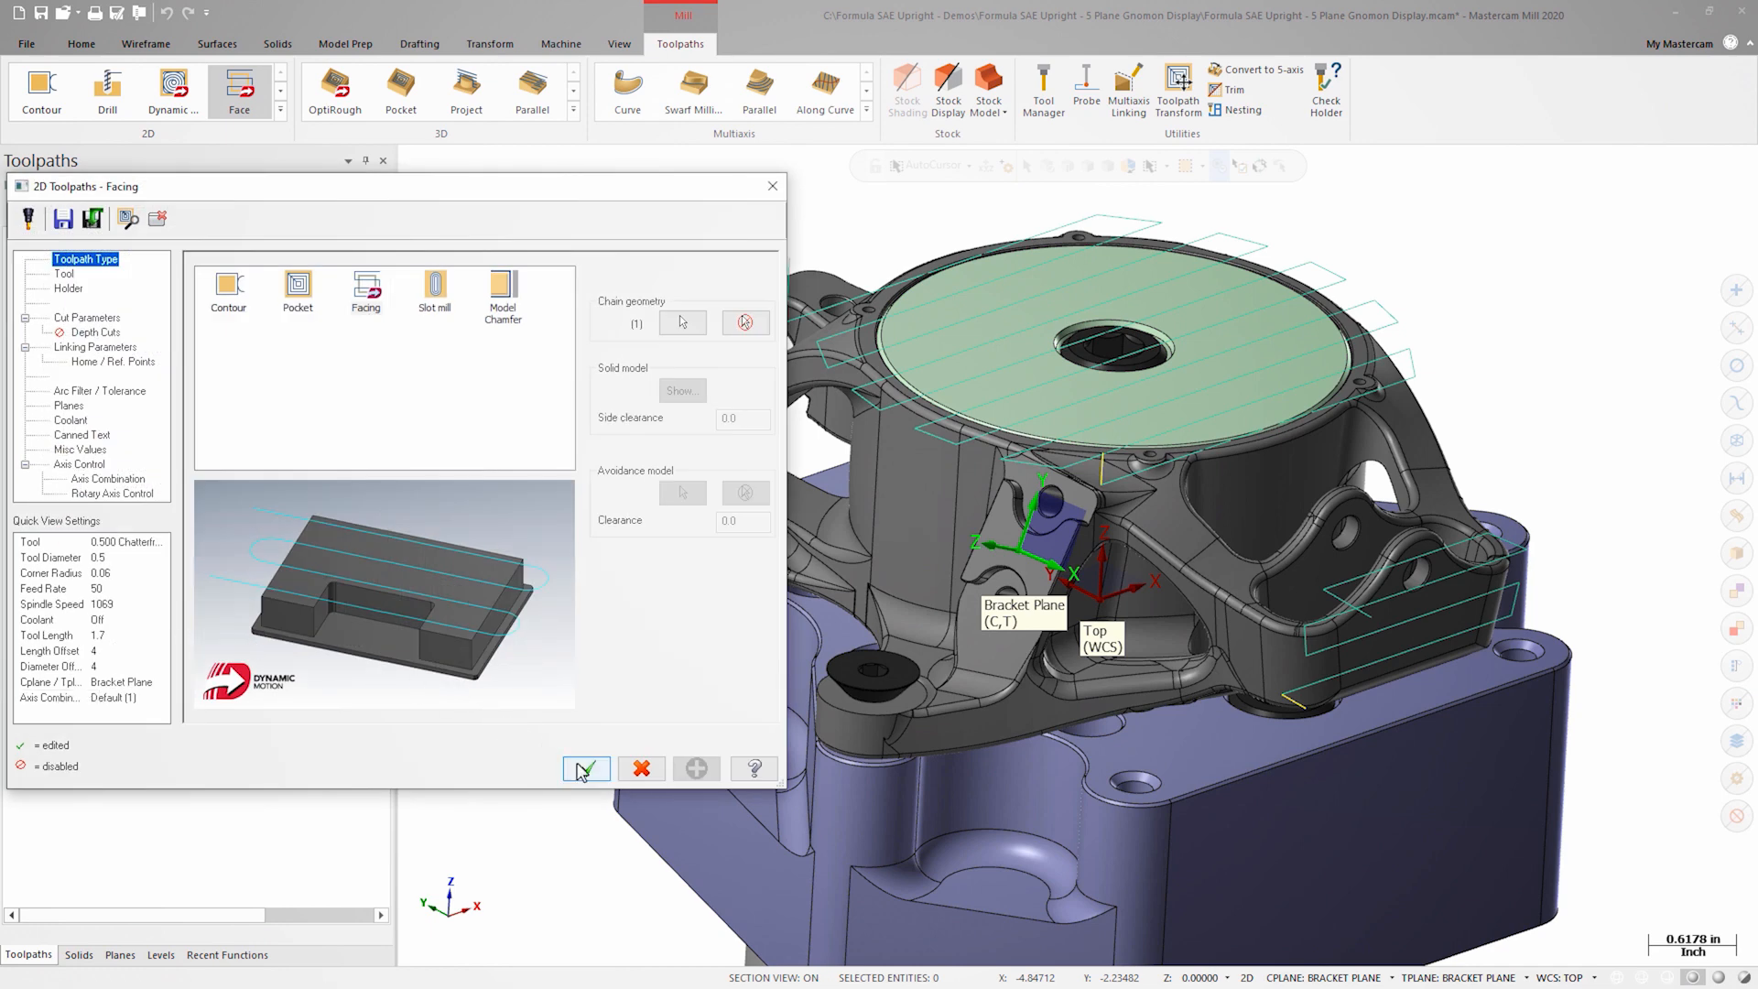
{"action": "left_click", "coordinate": [584, 769]}
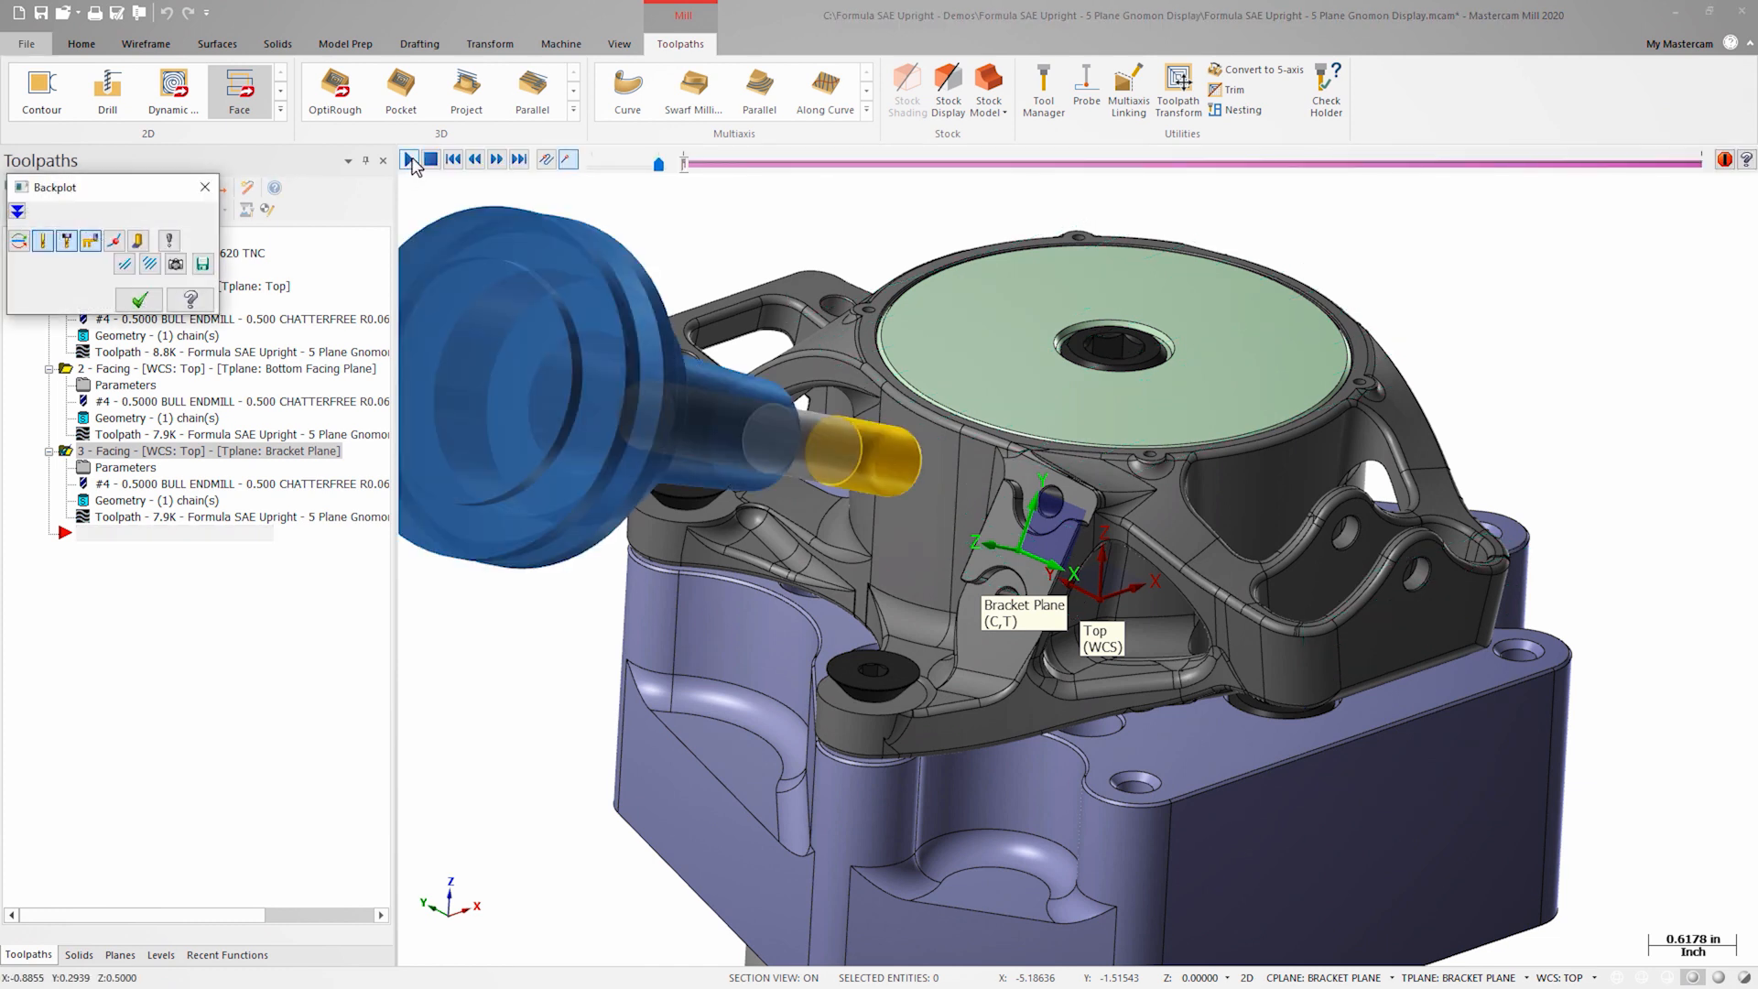
{"action": "left_click", "coordinate": [408, 157]}
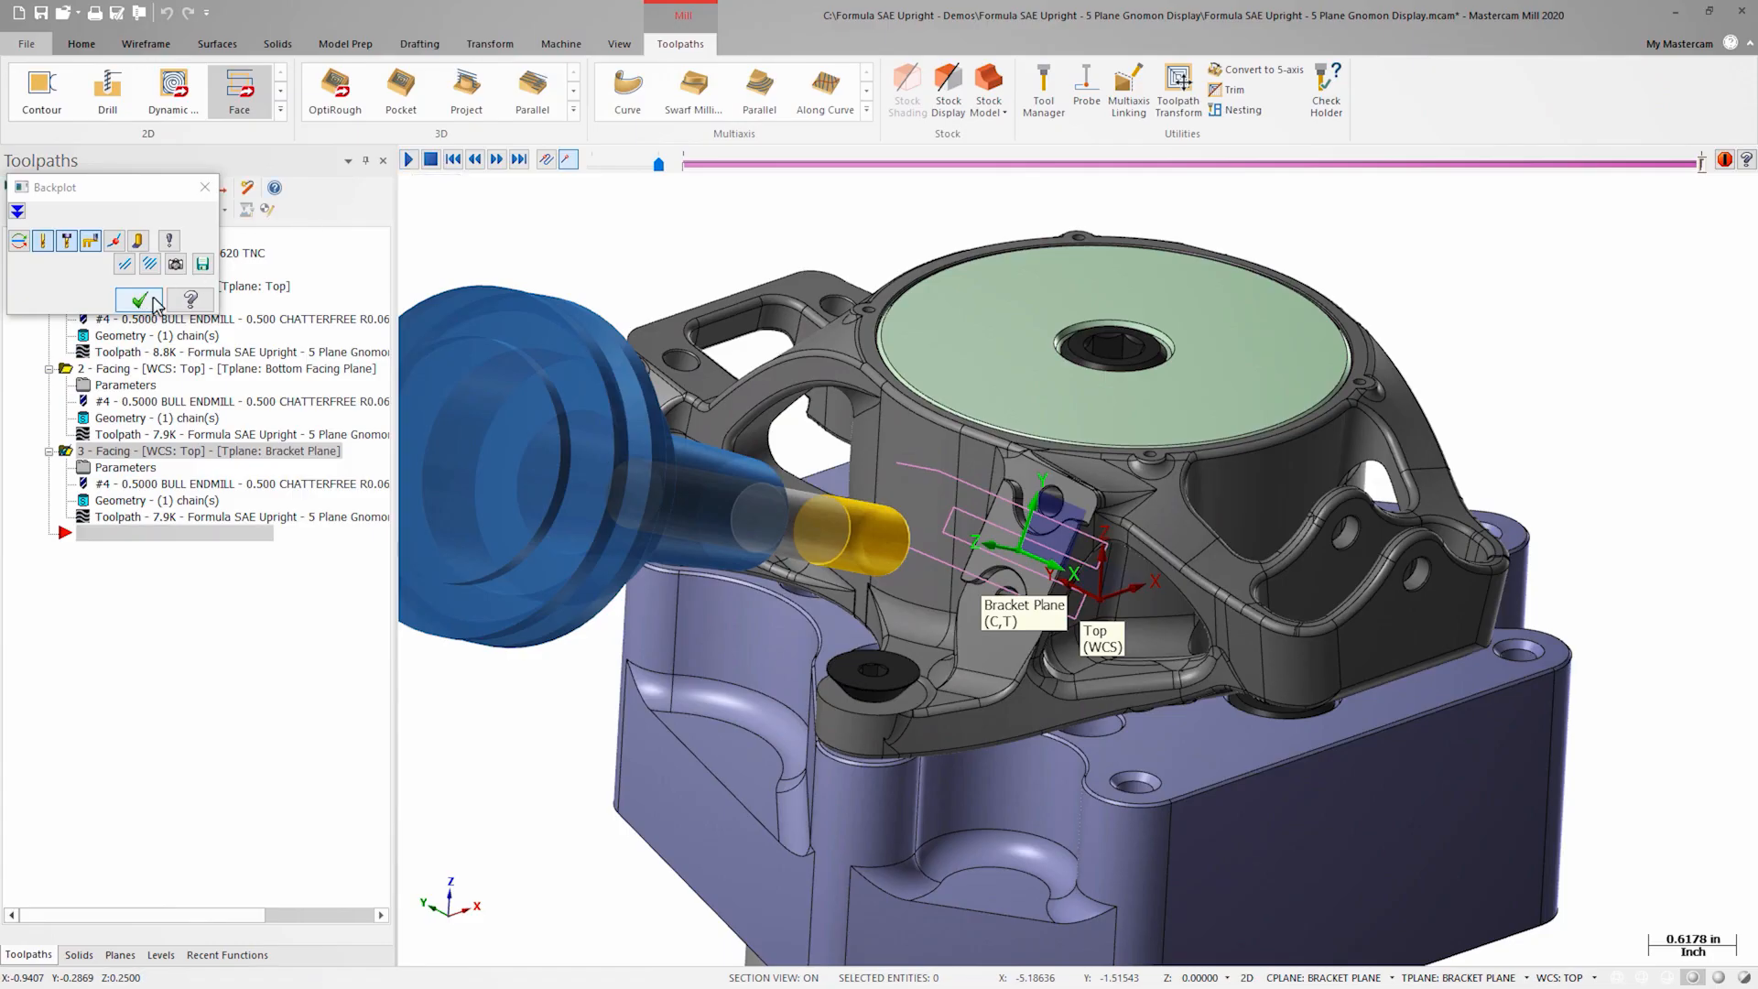
{"action": "left_click", "coordinate": [137, 299]}
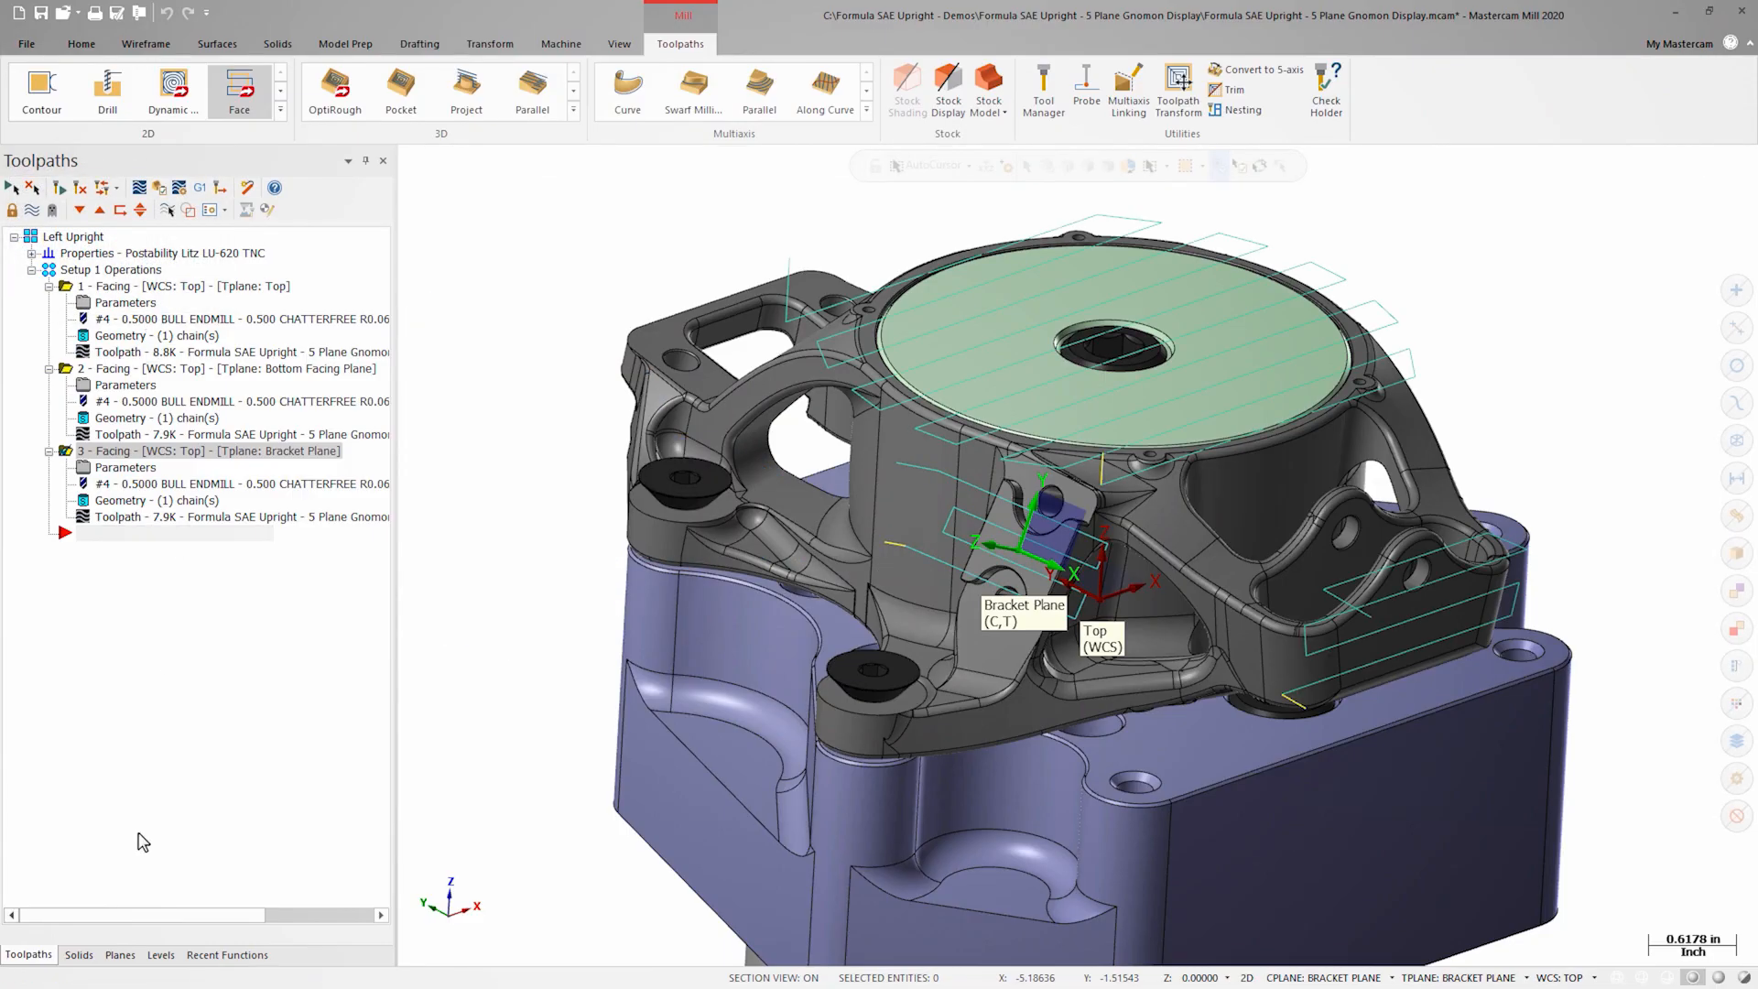
Step: Set Bottom Facing Plane as C/T plane and display gnomons for Top, Bottom Facing and Bracket planes
{"action": "left_click", "coordinate": [119, 954]}
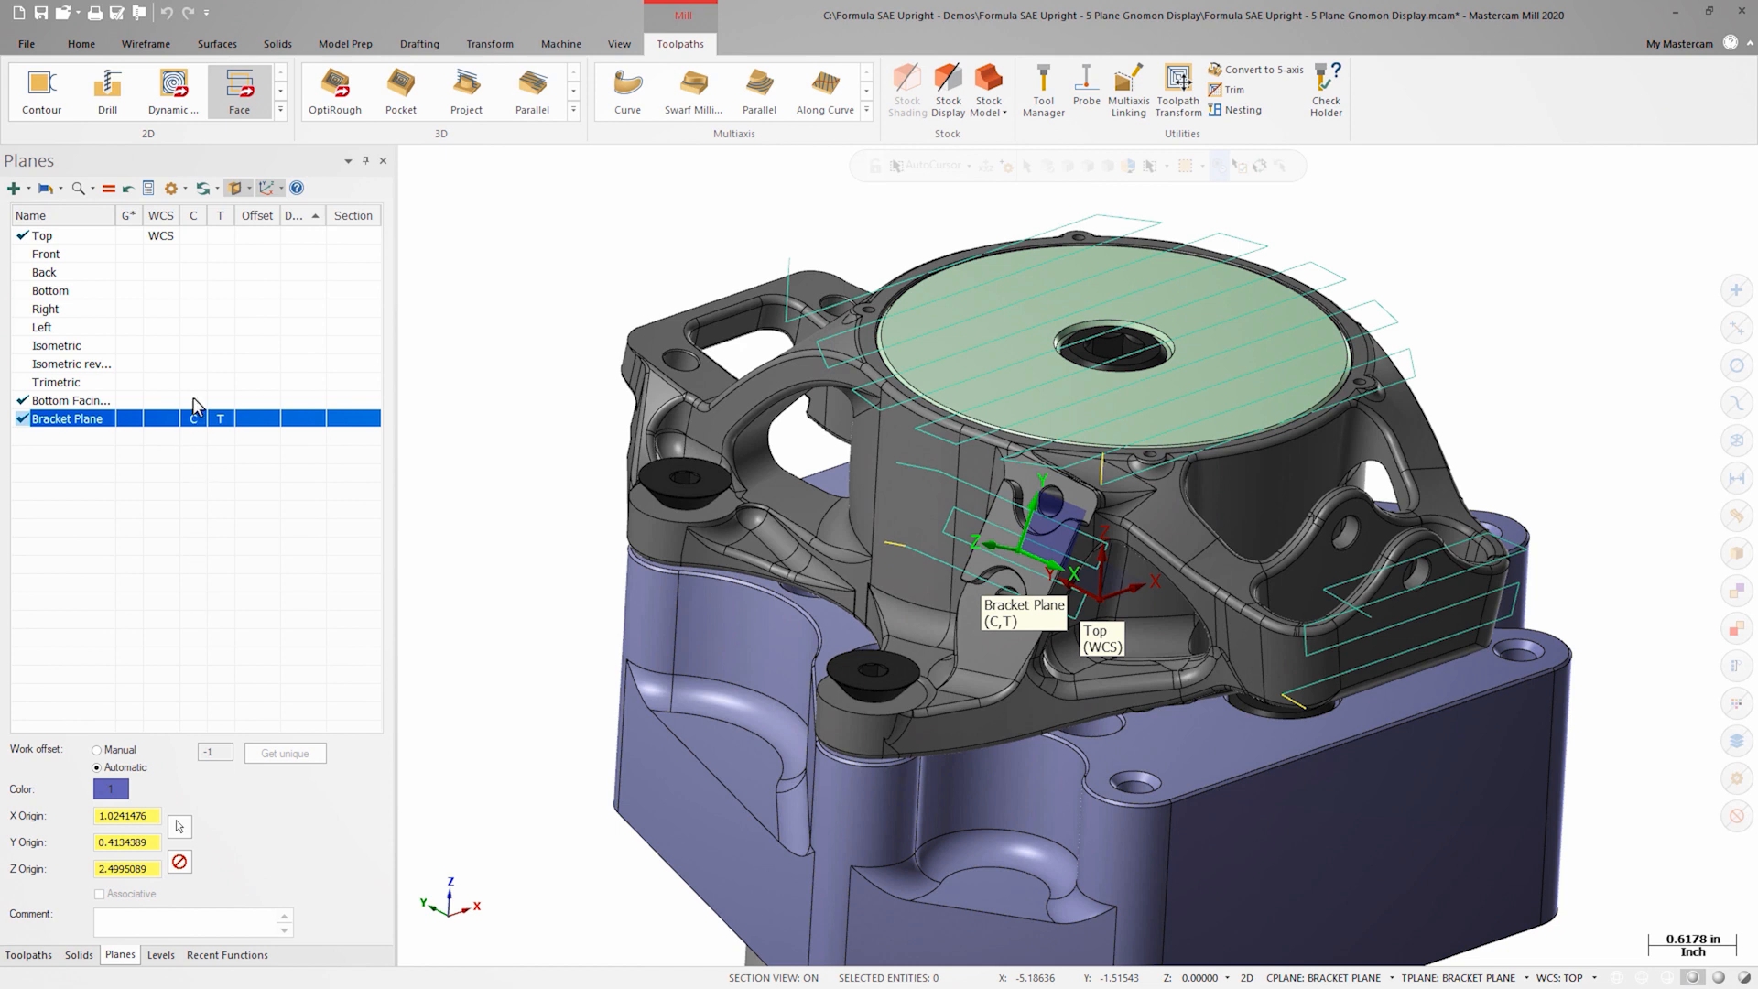
{"action": "left_click", "coordinate": [71, 401]}
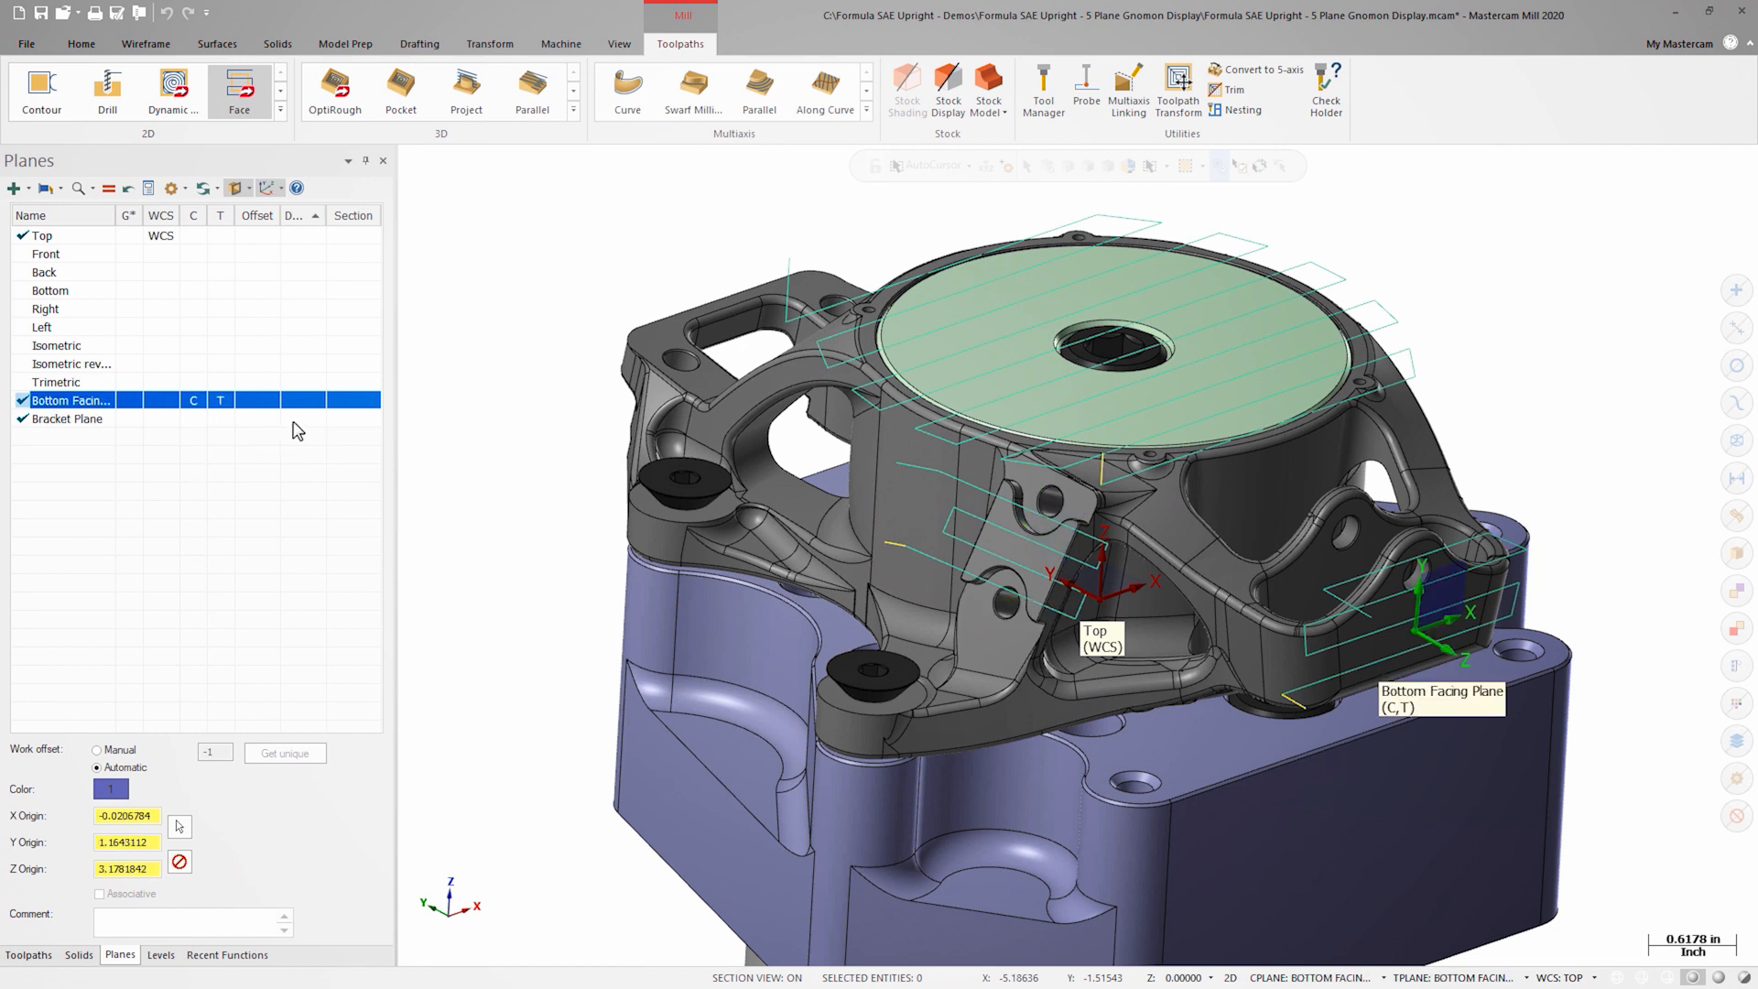
{"action": "left_click", "coordinate": [302, 418]}
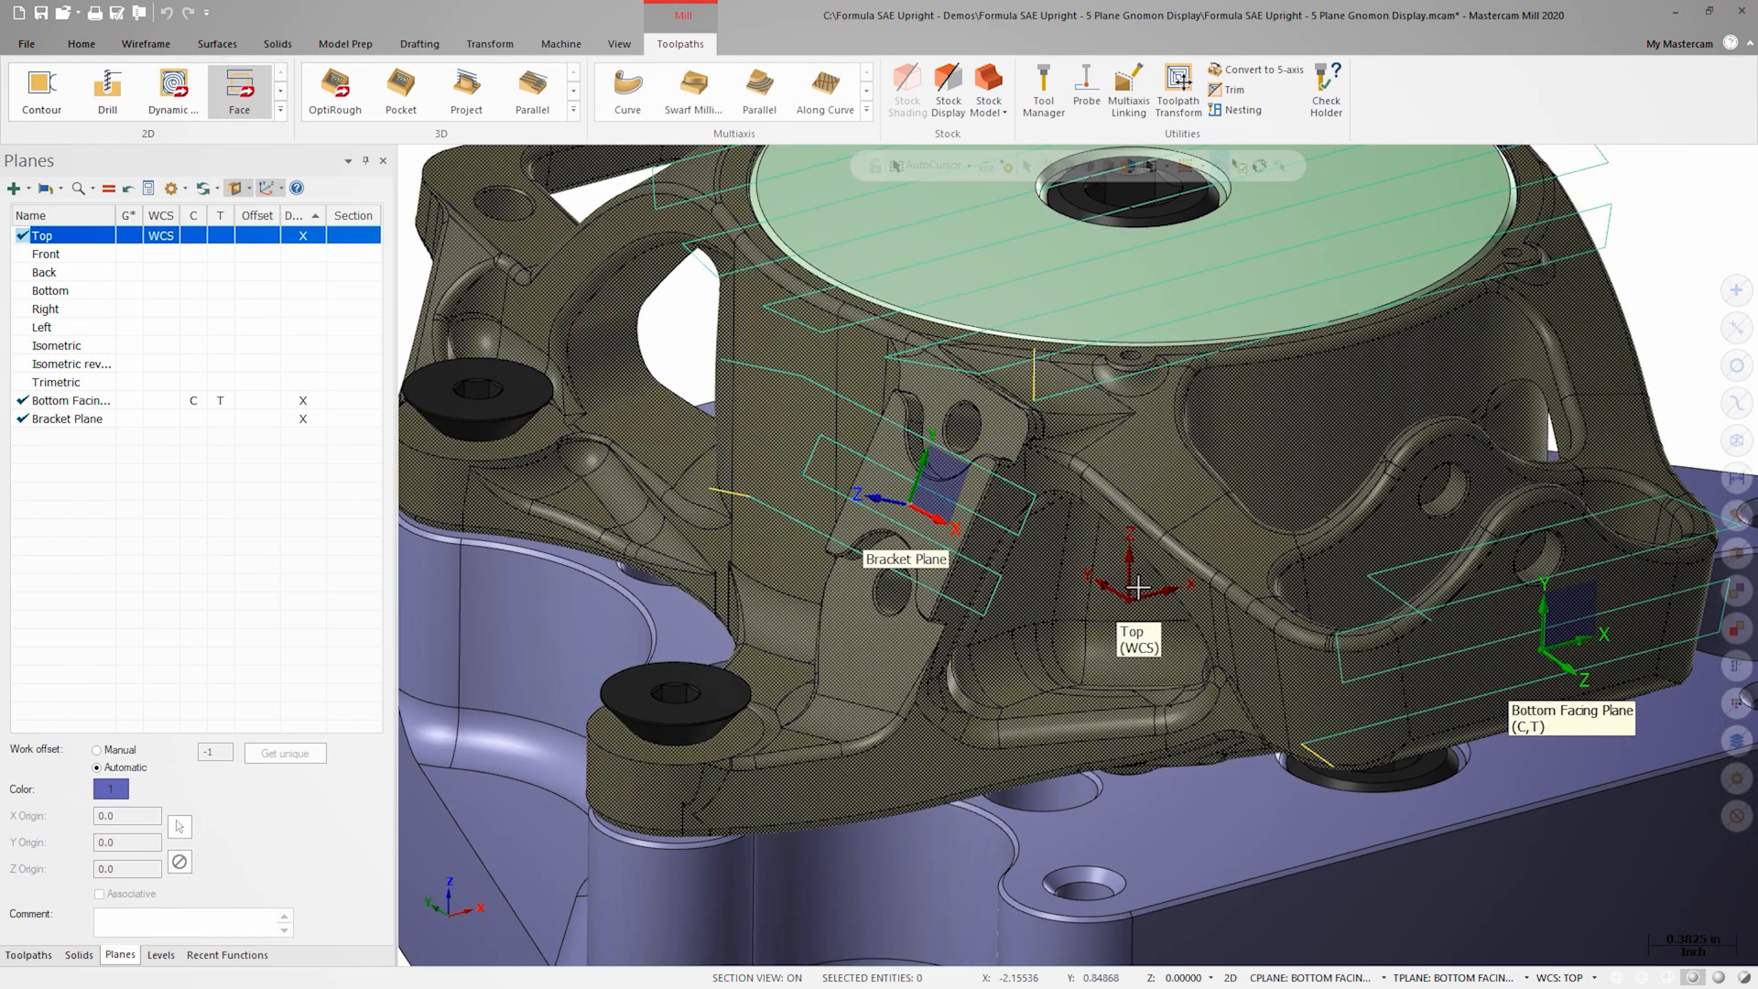
{"action": "right_click", "coordinate": [1135, 639]}
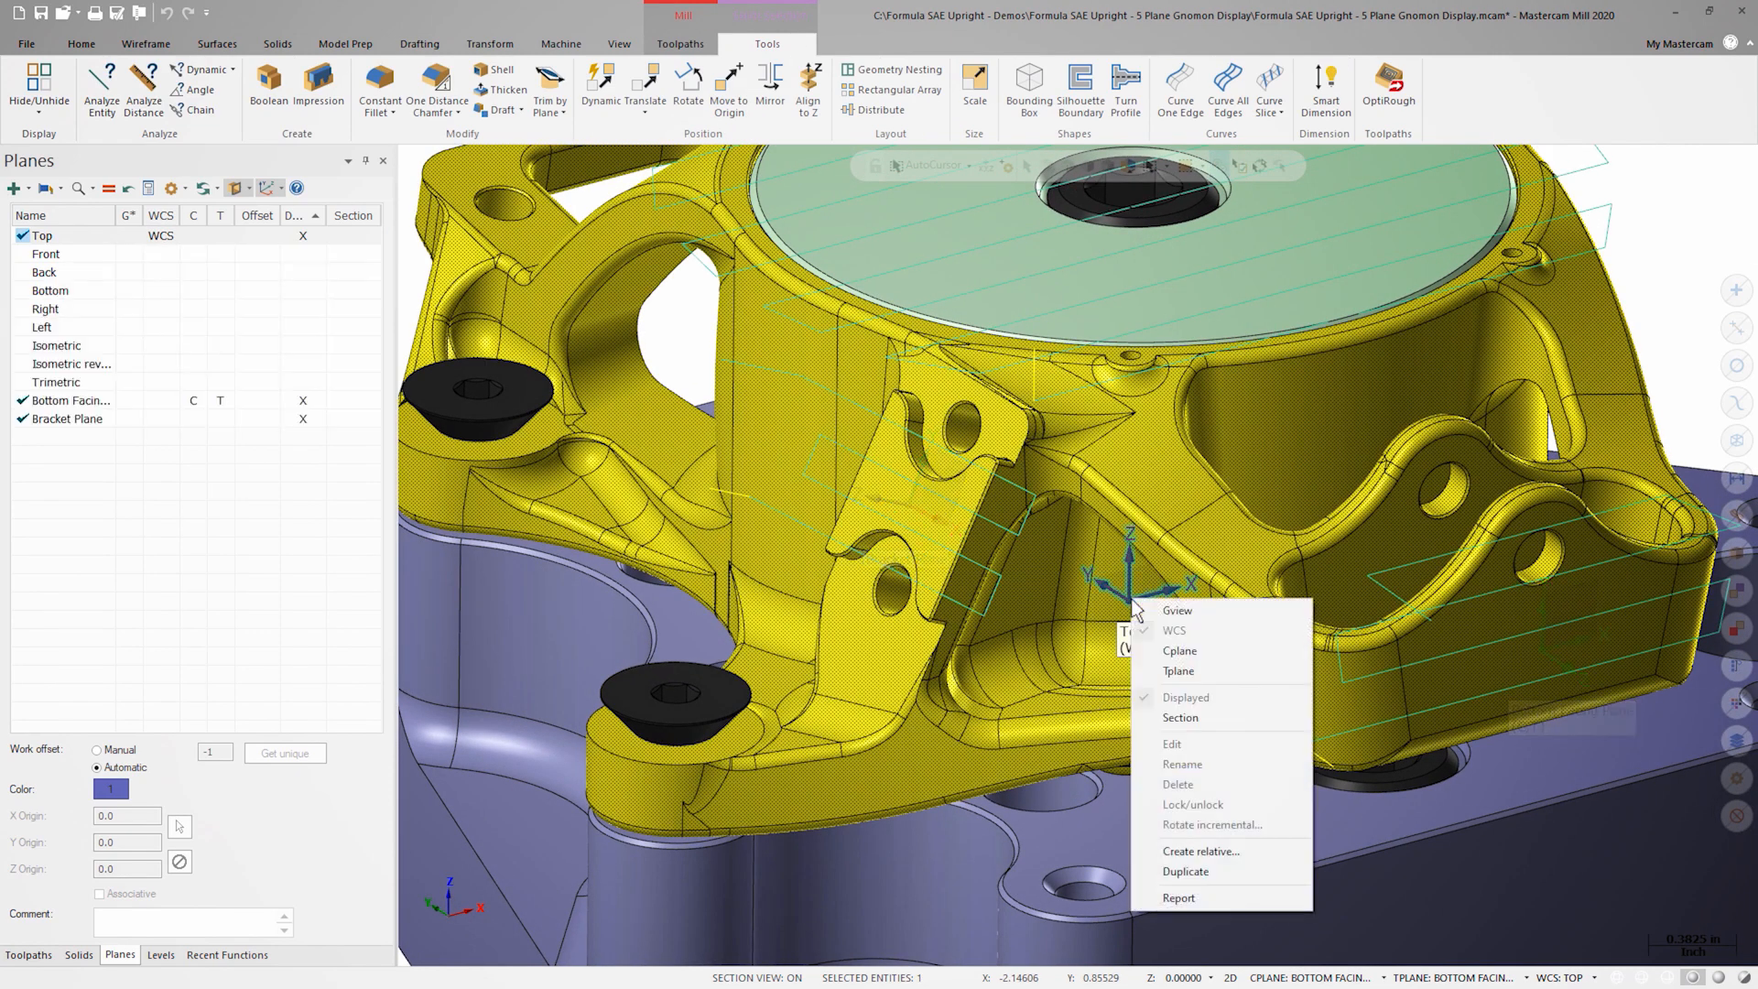